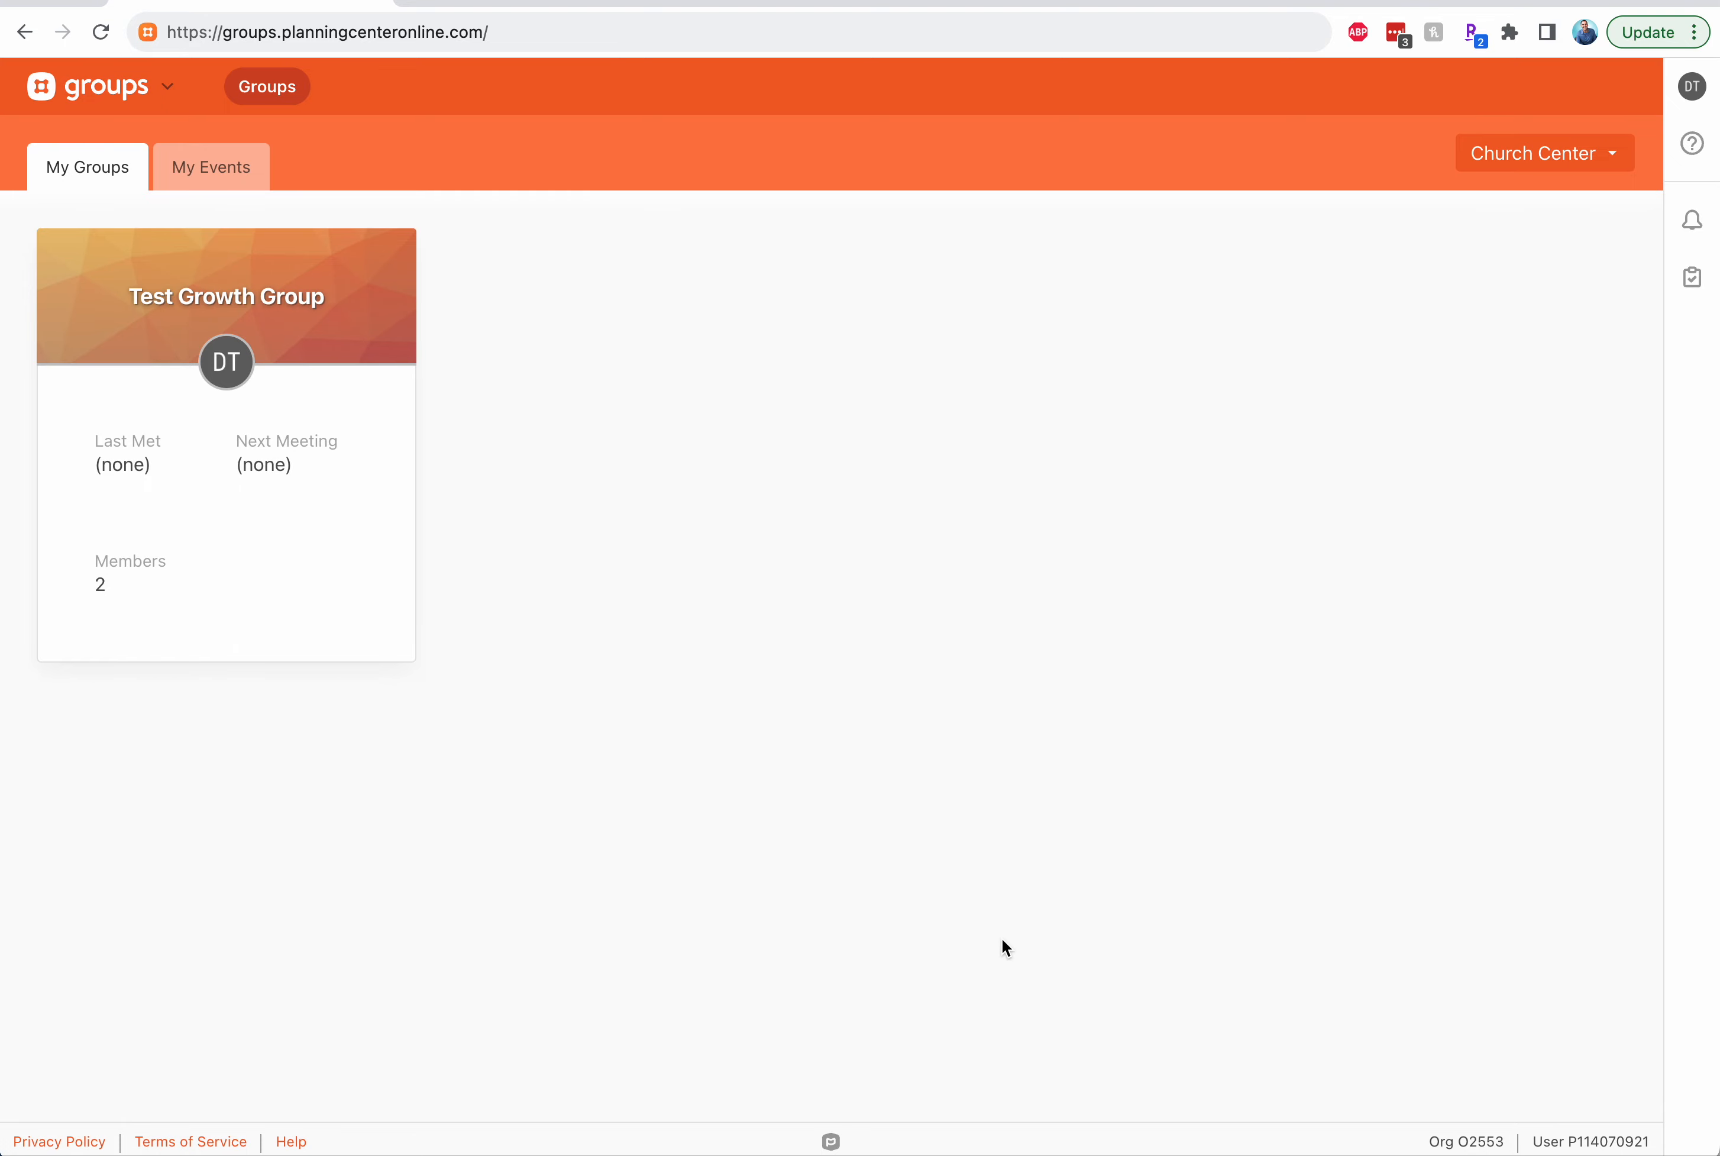
pyautogui.moveTo(575, 61)
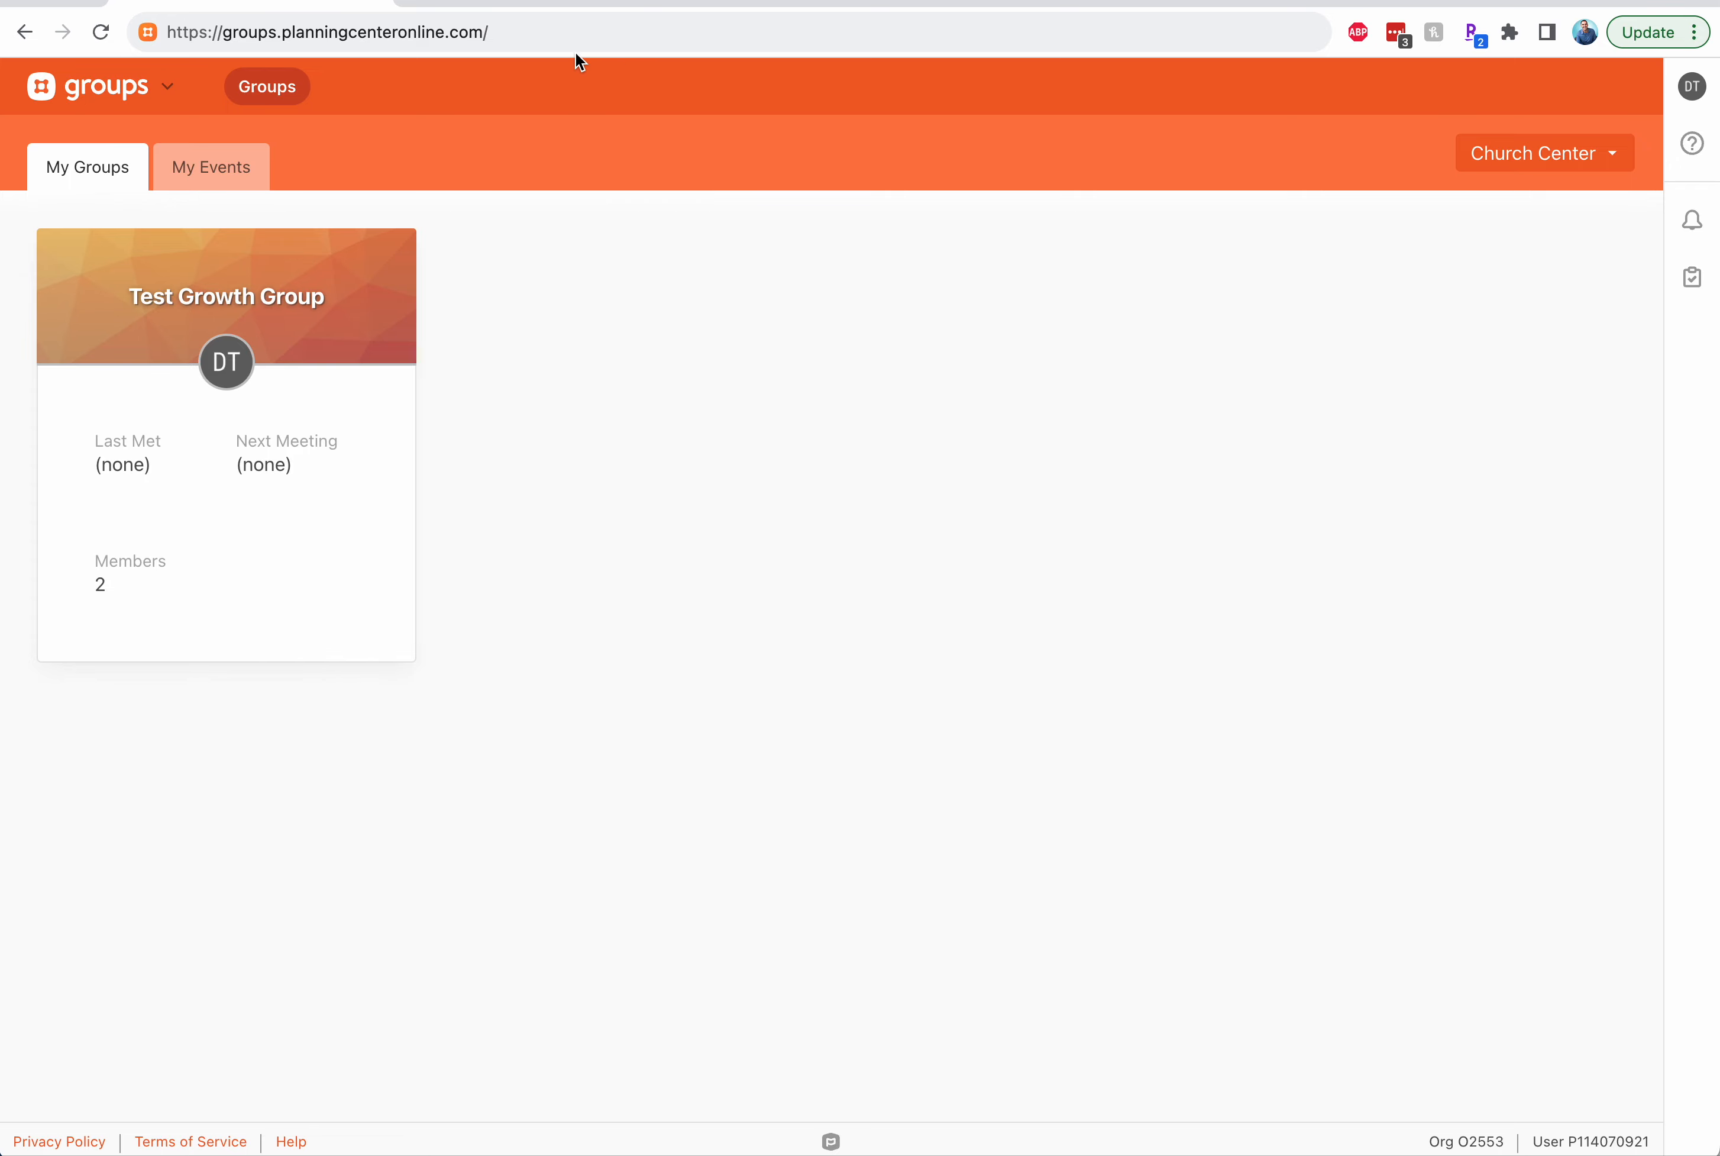
# Load My Groups and enter Test Growth Group to see its two-member list
pyautogui.click(324, 32)
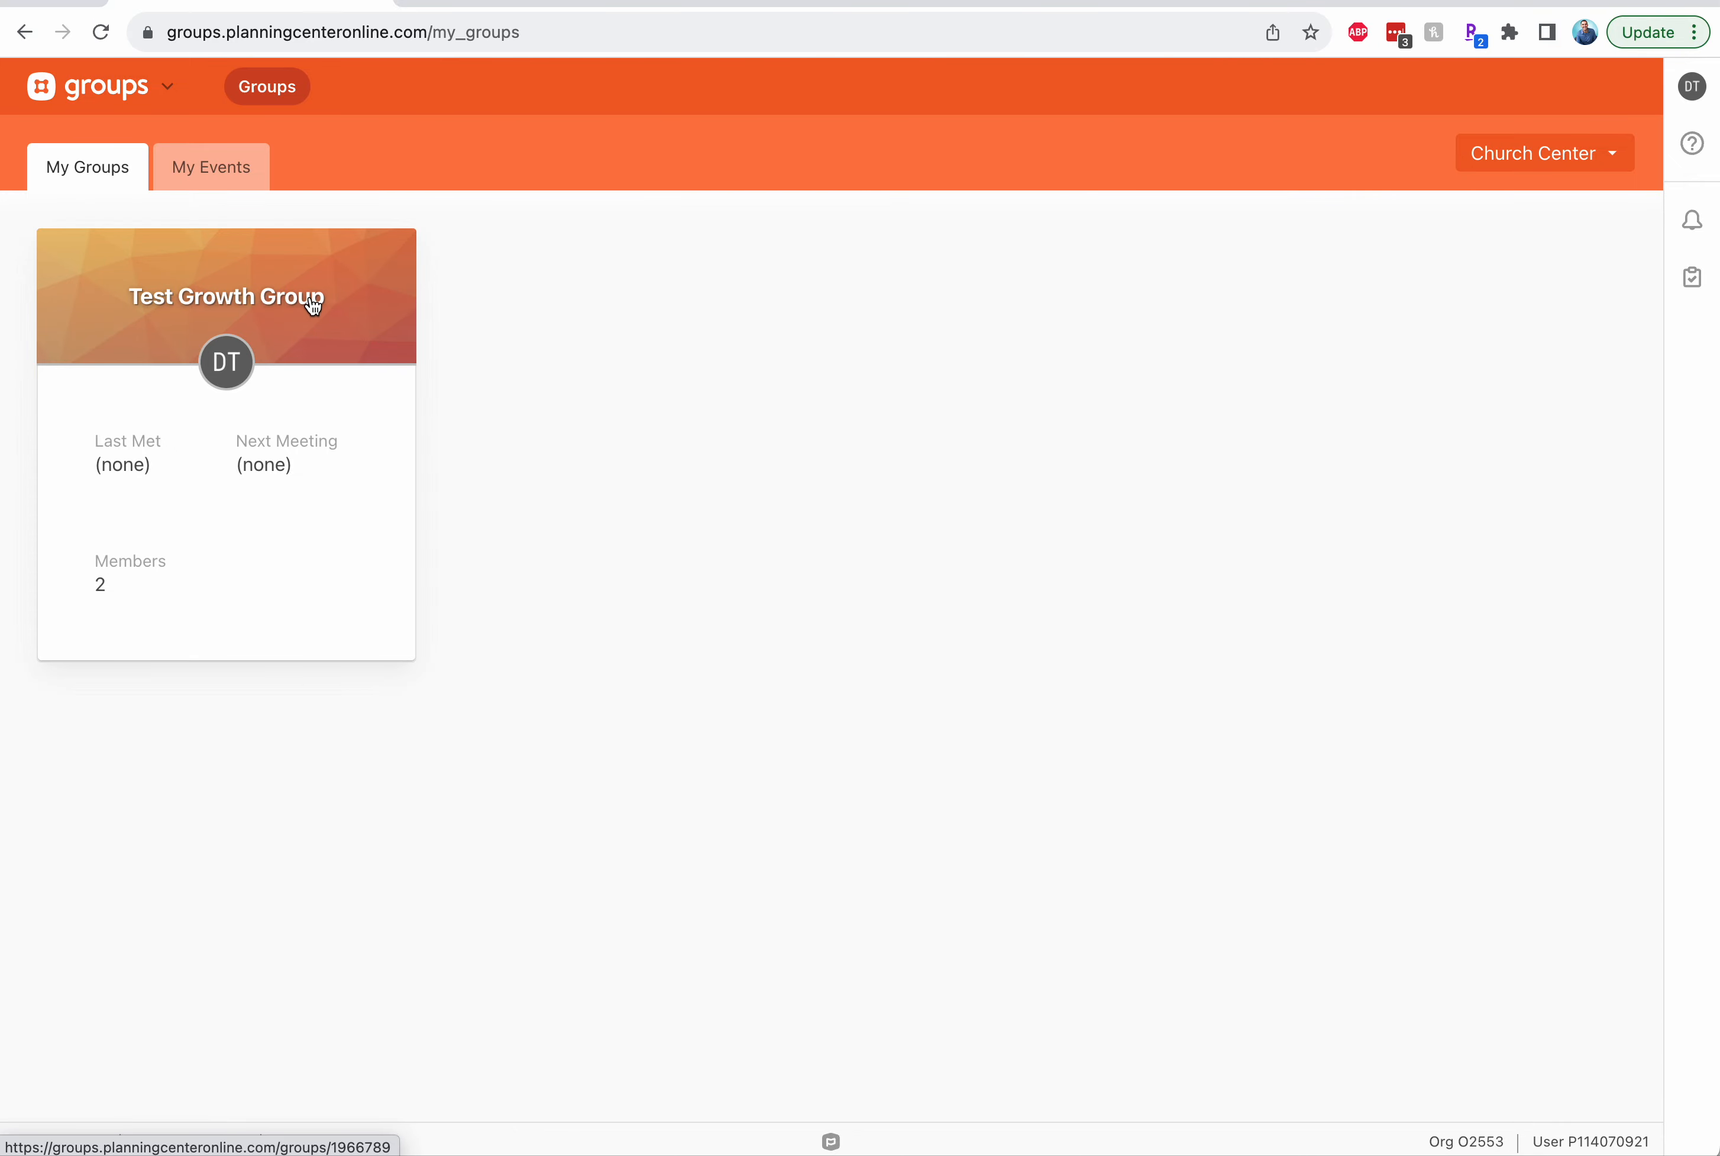
pyautogui.click(227, 296)
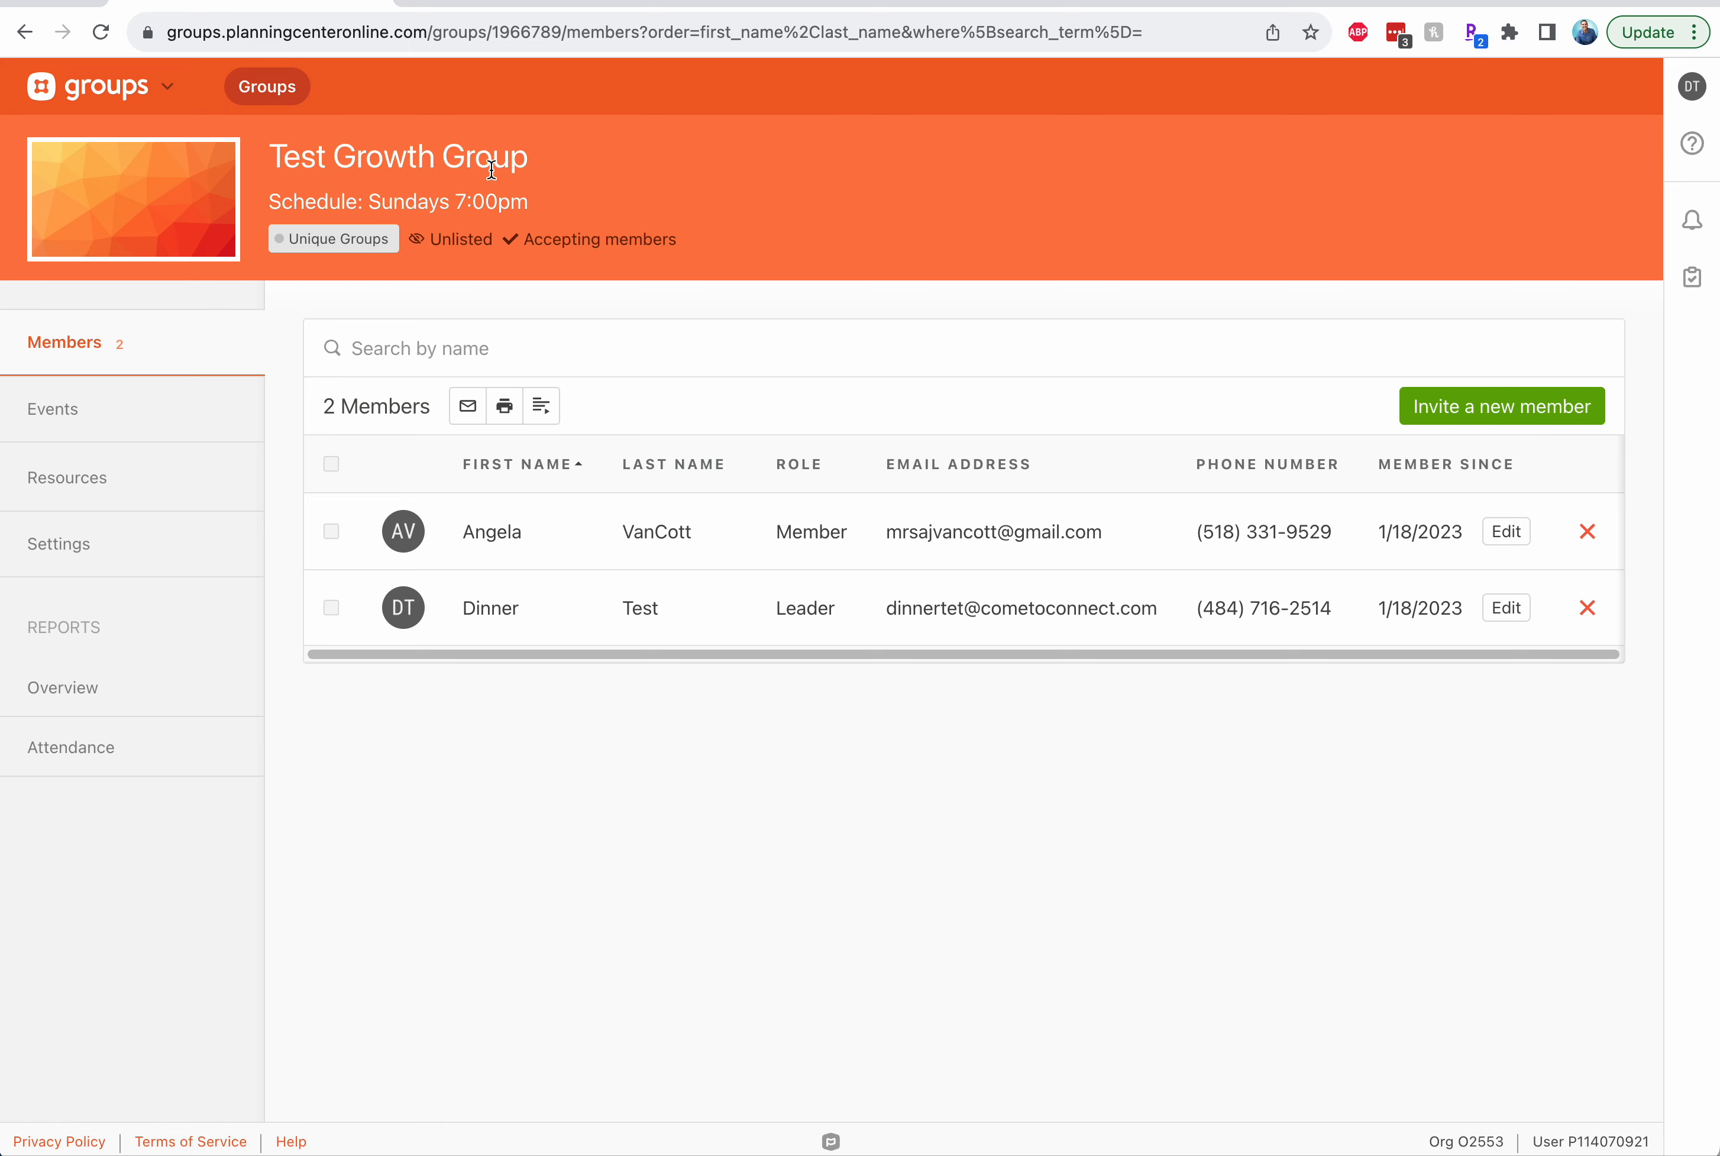
pyautogui.moveTo(213, 305)
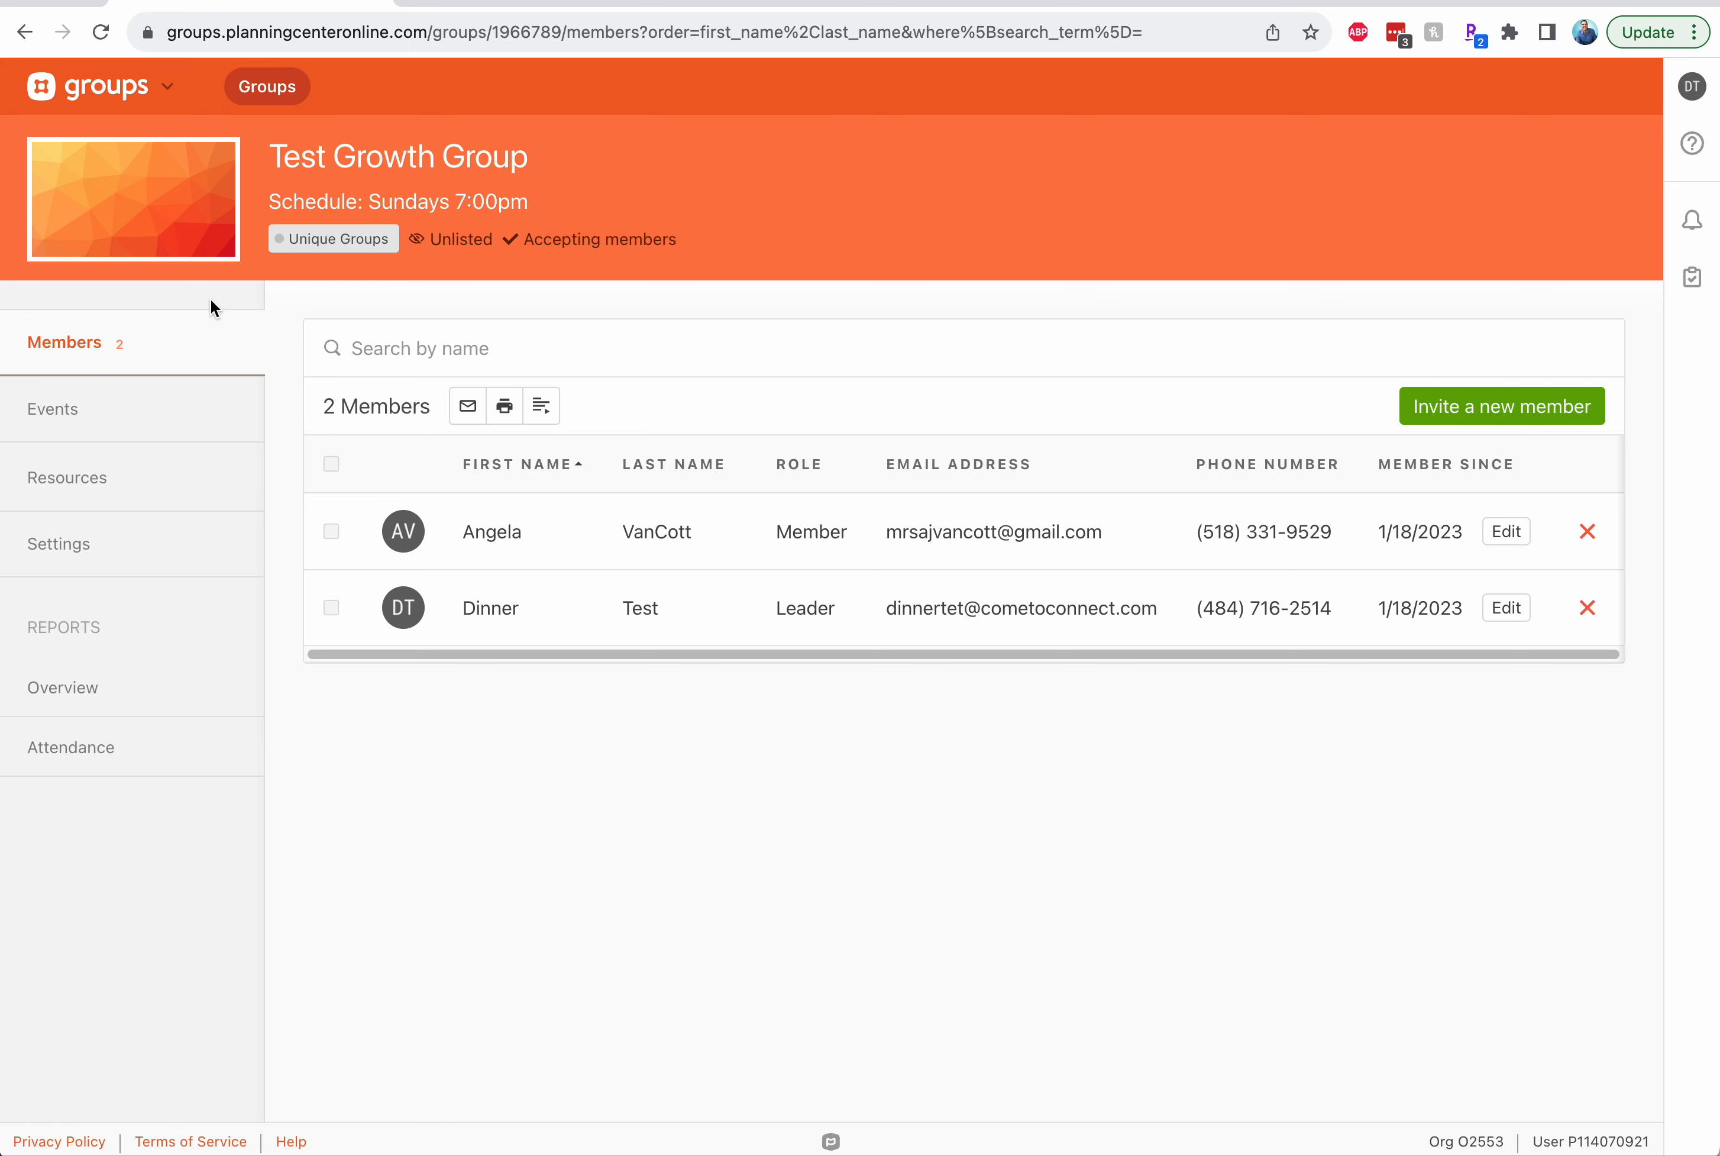
pyautogui.moveTo(393, 282)
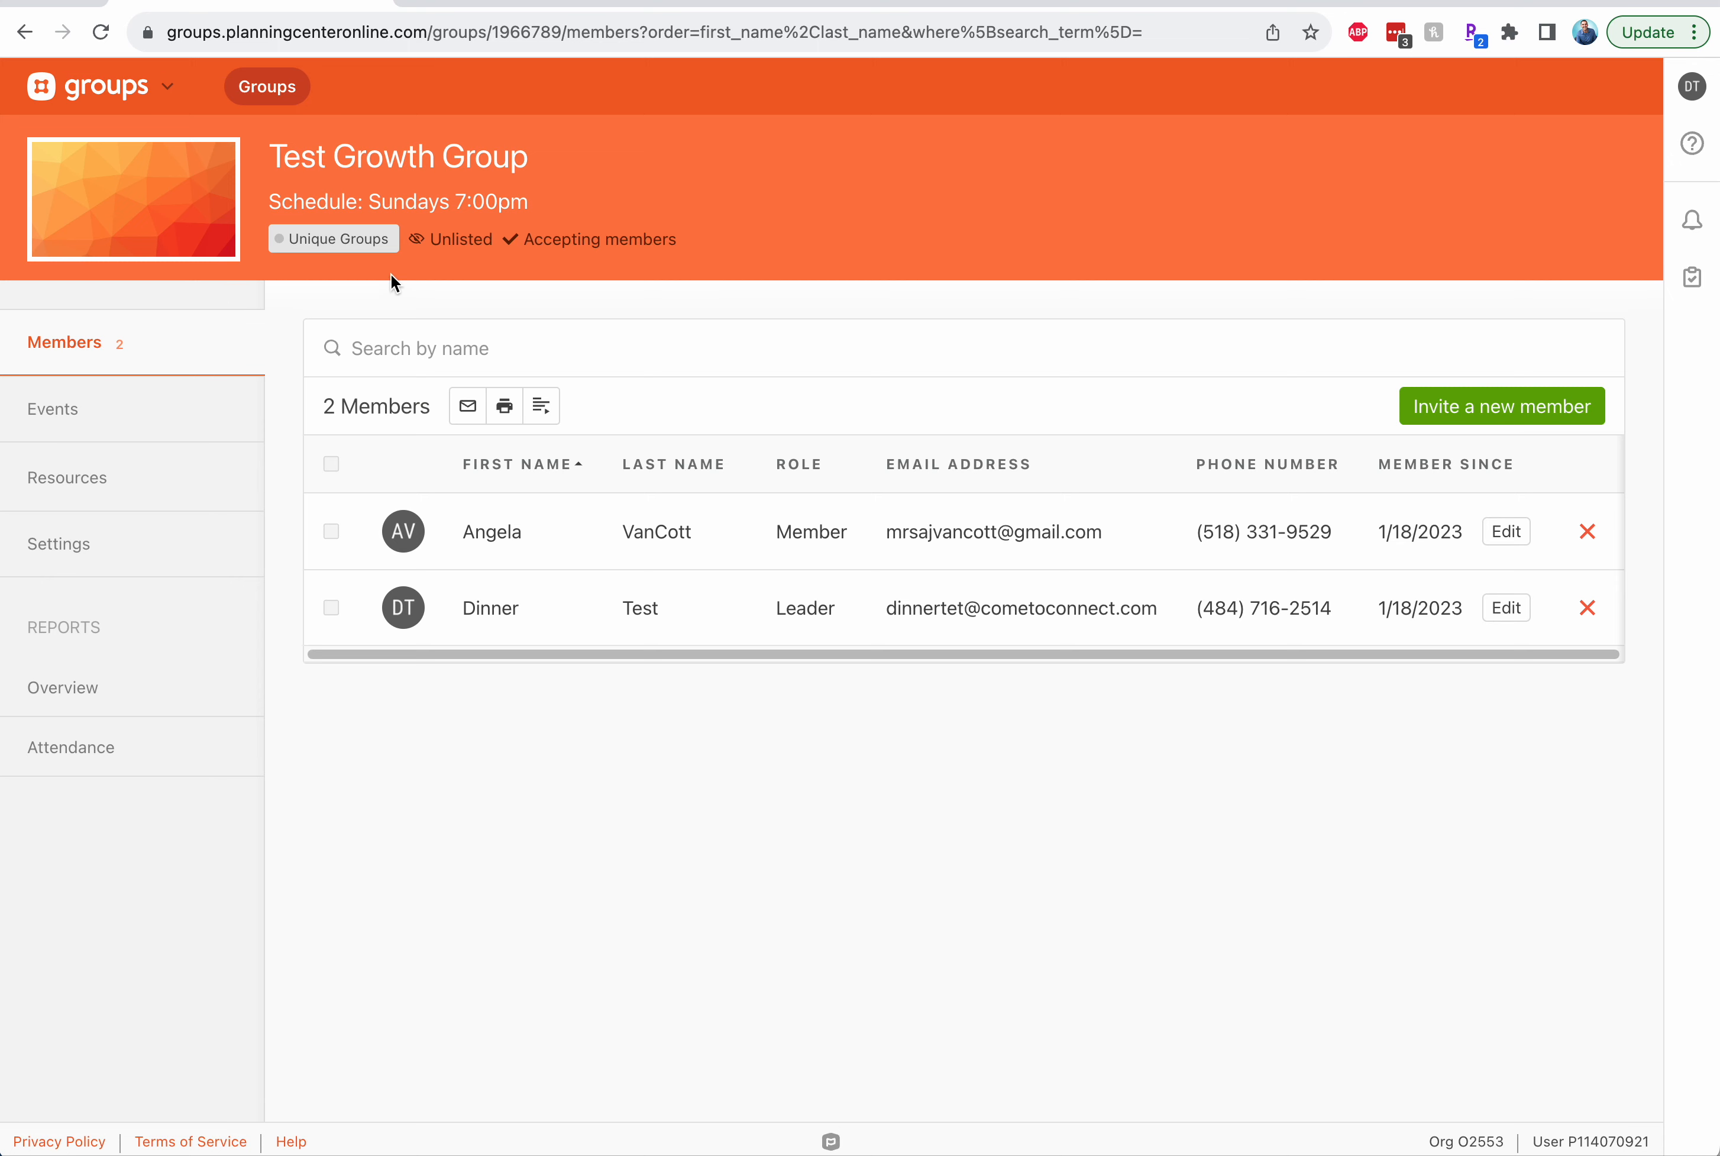
pyautogui.moveTo(400, 280)
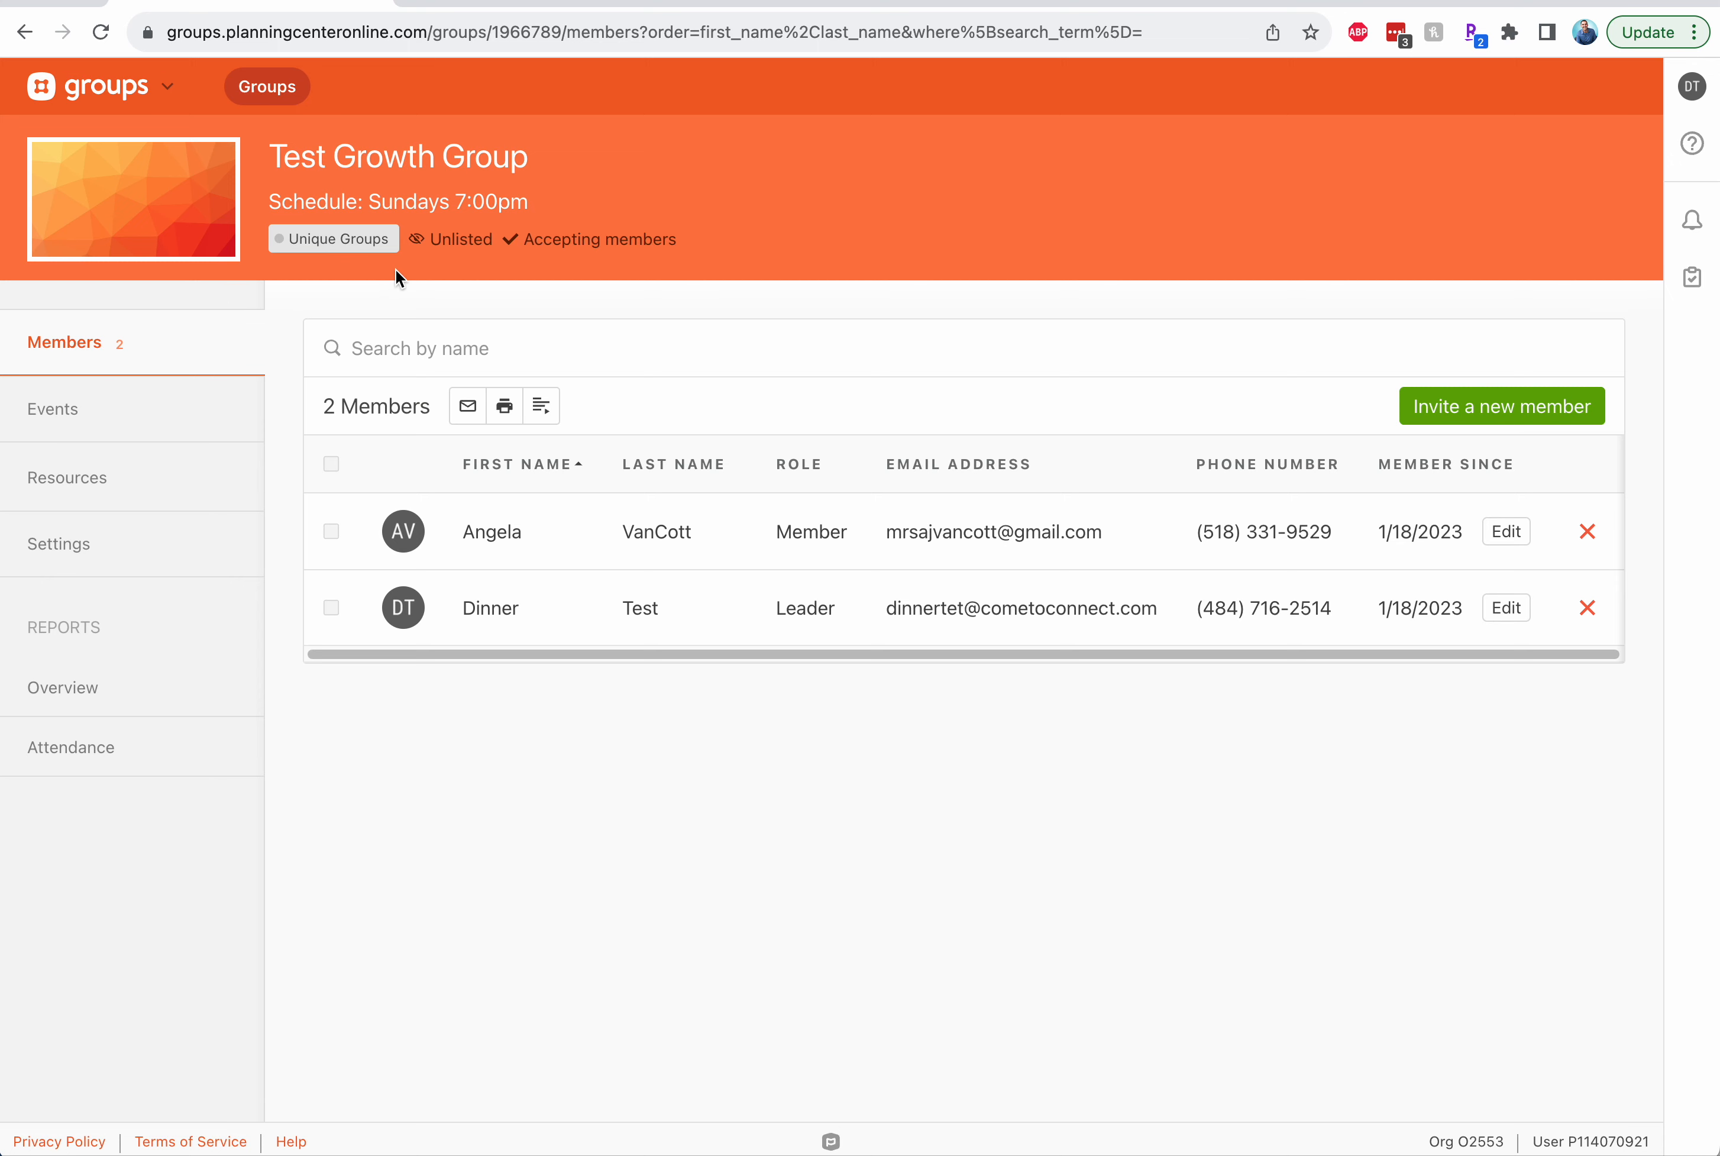
pyautogui.moveTo(681, 364)
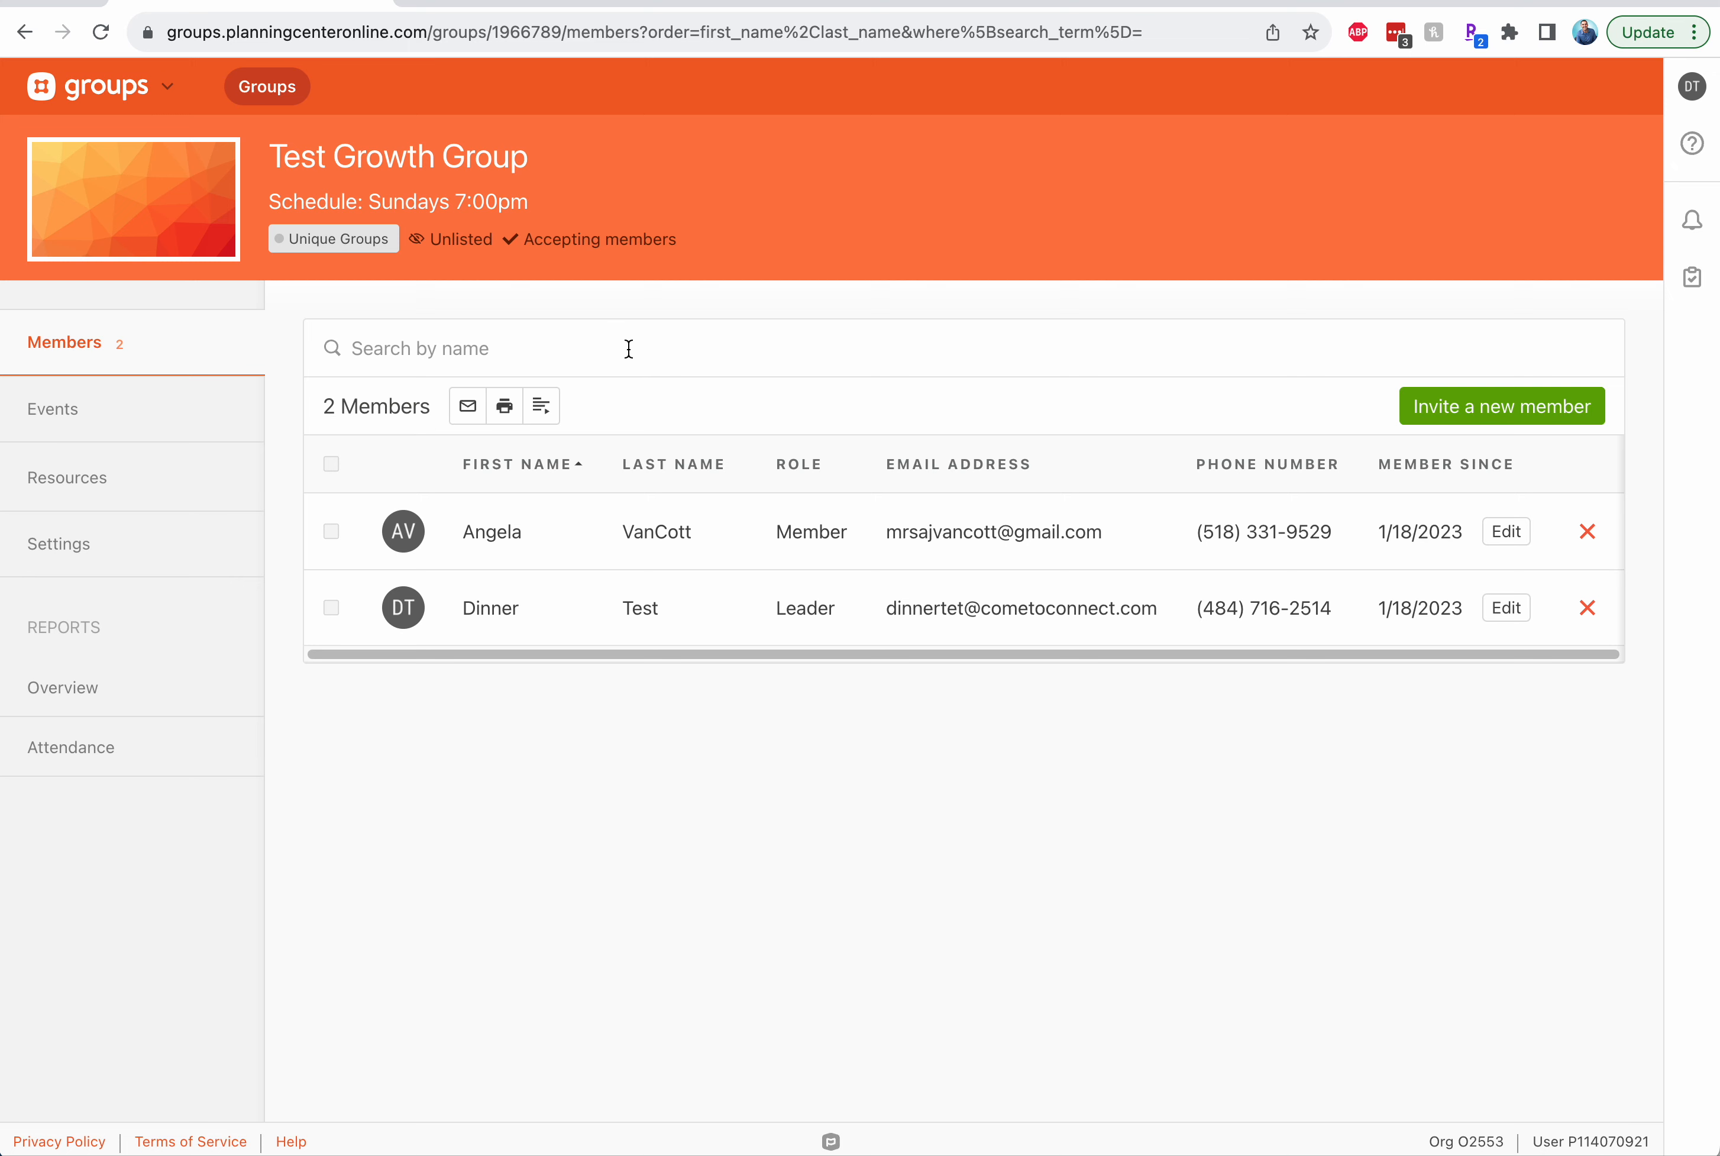
pyautogui.moveTo(658, 342)
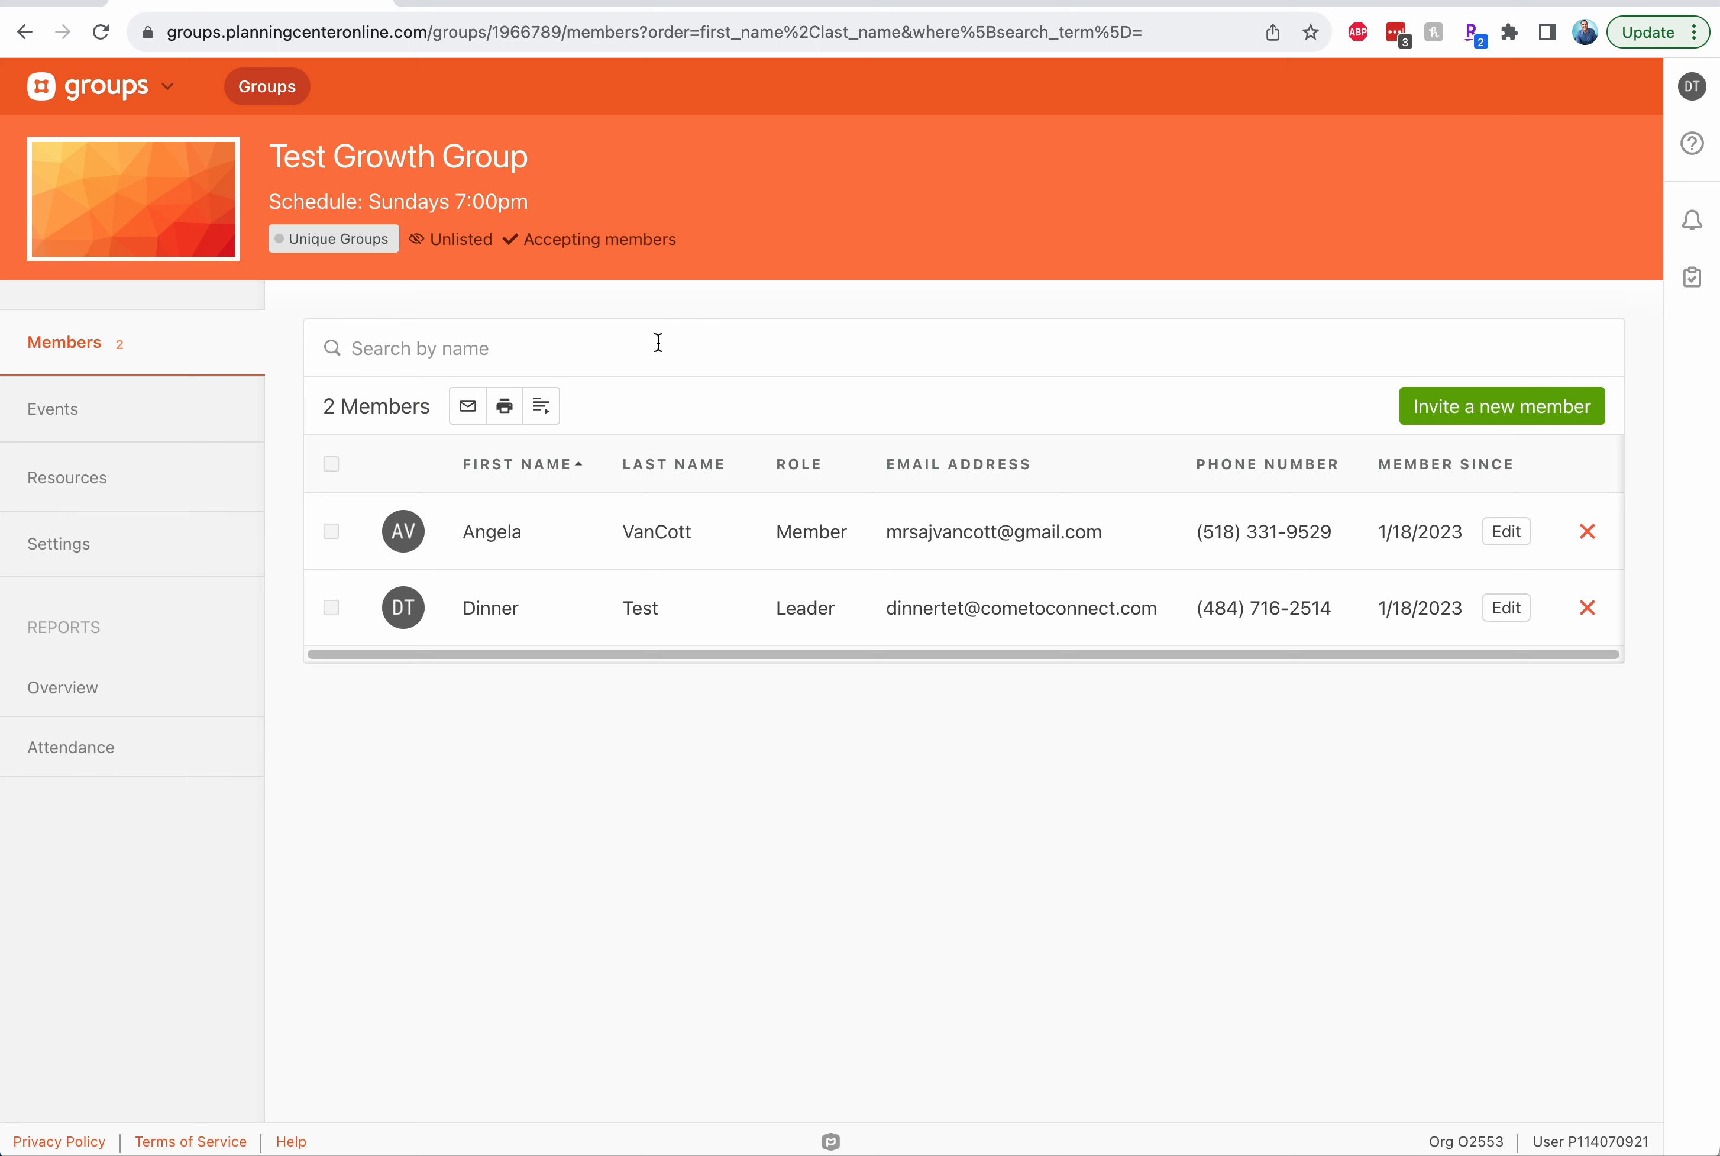
pyautogui.moveTo(686, 346)
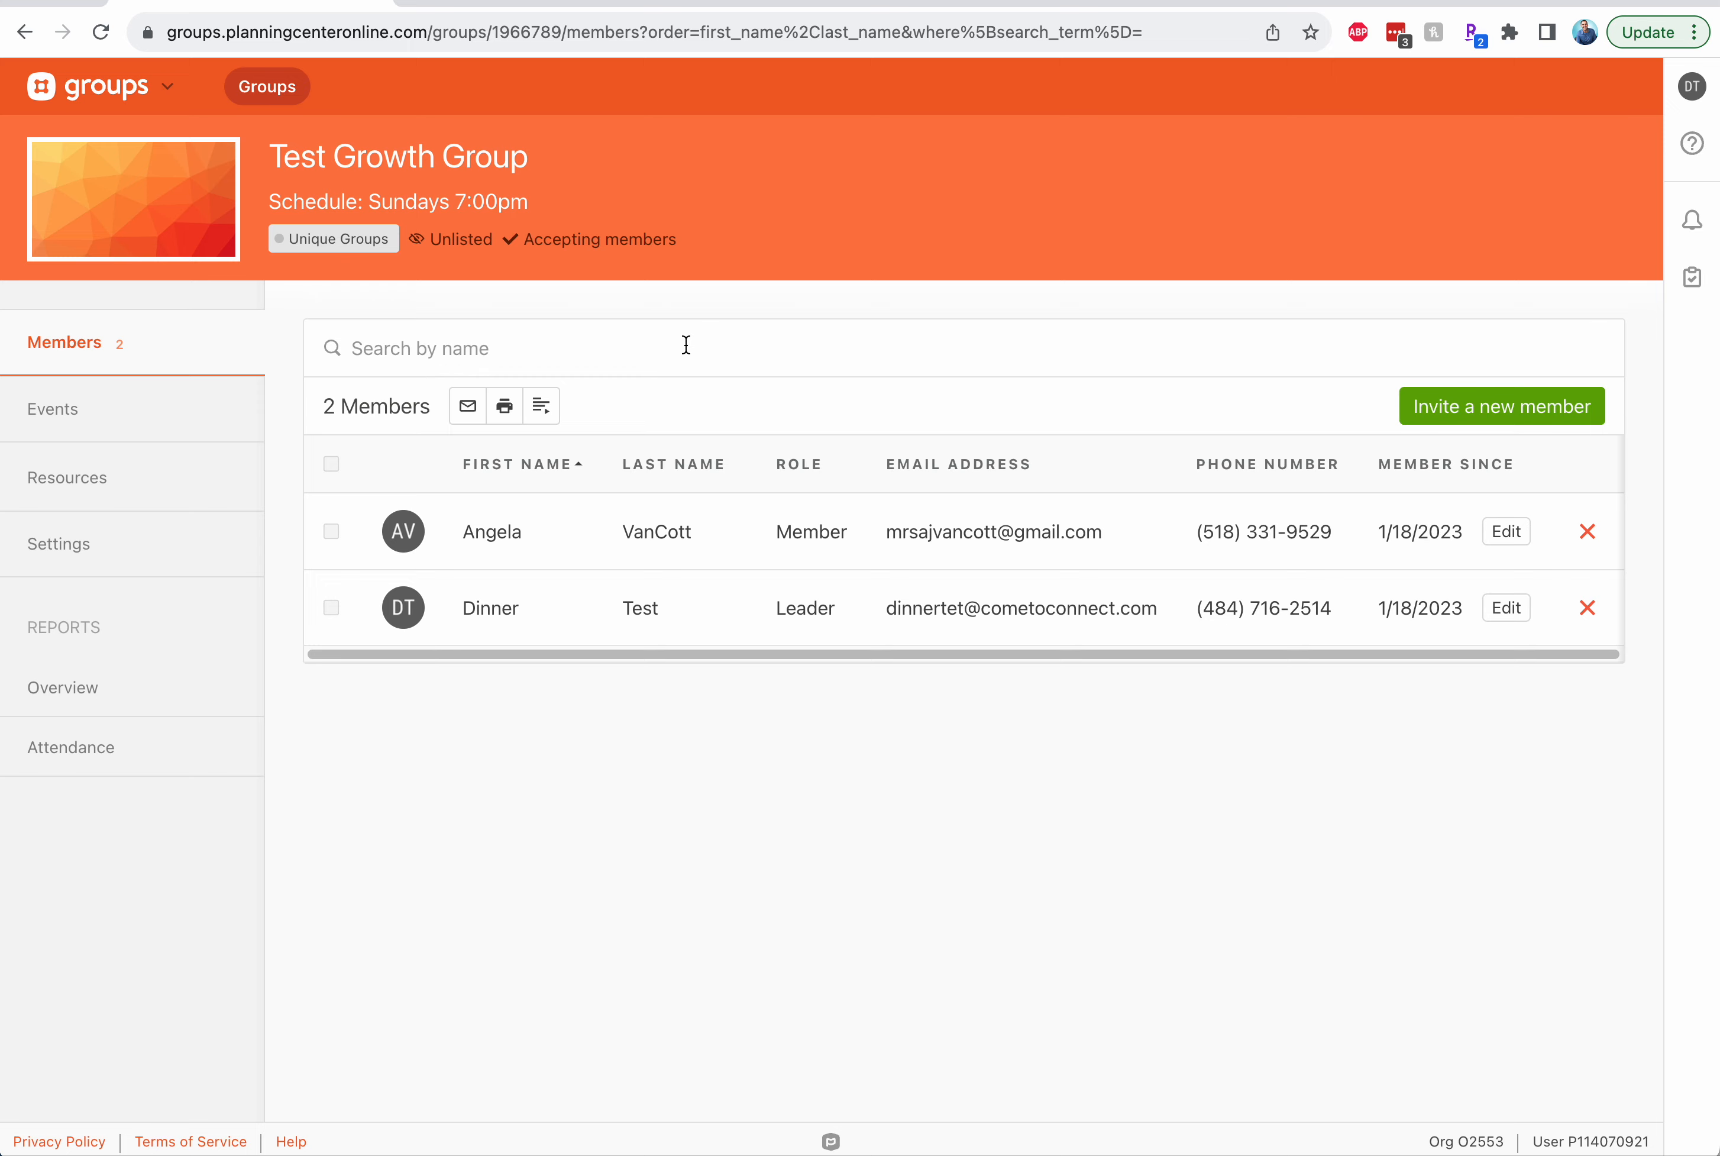
pyautogui.click(1503, 406)
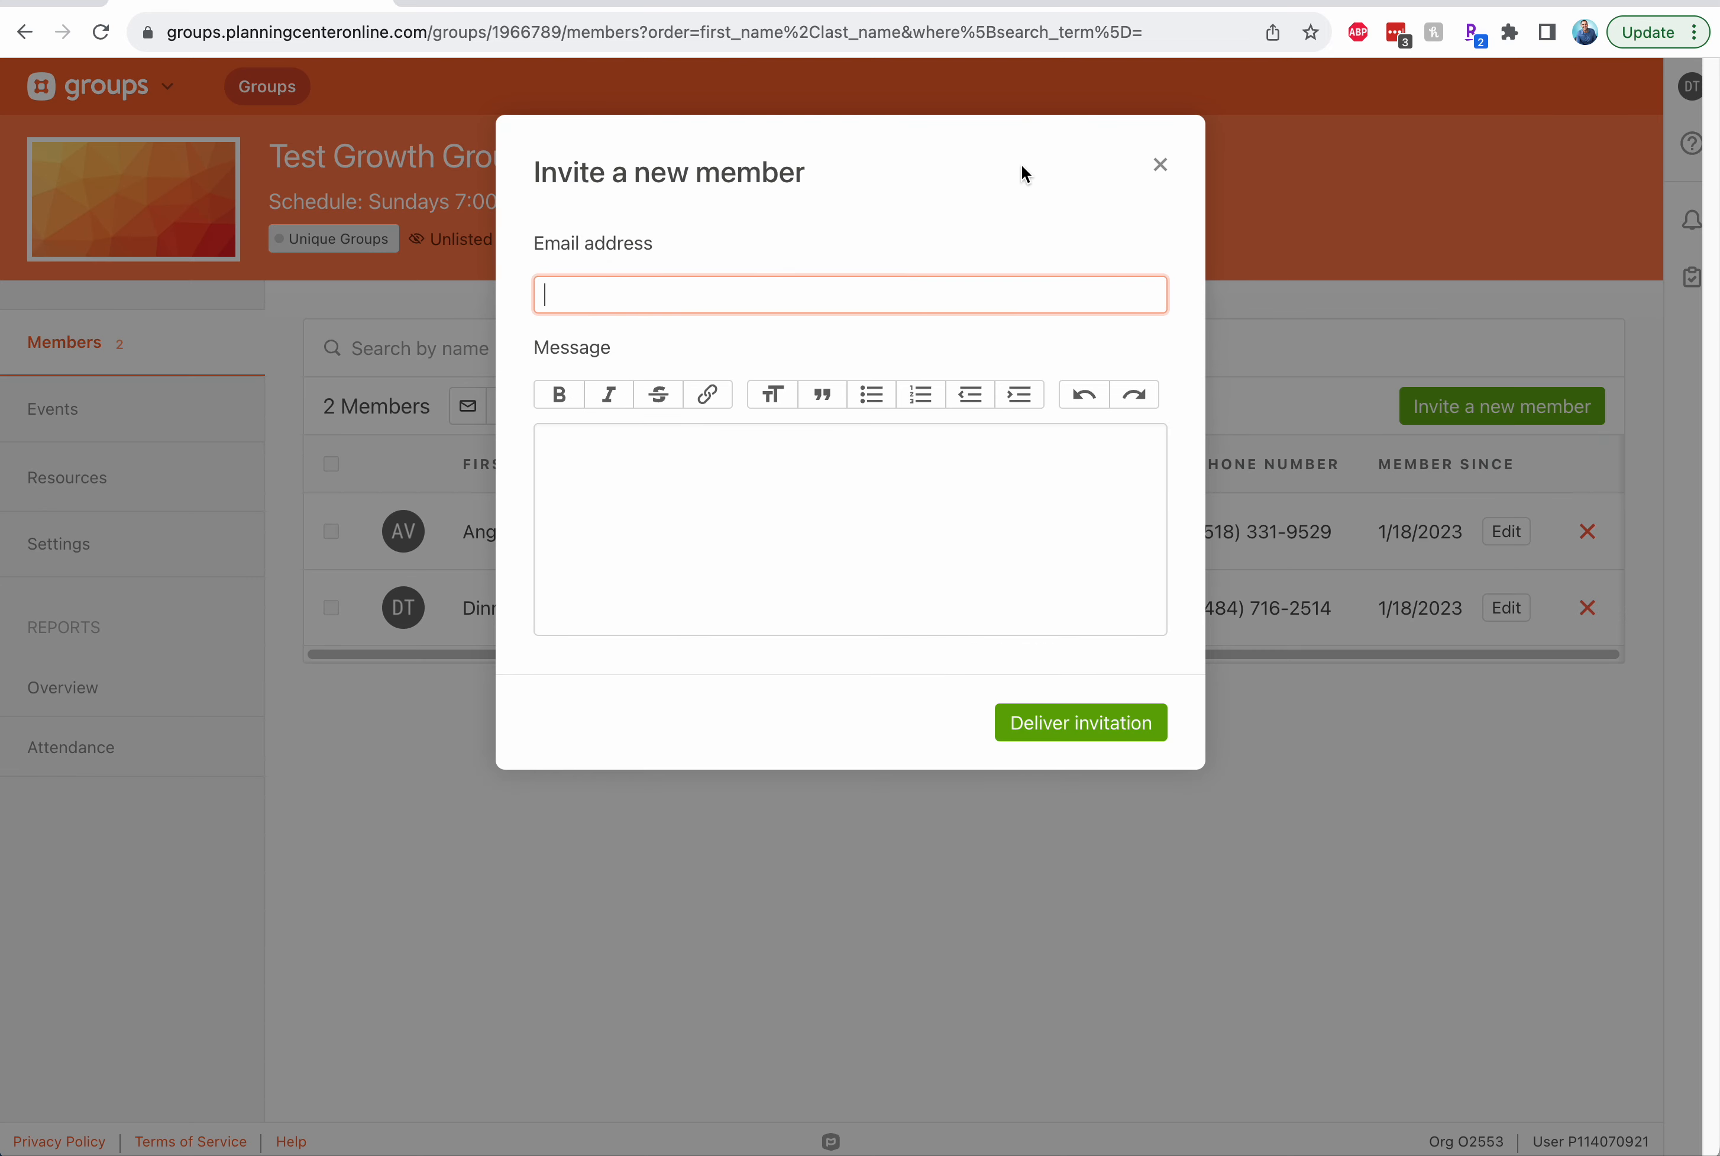
pyautogui.click(1160, 164)
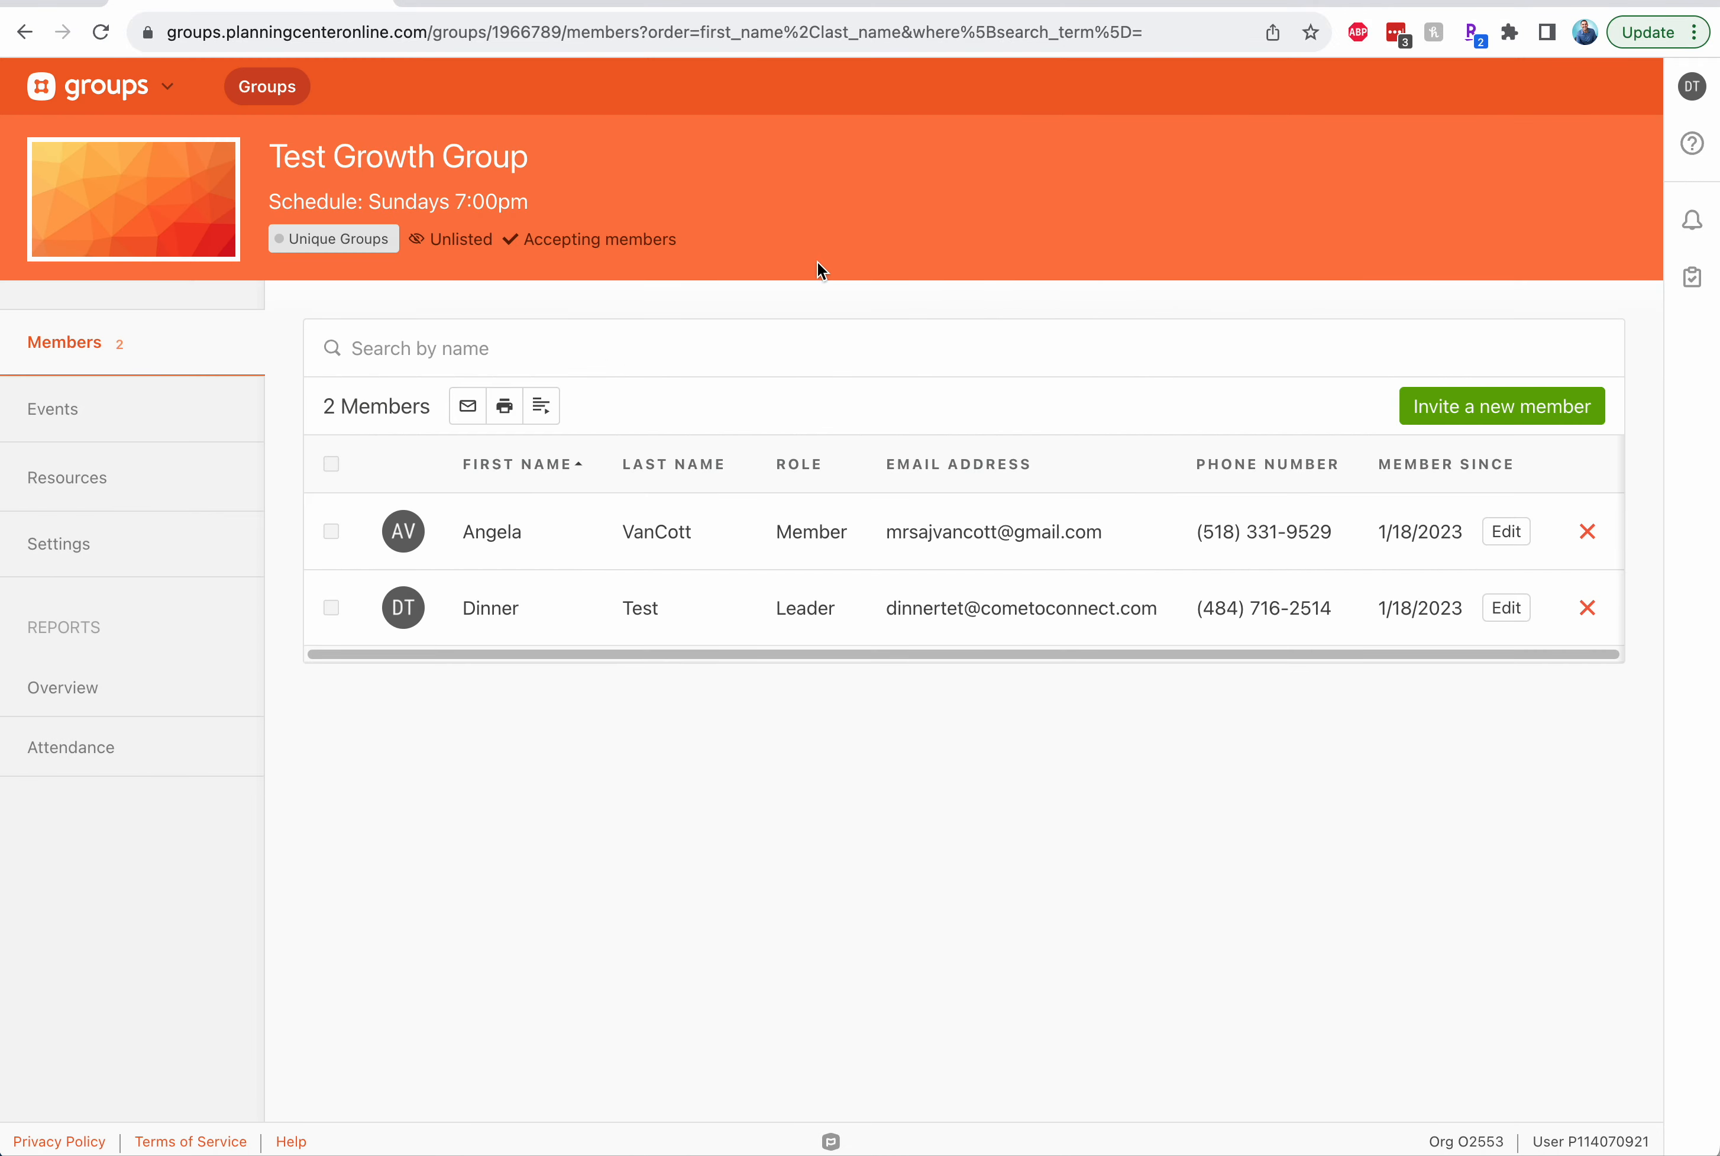
pyautogui.moveTo(797, 327)
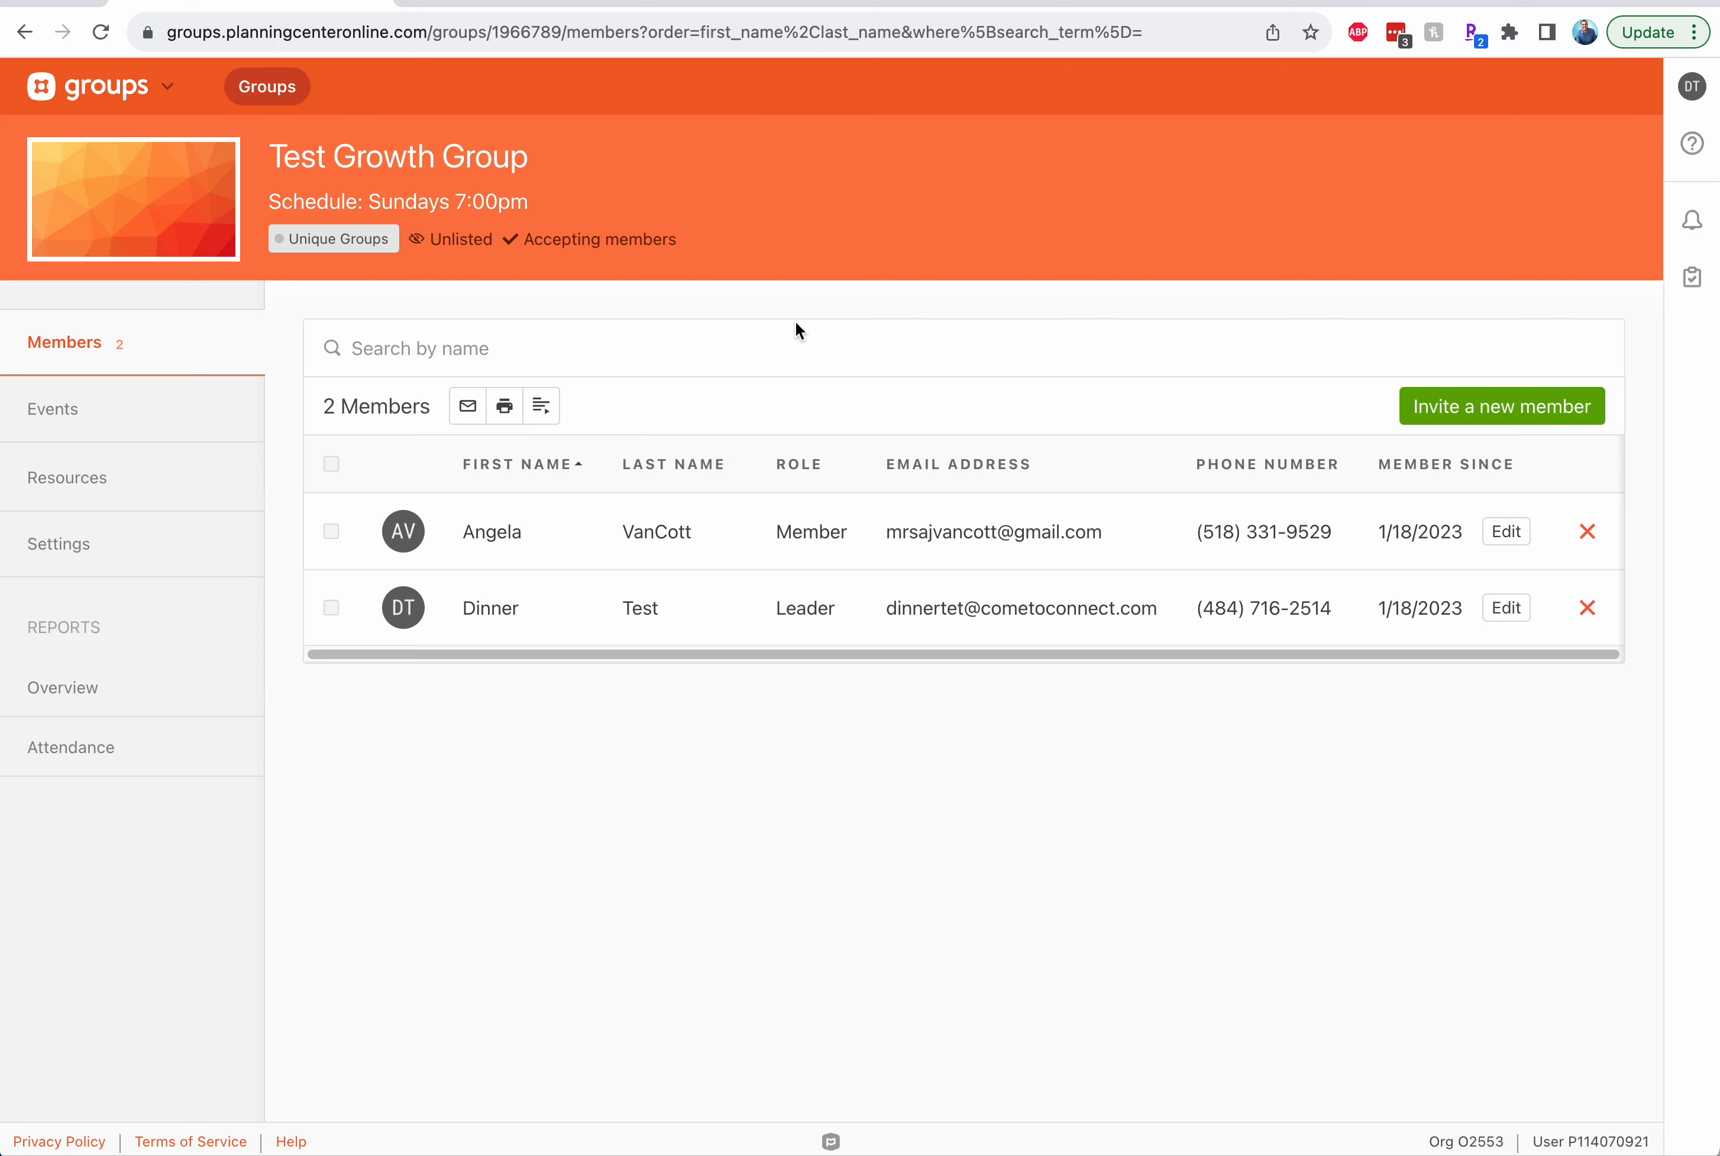
pyautogui.moveTo(424, 323)
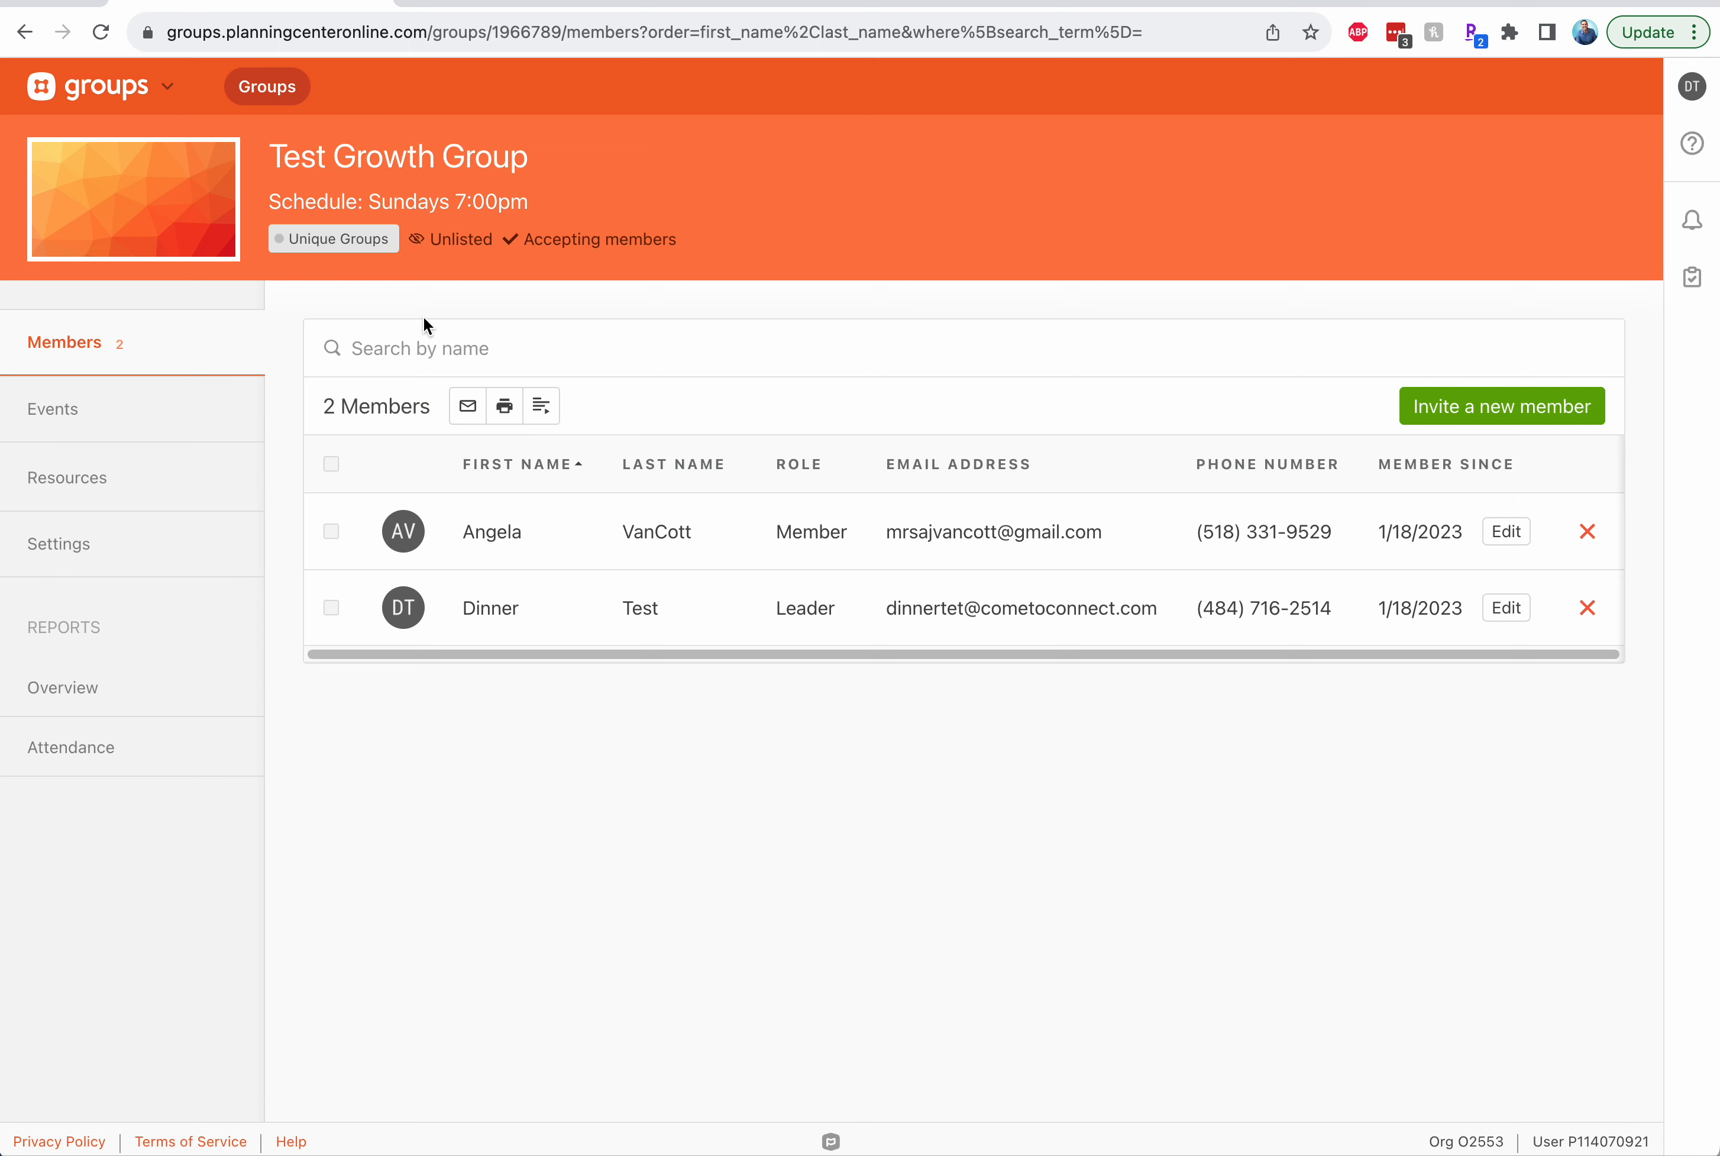
pyautogui.moveTo(468, 406)
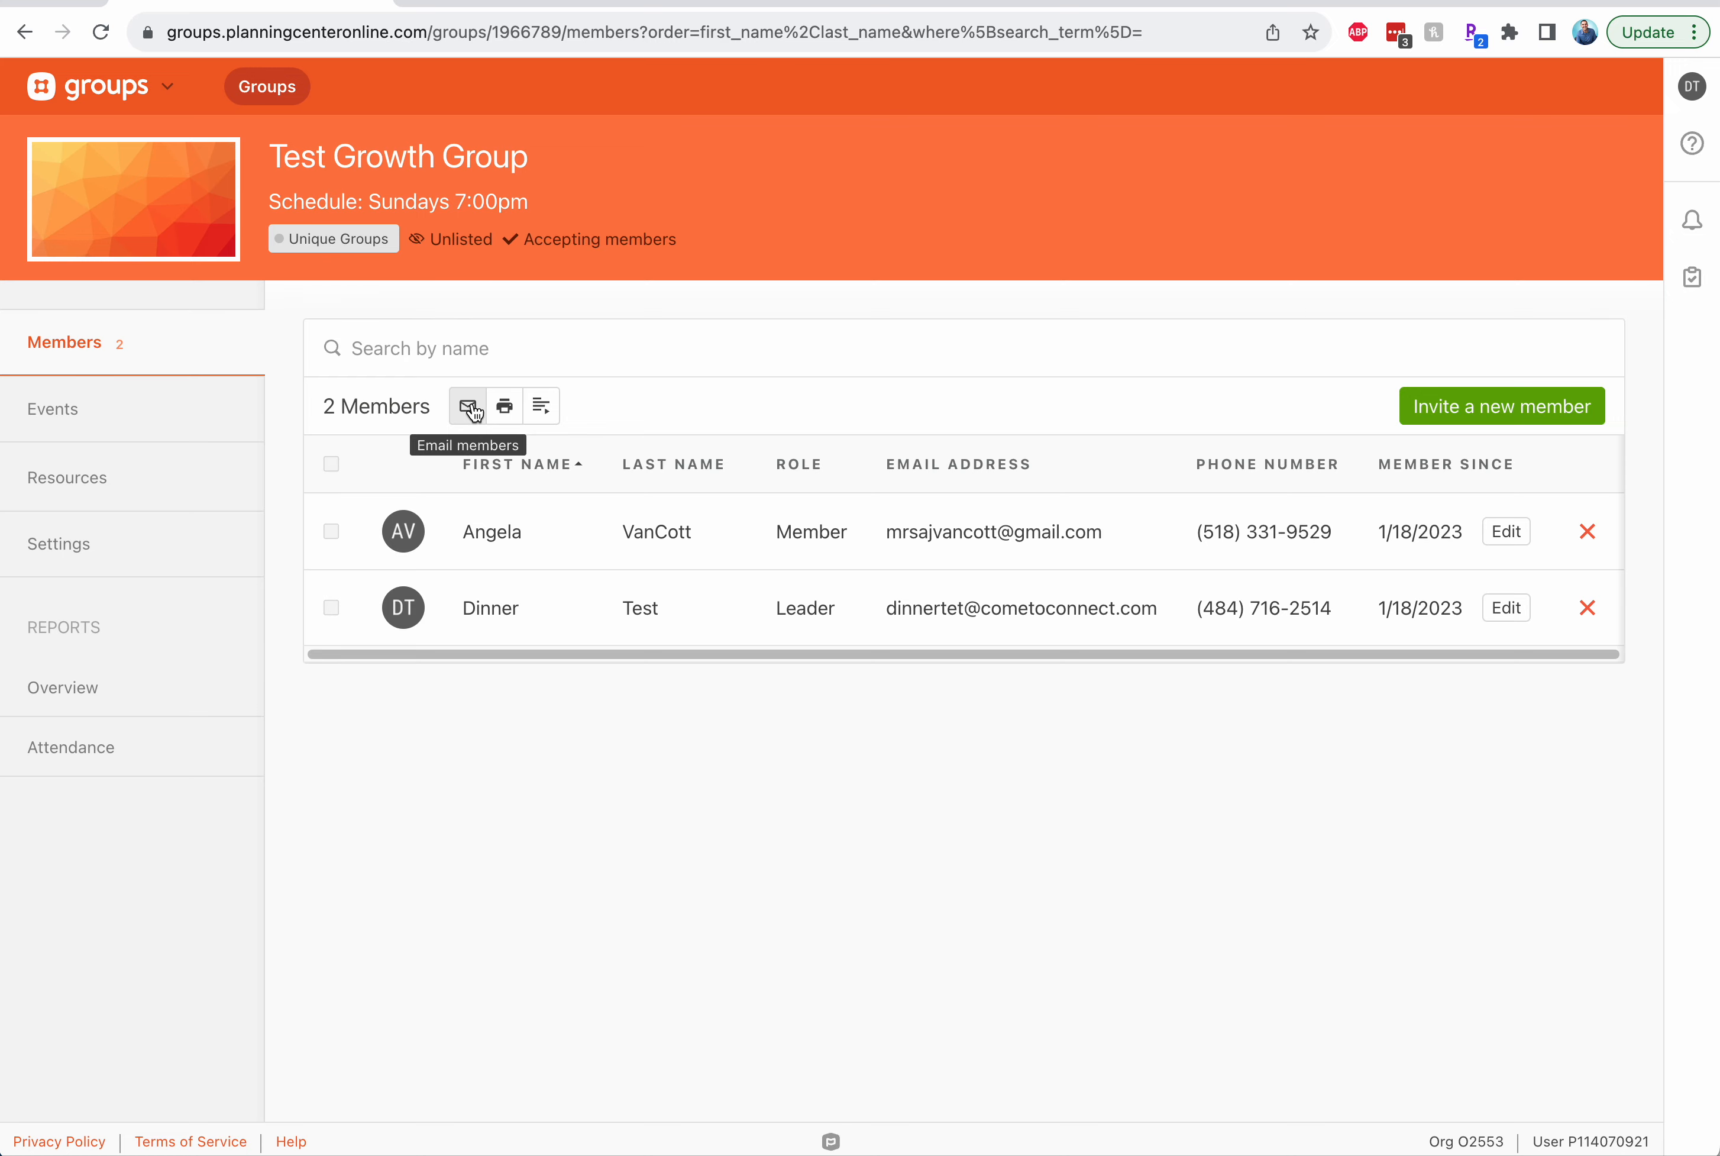
pyautogui.click(468, 406)
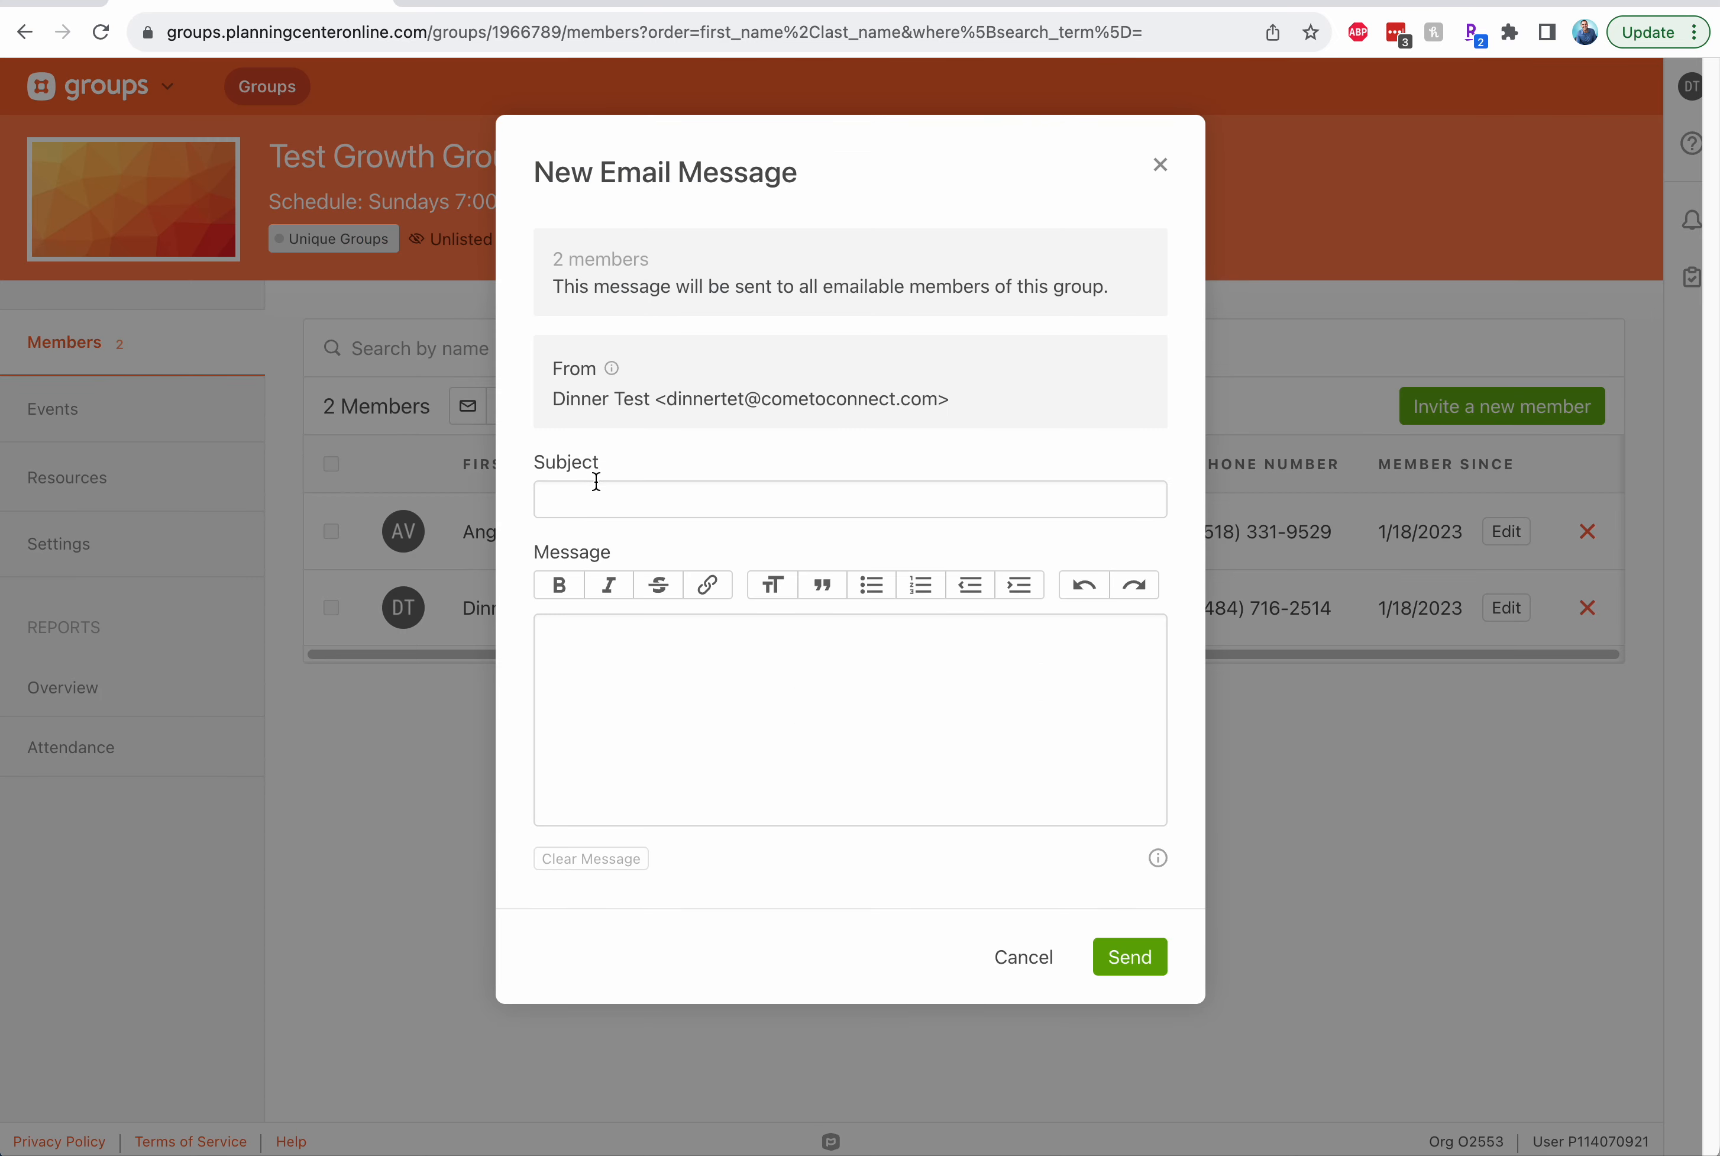
pyautogui.click(849, 730)
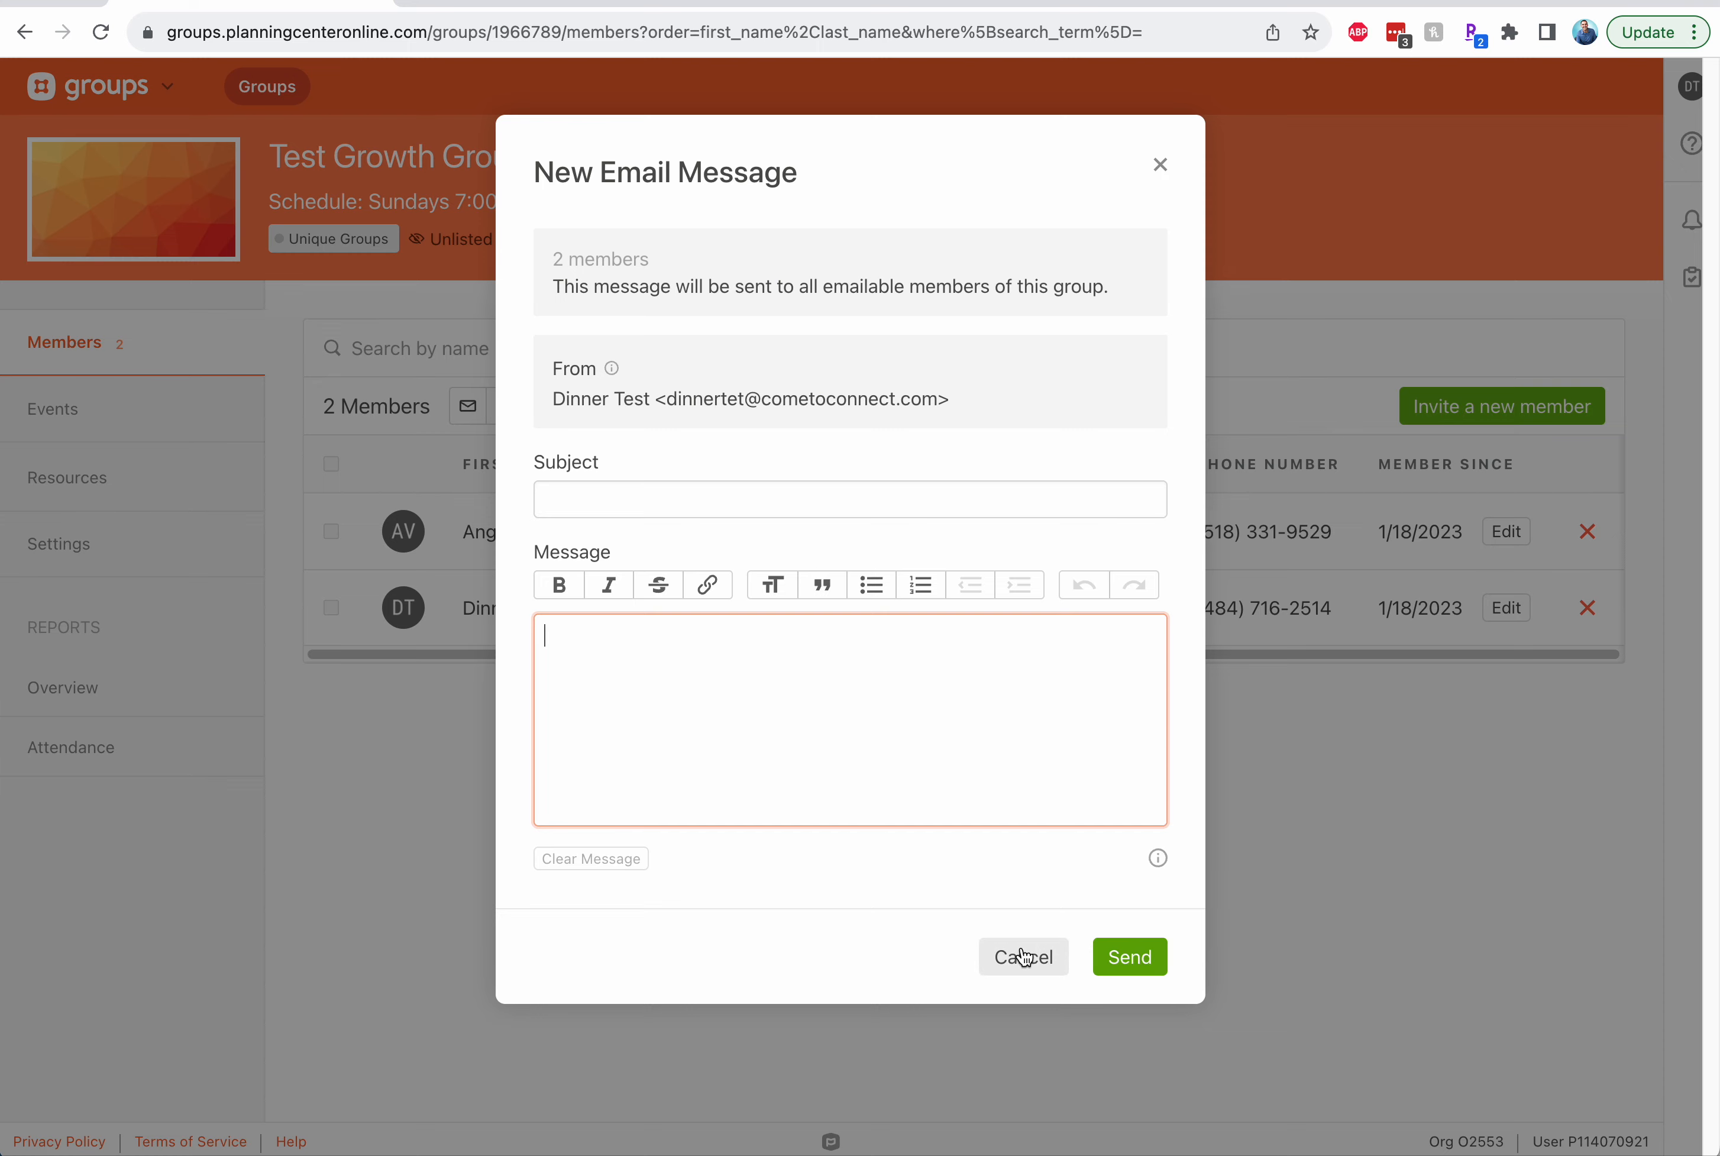
pyautogui.click(1025, 956)
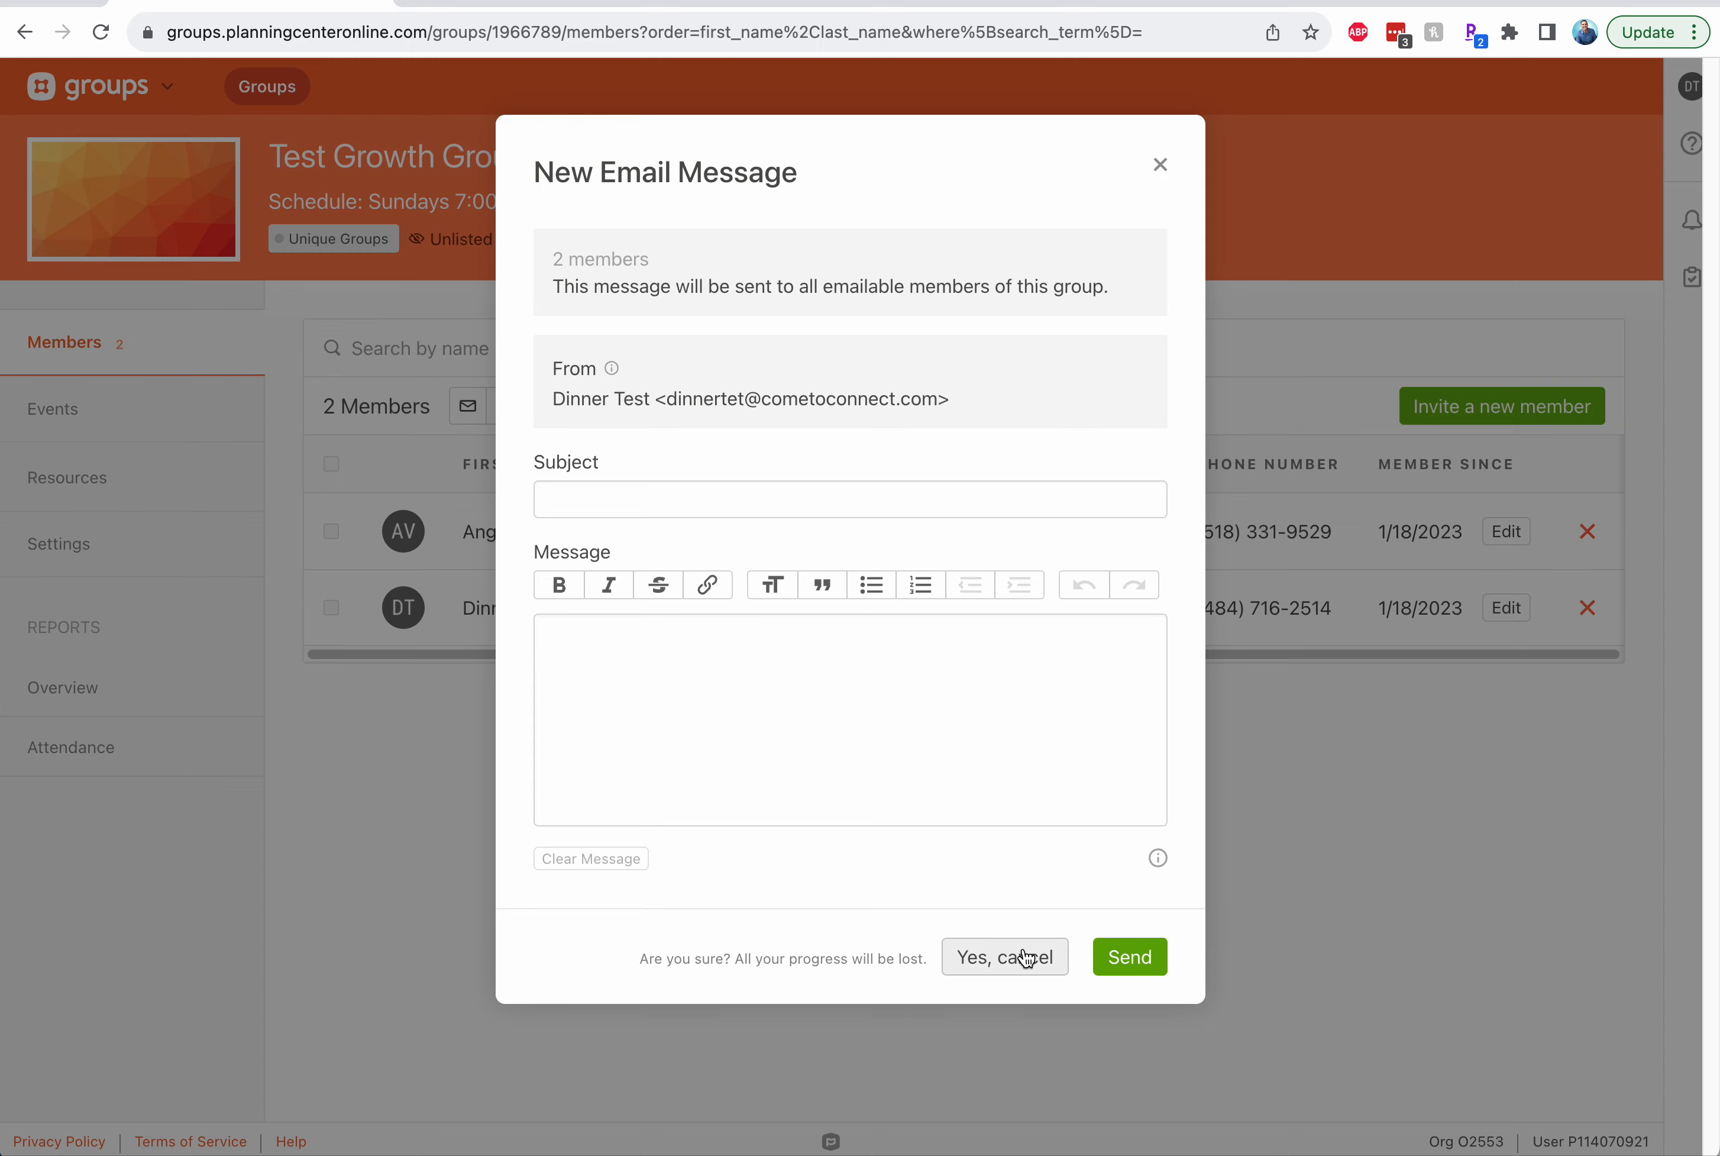
pyautogui.click(1006, 956)
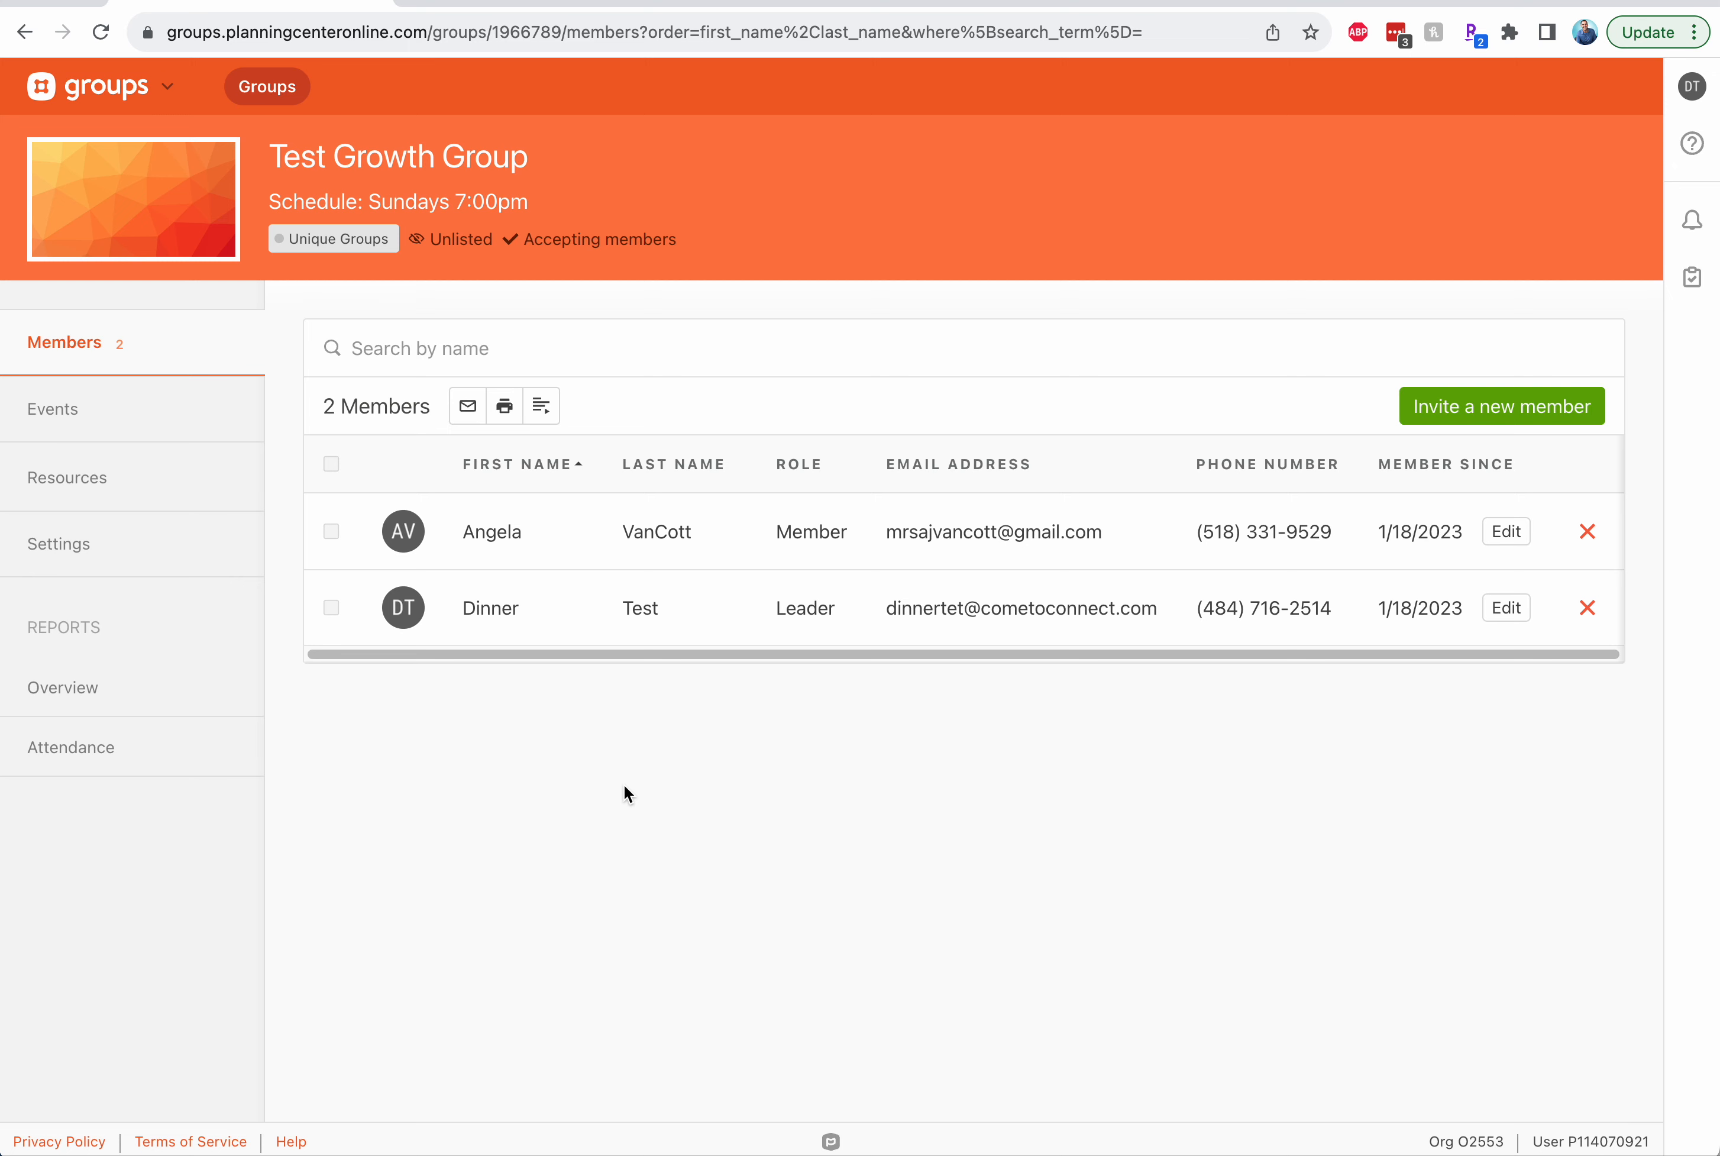
pyautogui.moveTo(244, 630)
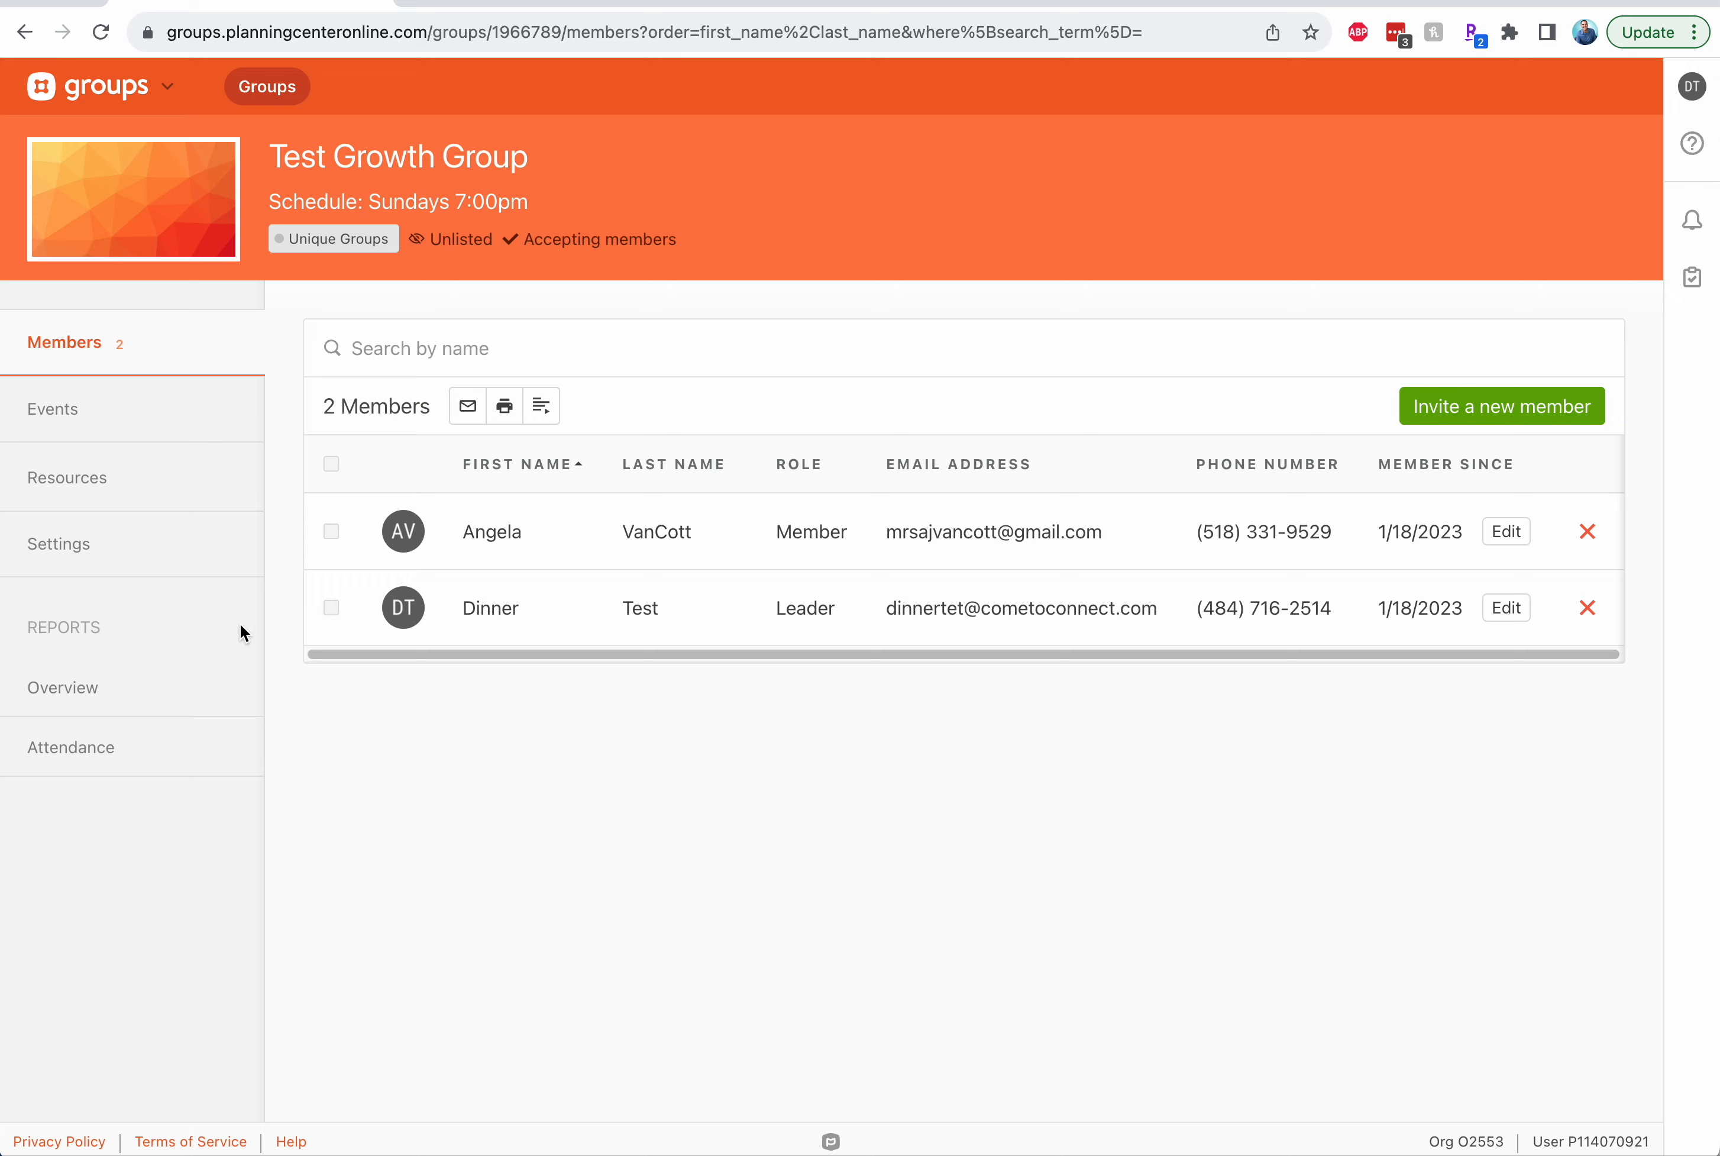
pyautogui.moveTo(97, 720)
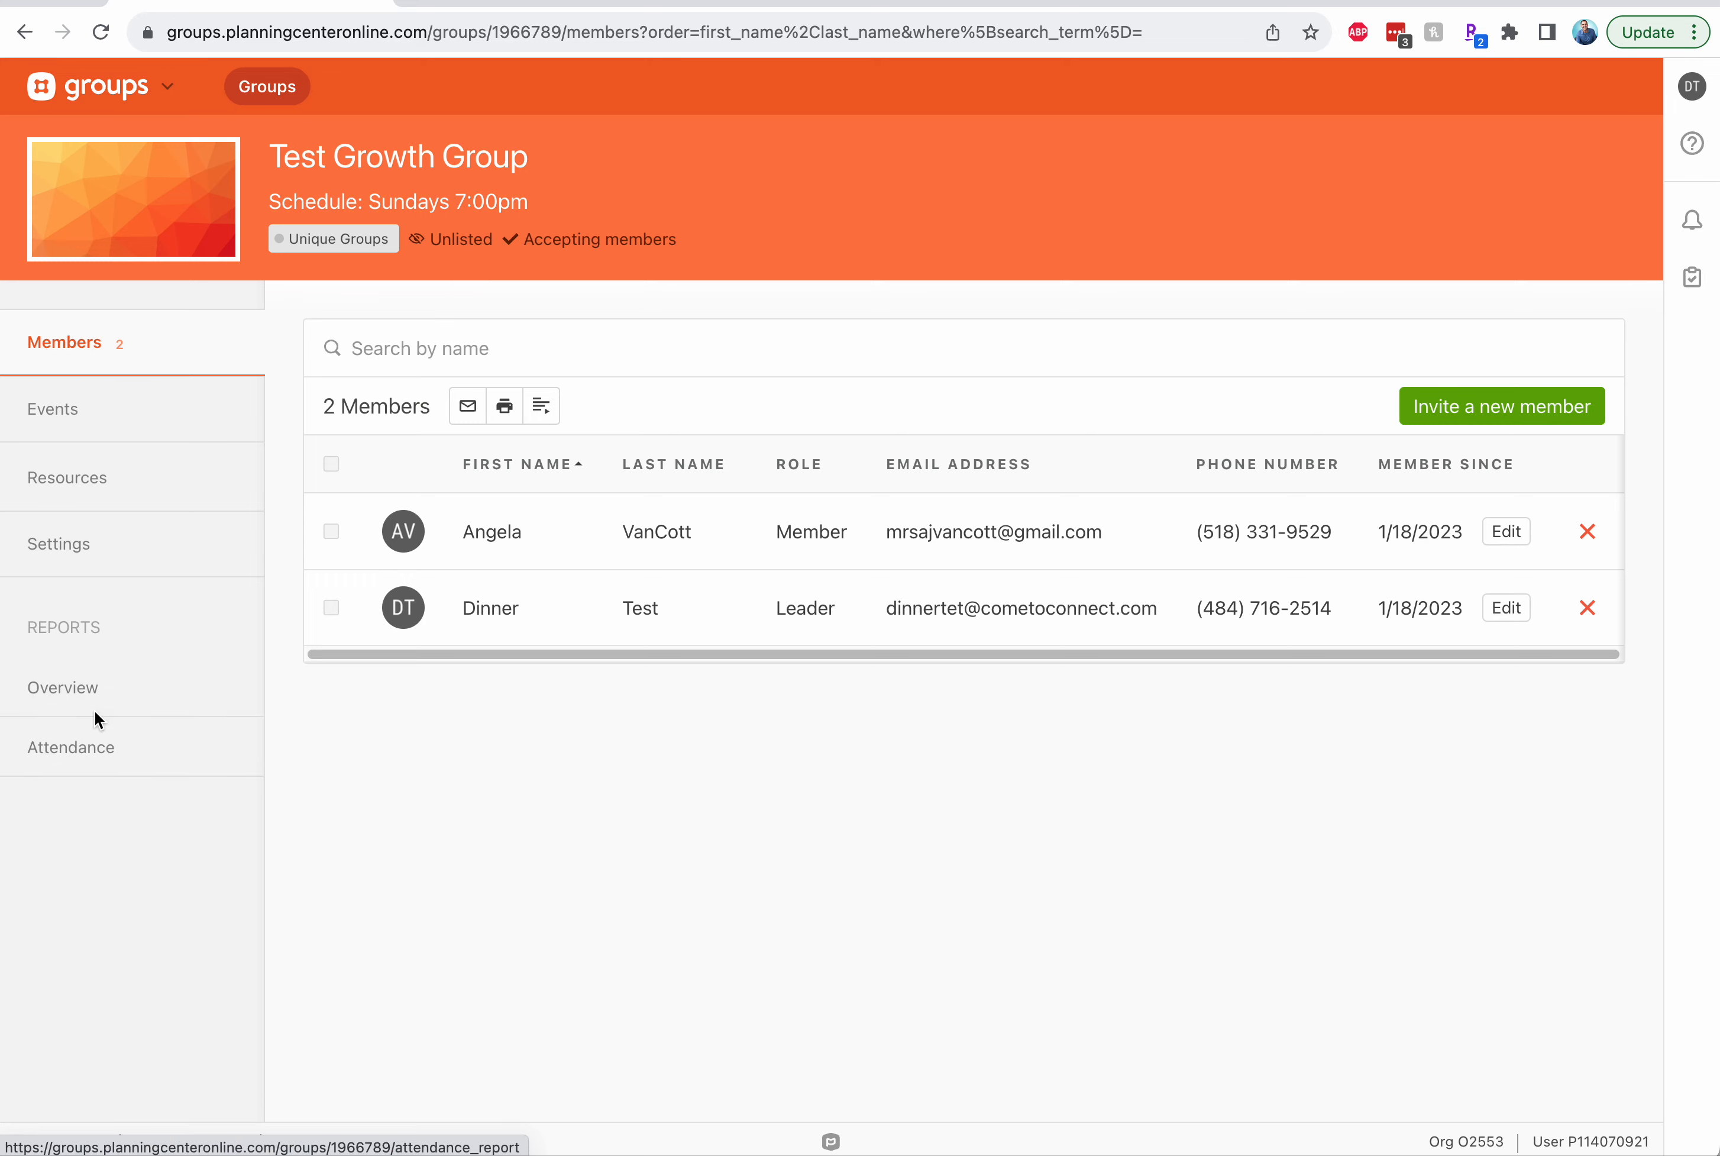
# From the group's Events calendar, begin a blank New Event for Test Growth Group
pyautogui.click(52, 408)
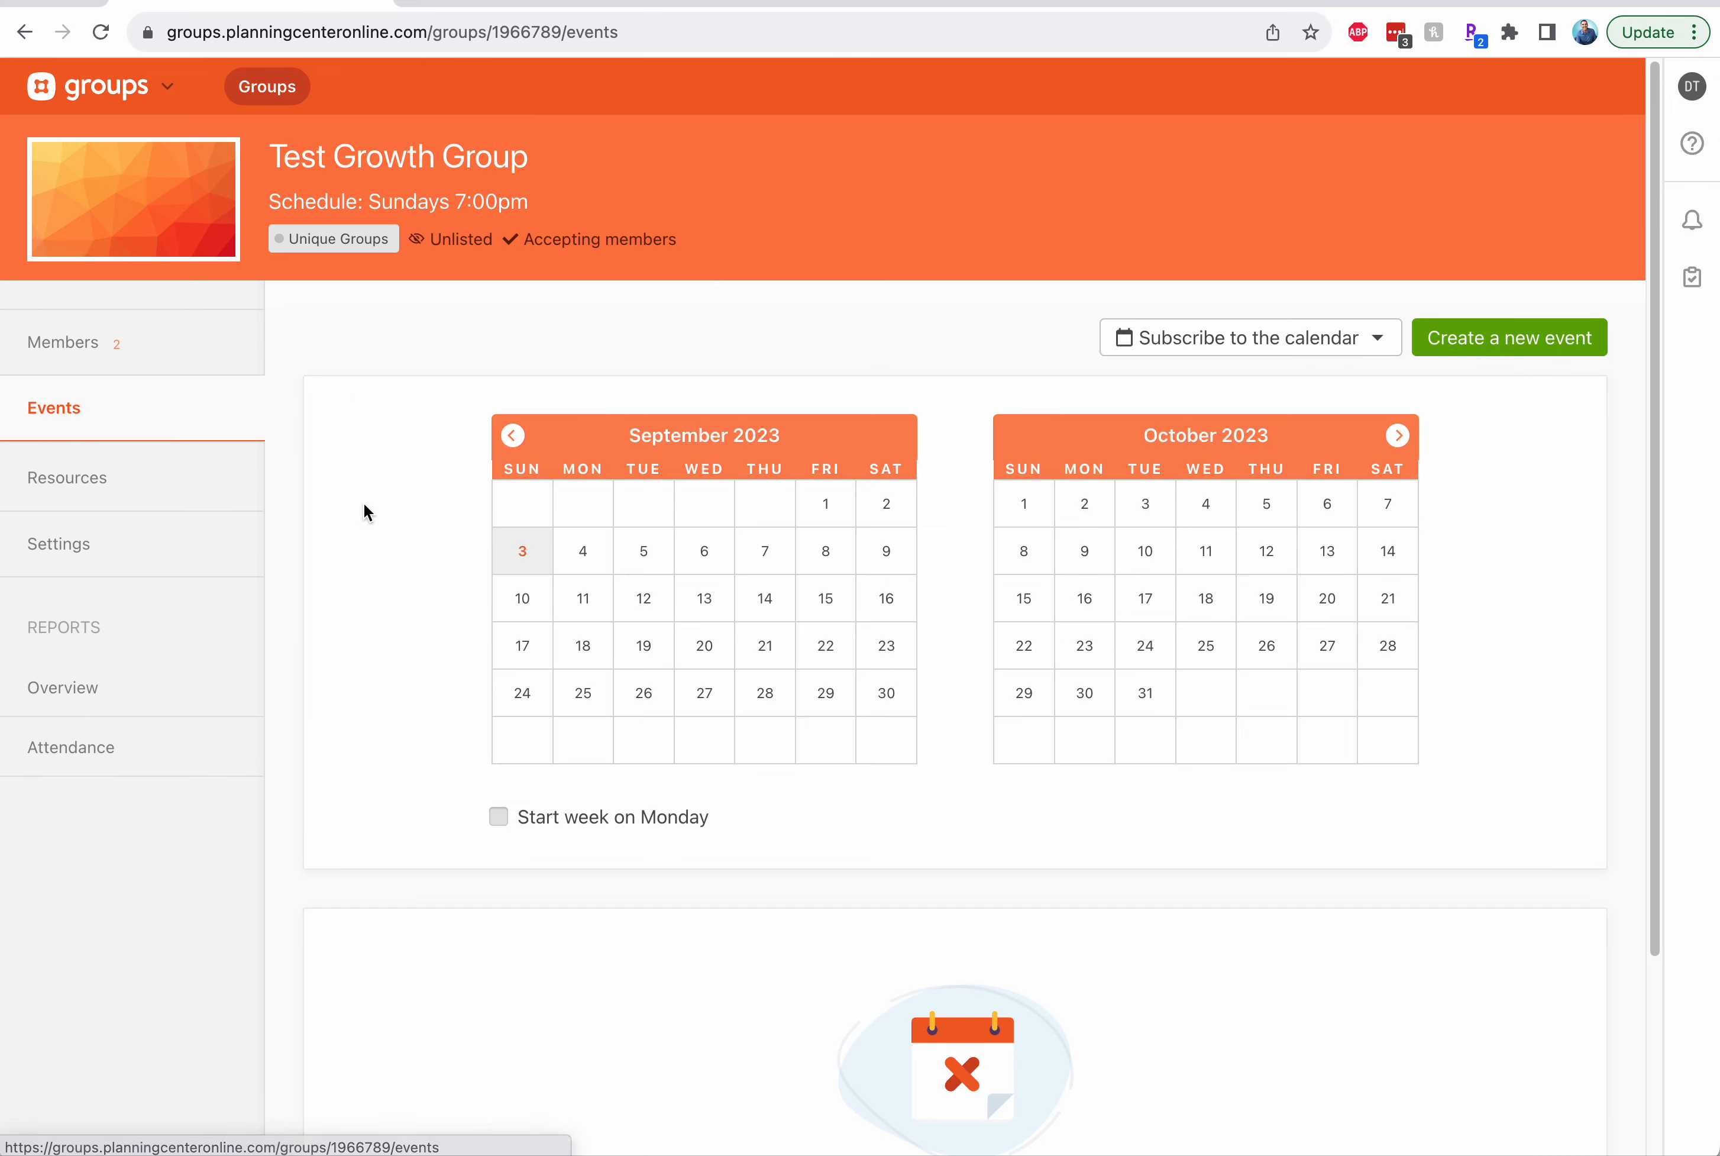
pyautogui.moveTo(1492, 357)
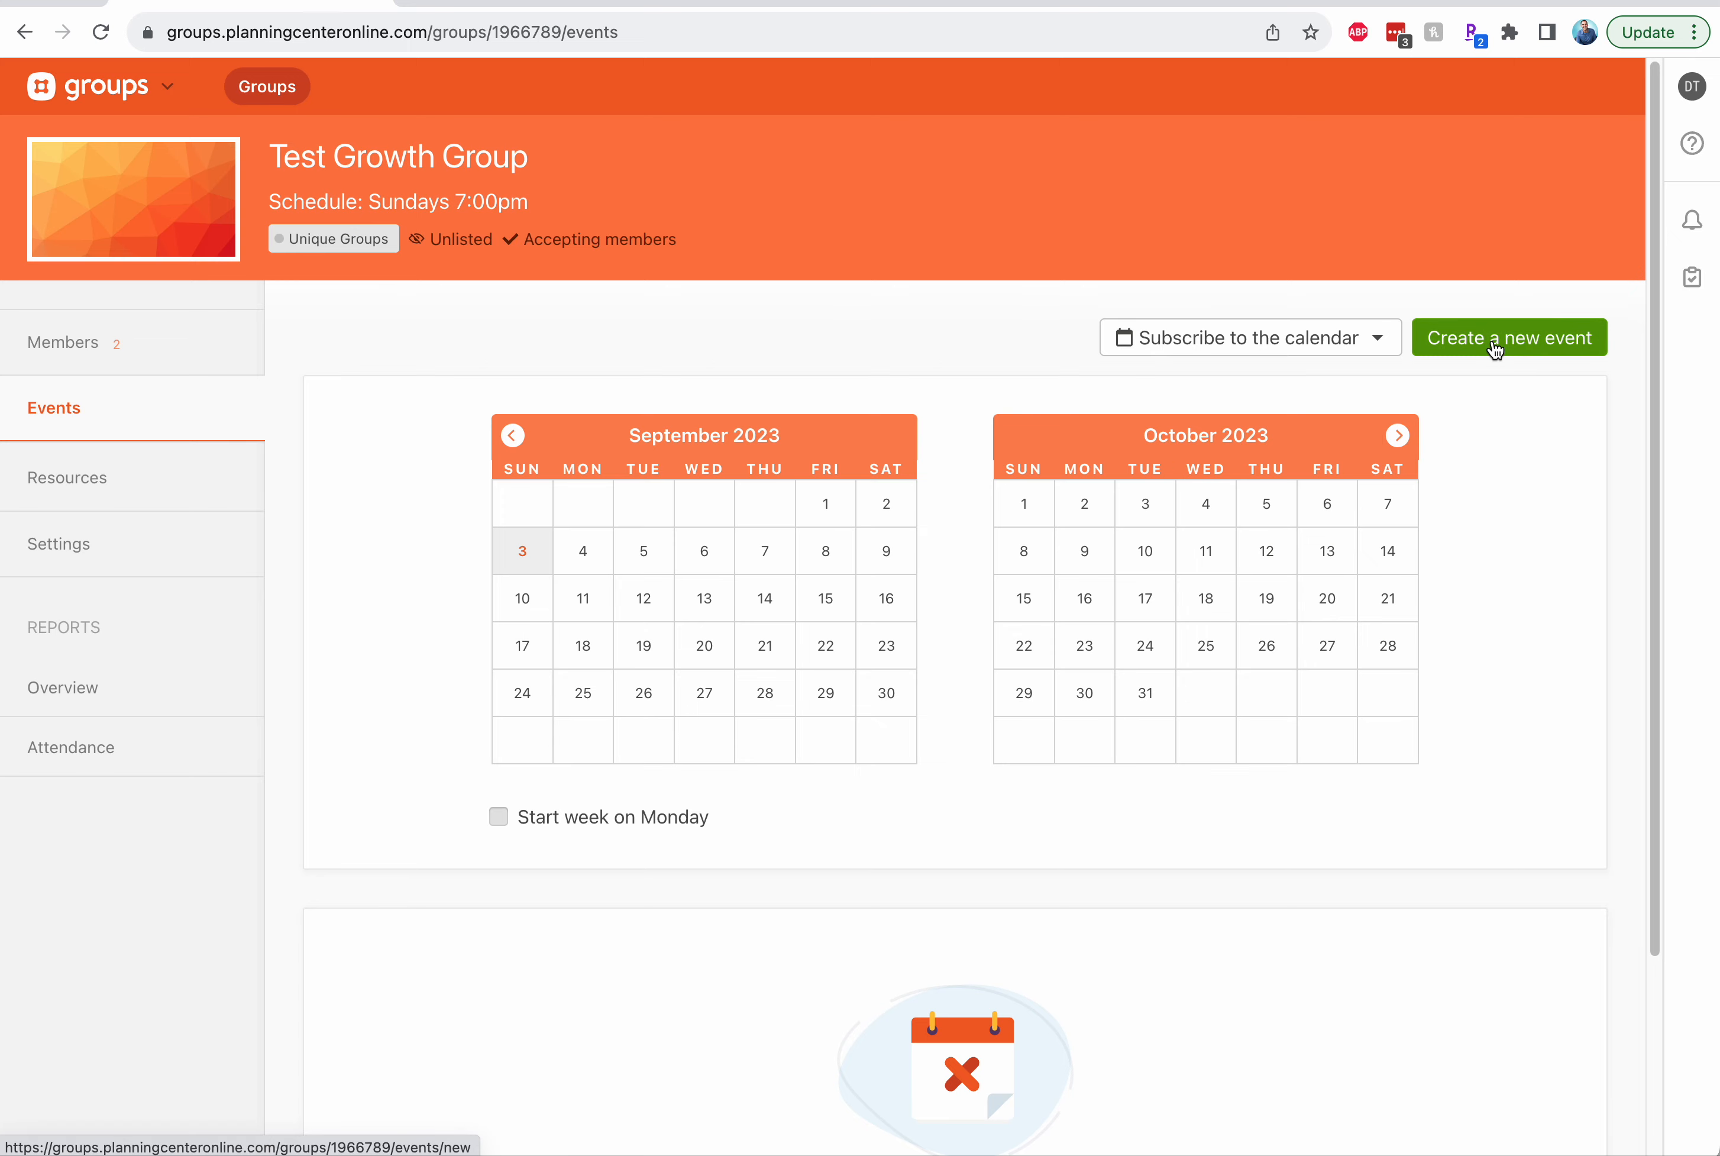
pyautogui.click(1510, 337)
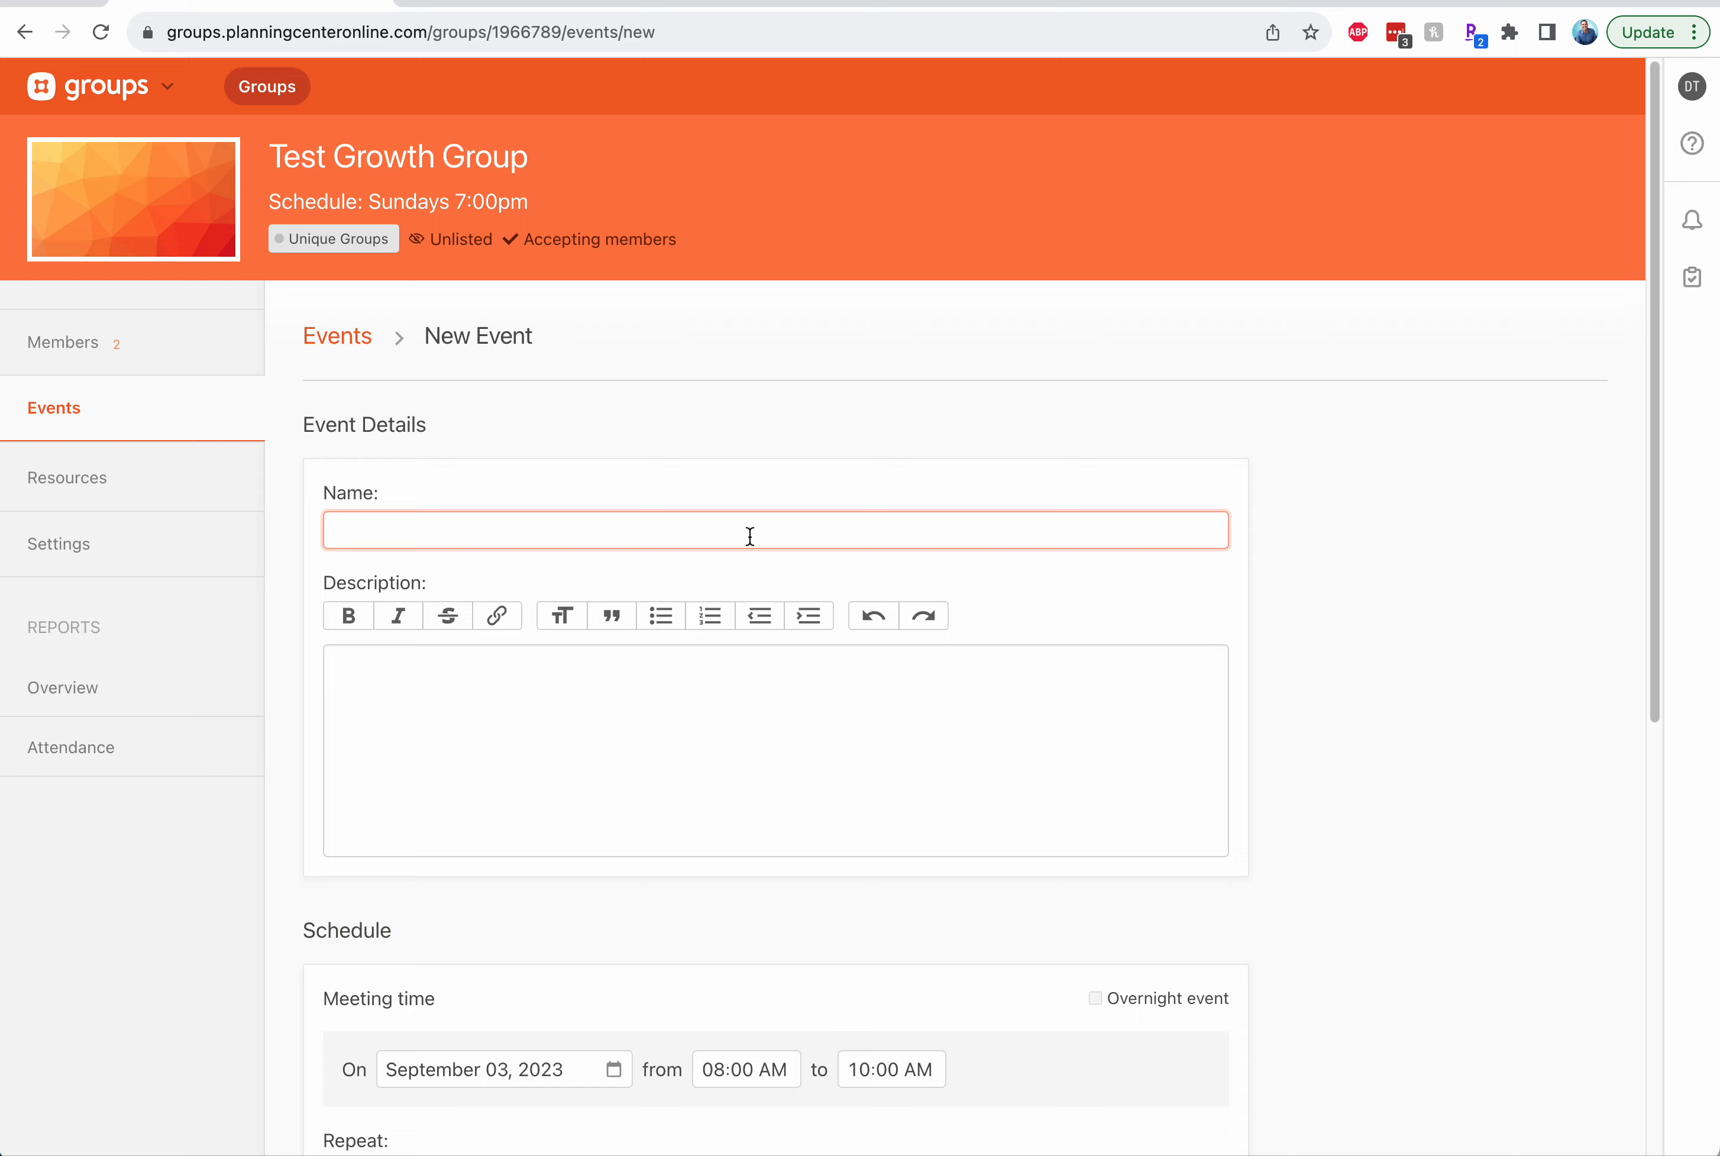
# Name the event 'growth' and review its Repeat frequency options, leaving Never
pyautogui.write('growth group')
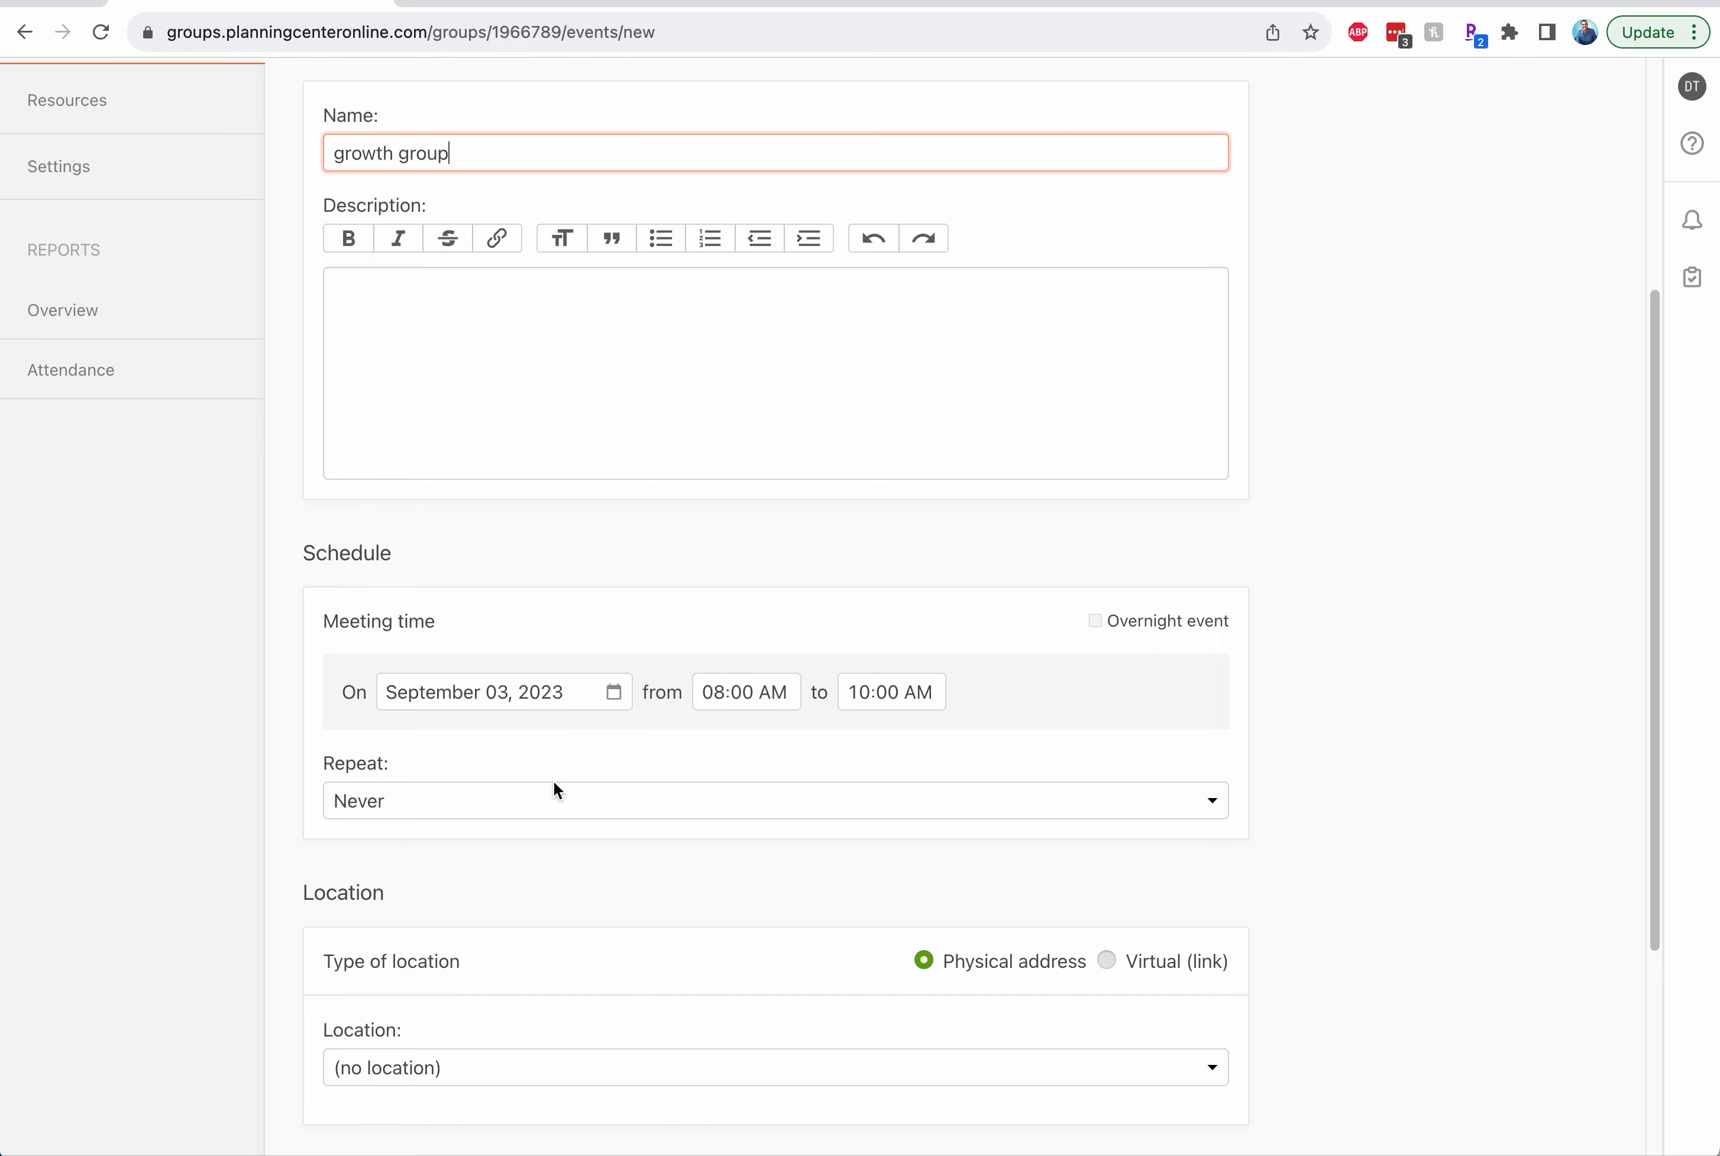
pyautogui.click(774, 799)
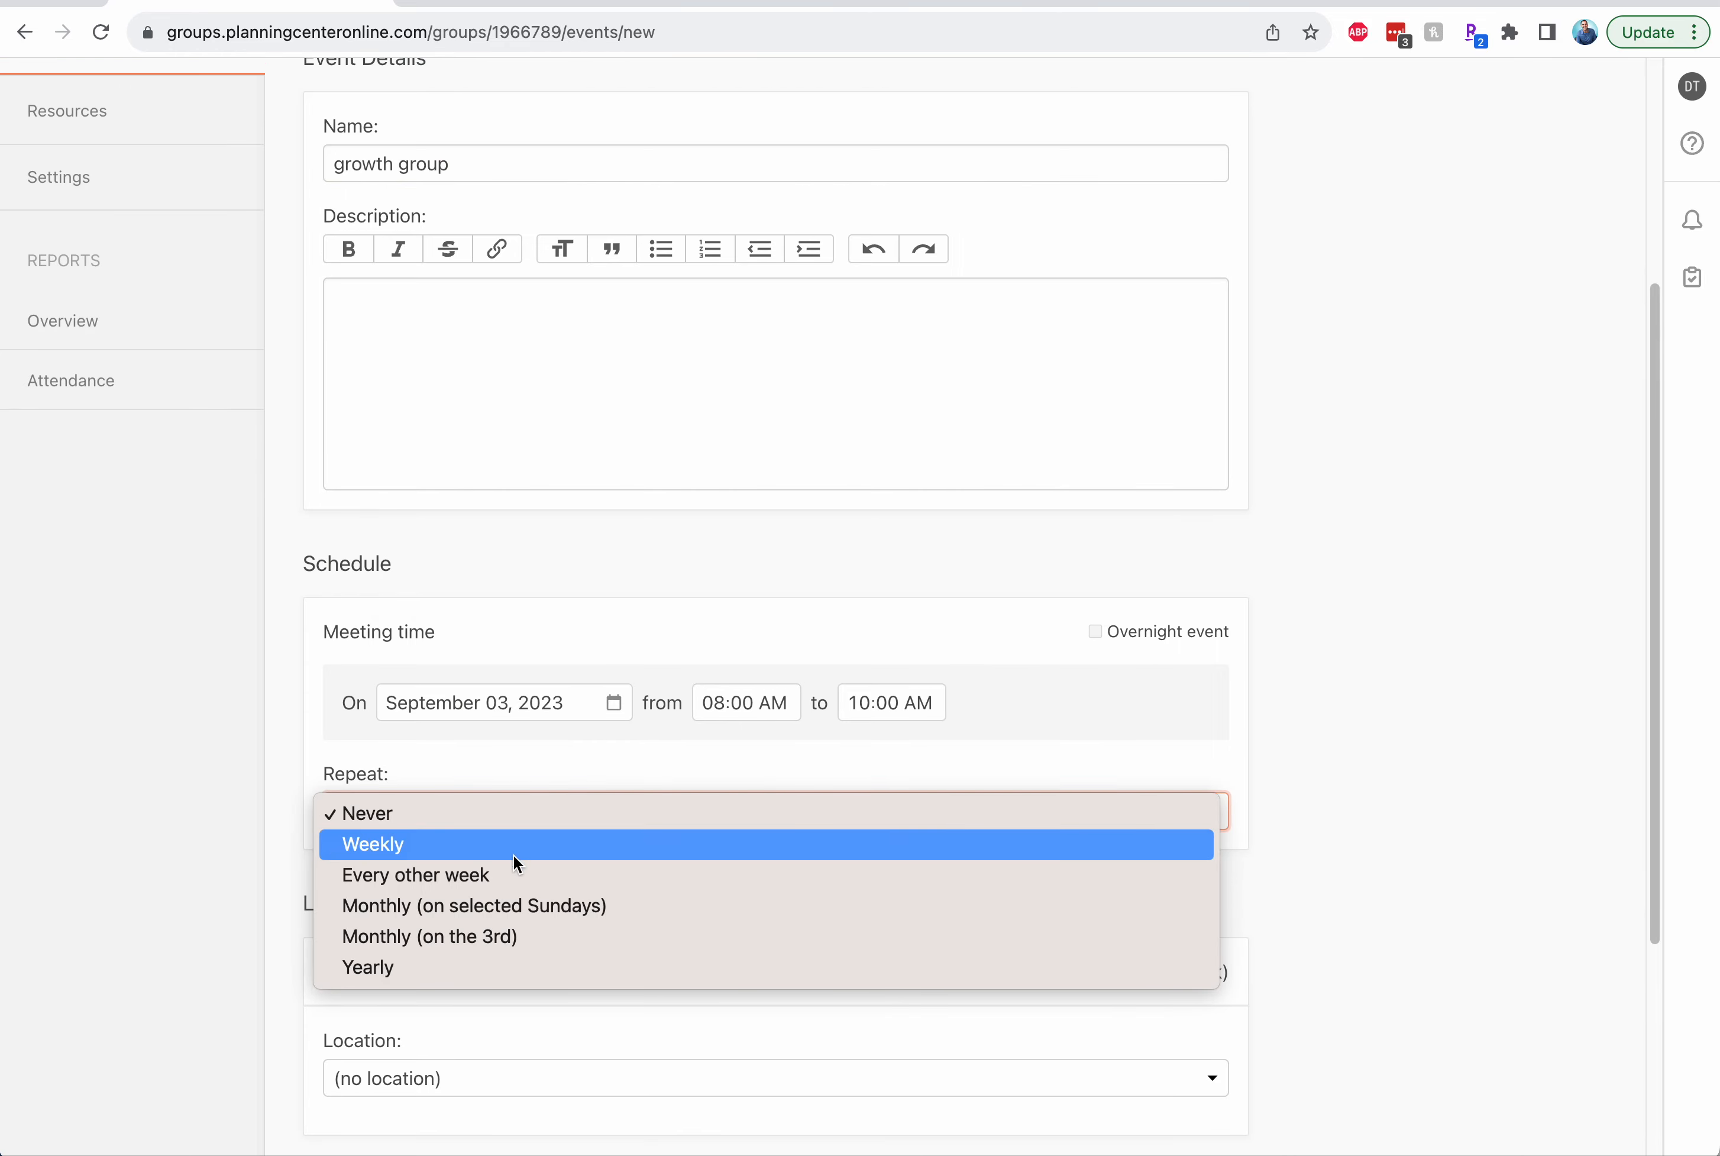
pyautogui.moveTo(509, 879)
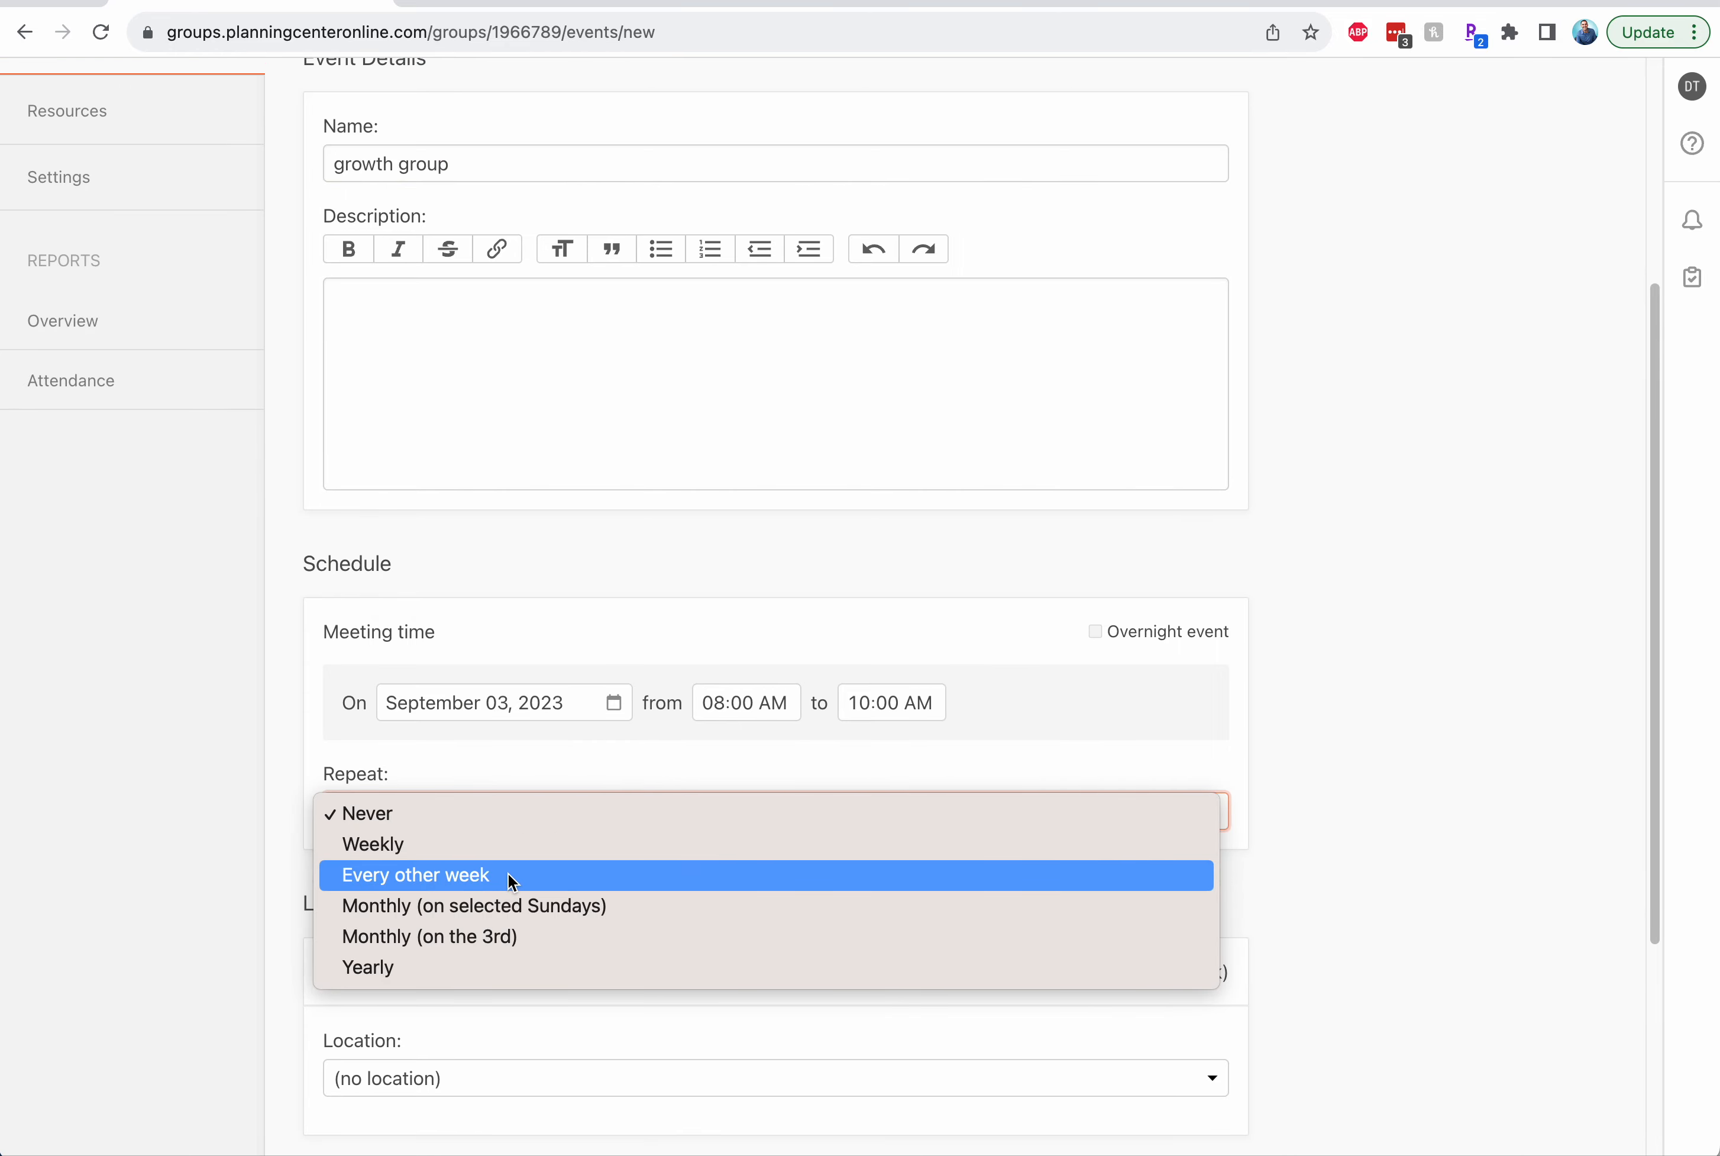
pyautogui.moveTo(504, 911)
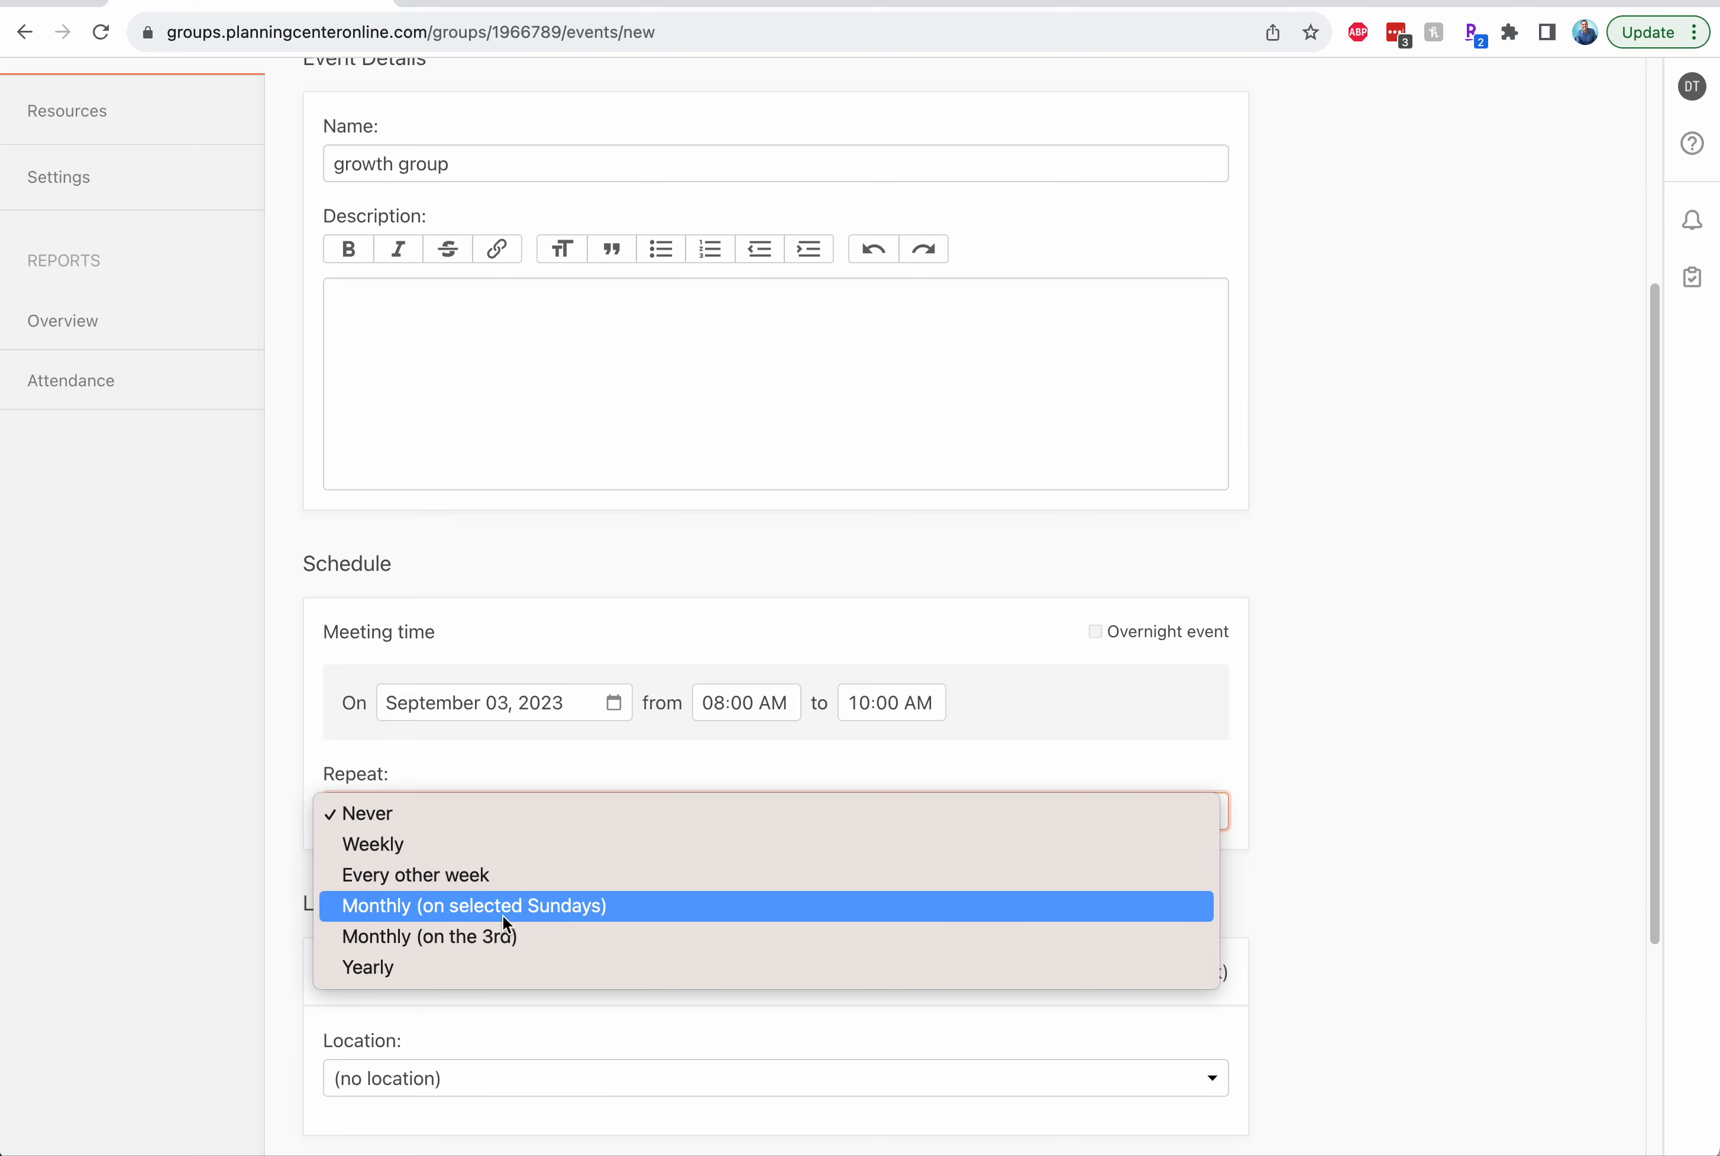
pyautogui.moveTo(590, 775)
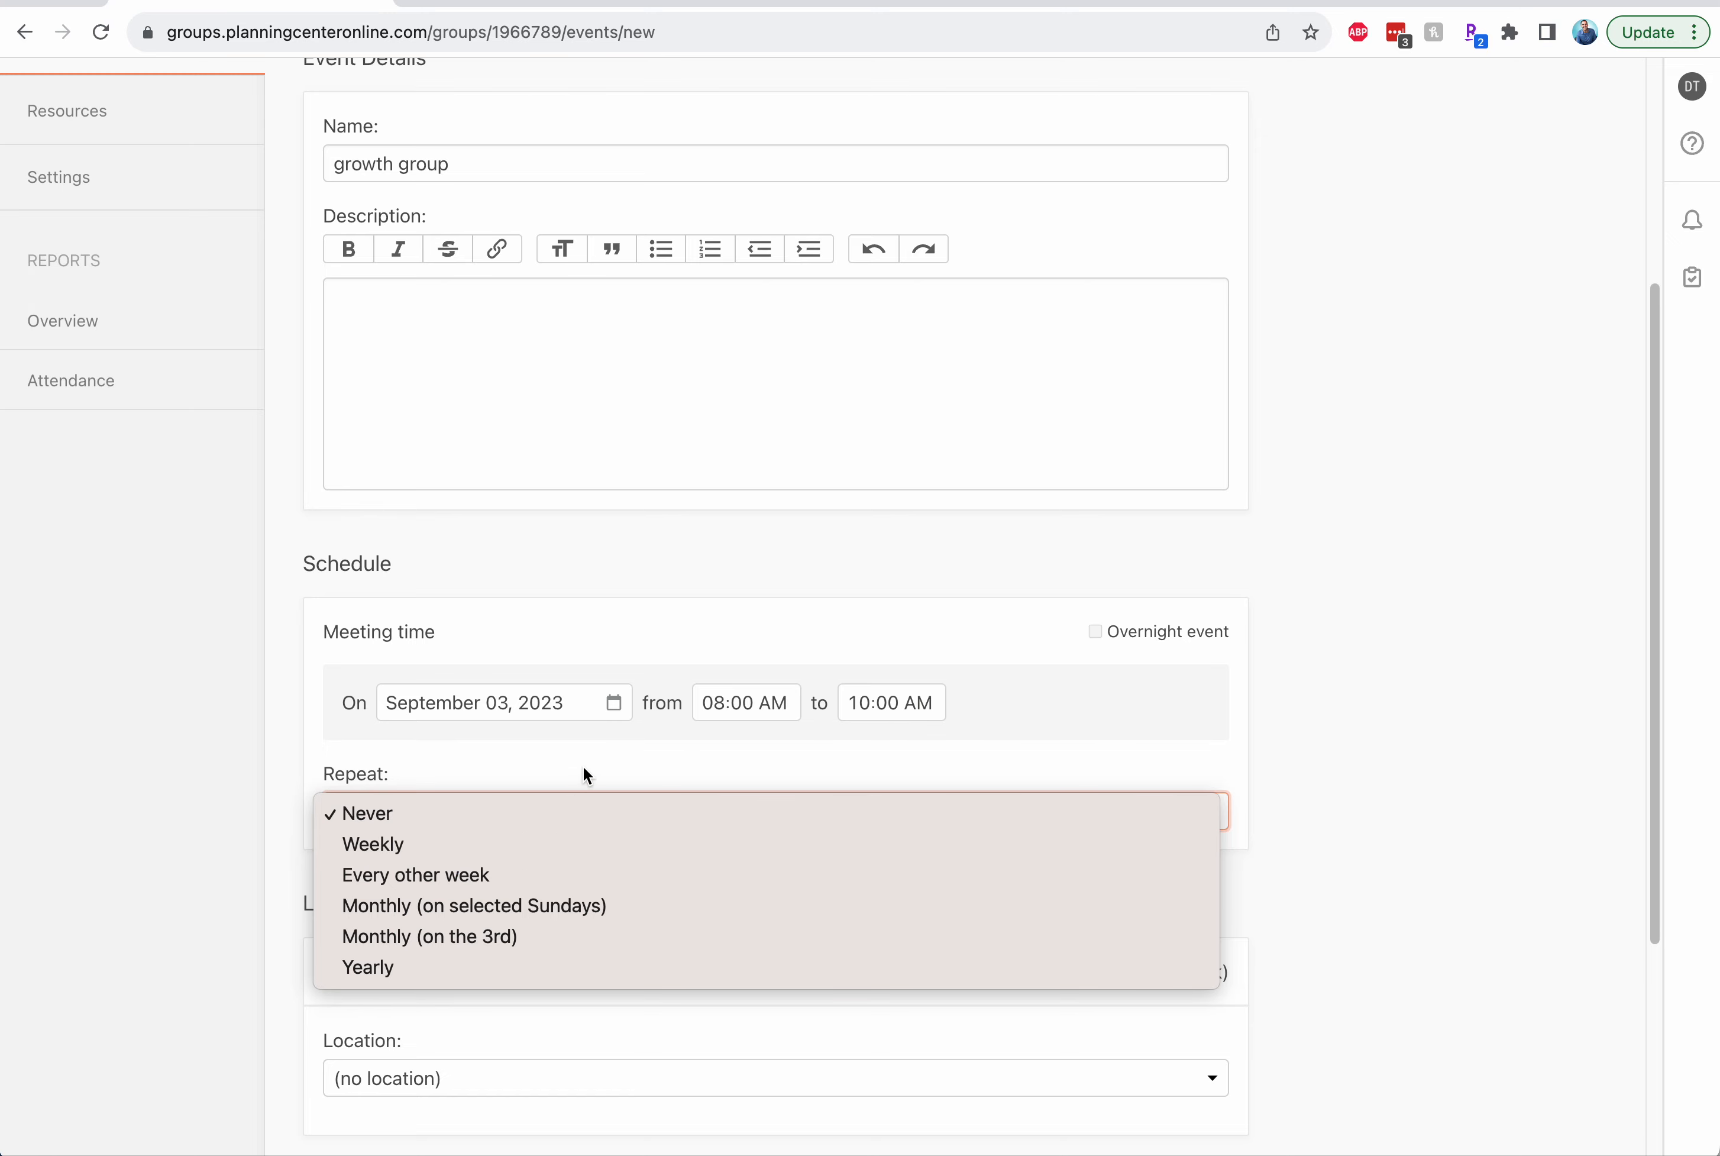
pyautogui.moveTo(511, 857)
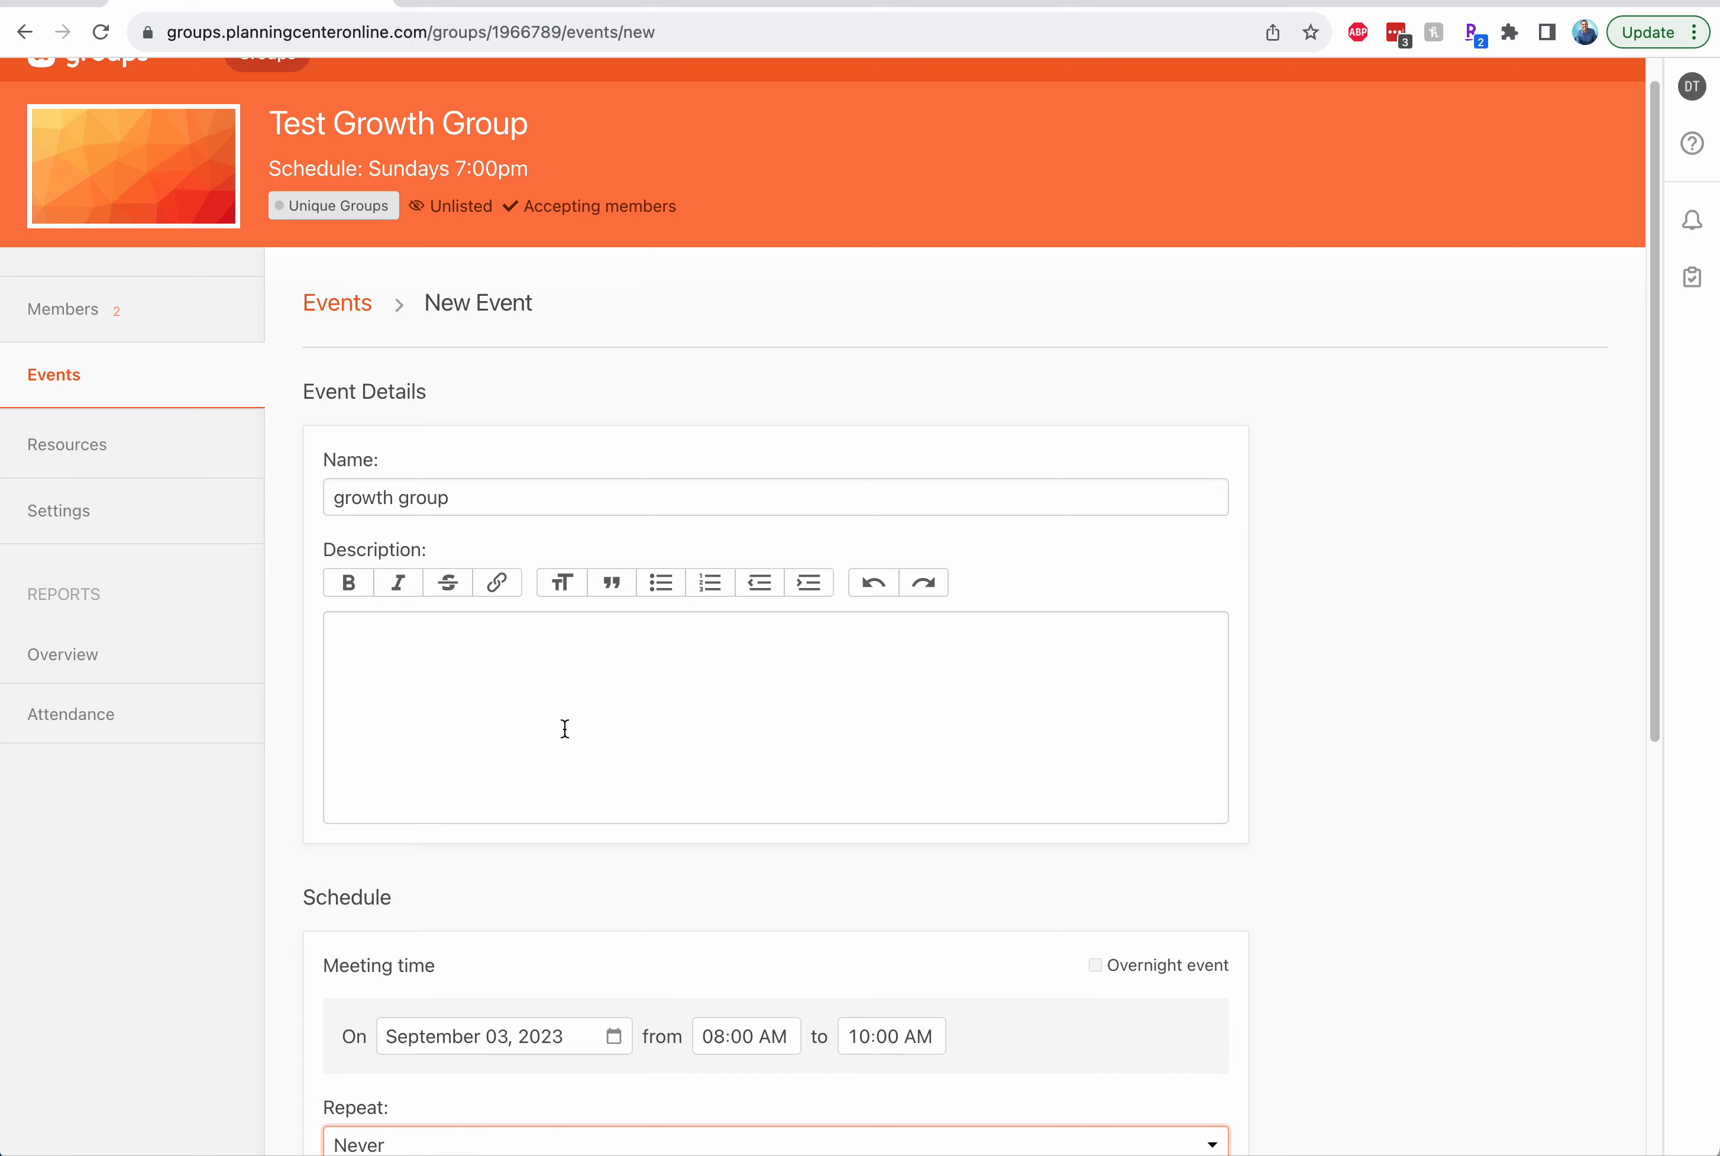
pyautogui.moveTo(135, 527)
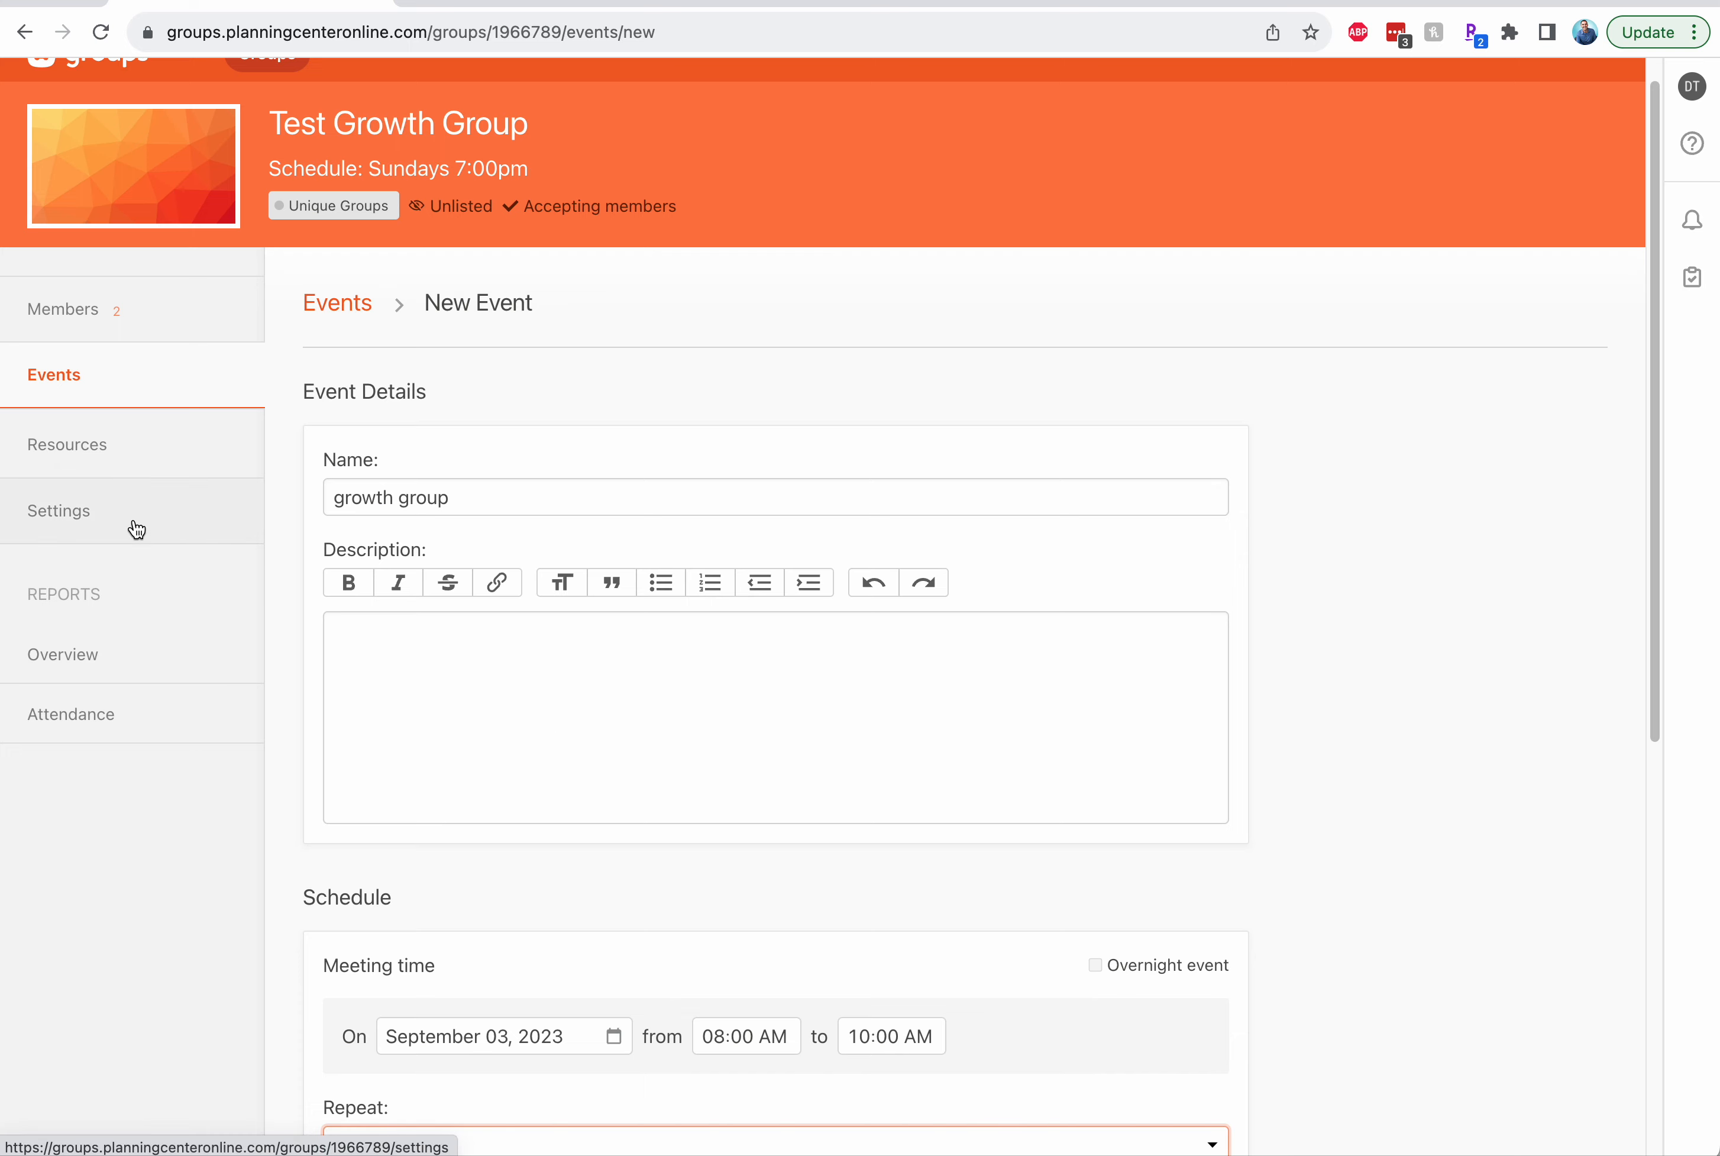
# Review Test Growth Group's settings: basic info, Church Center promotion, location and event defaults
pyautogui.click(59, 510)
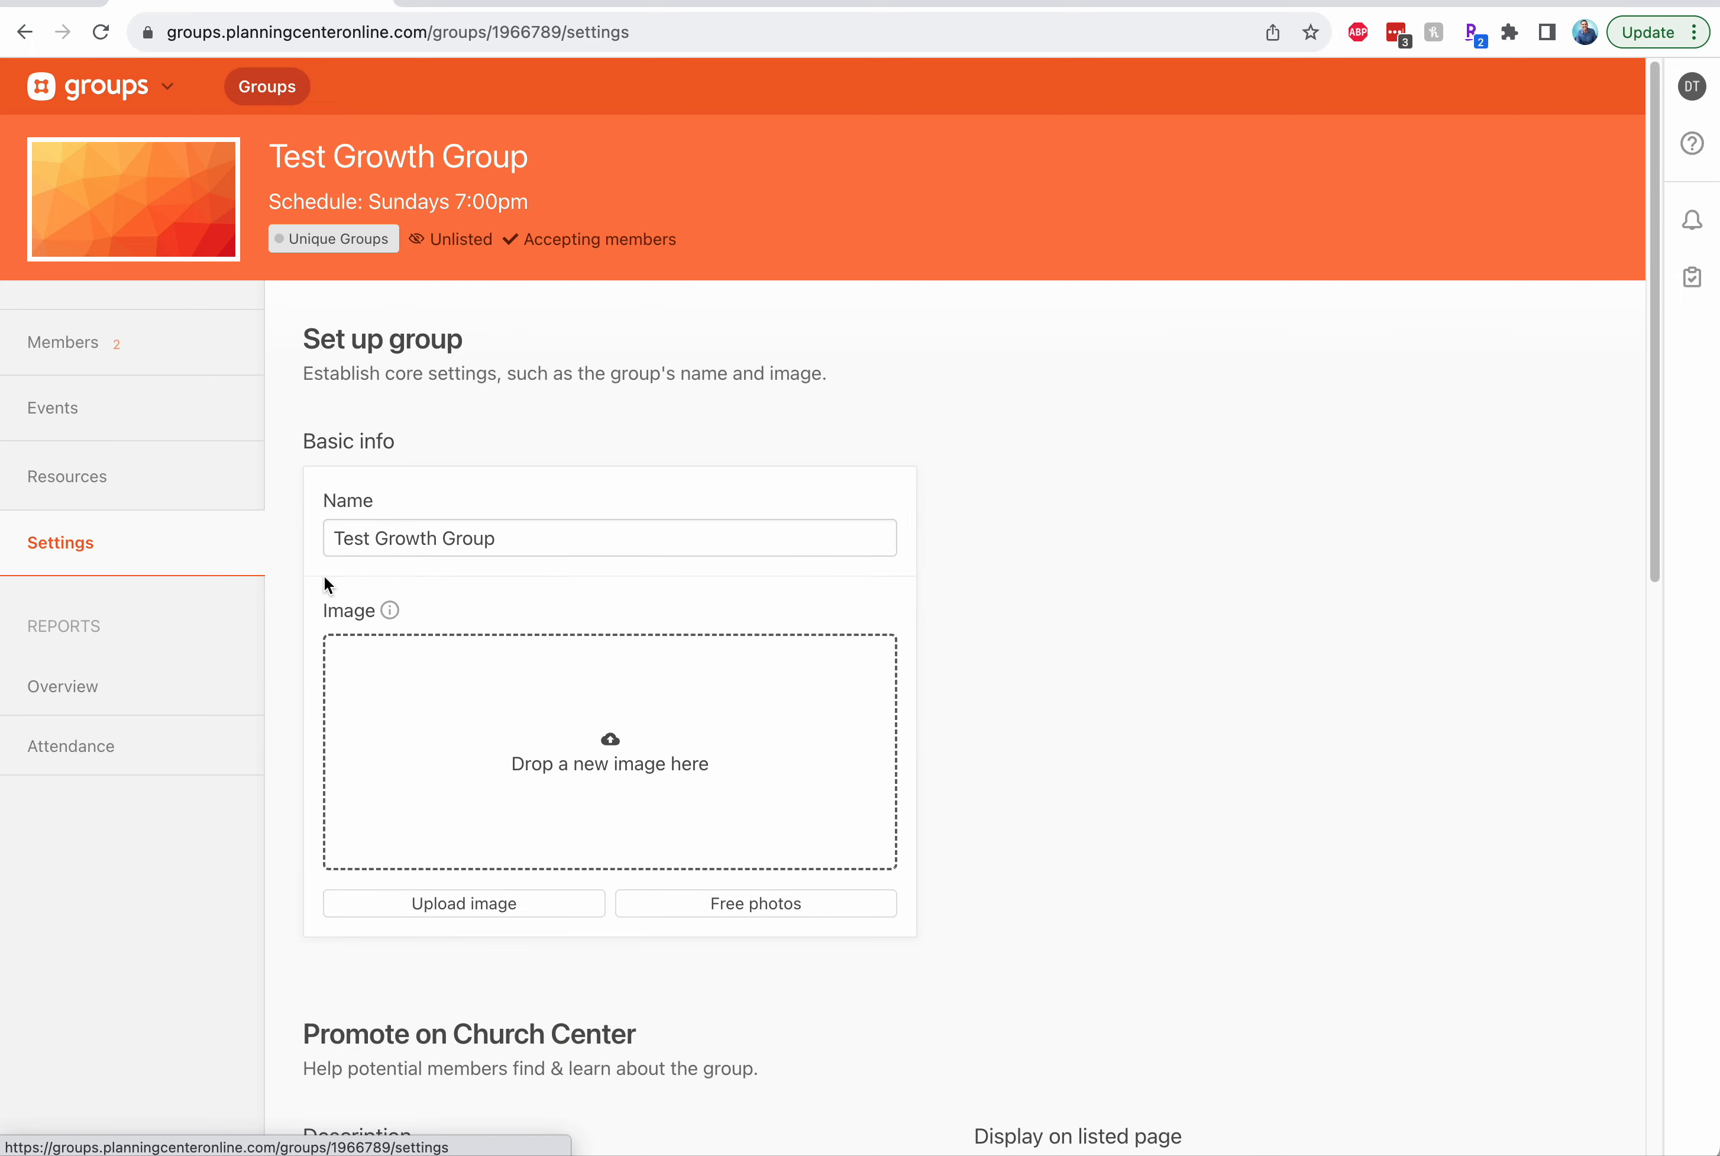
pyautogui.scroll(-3)
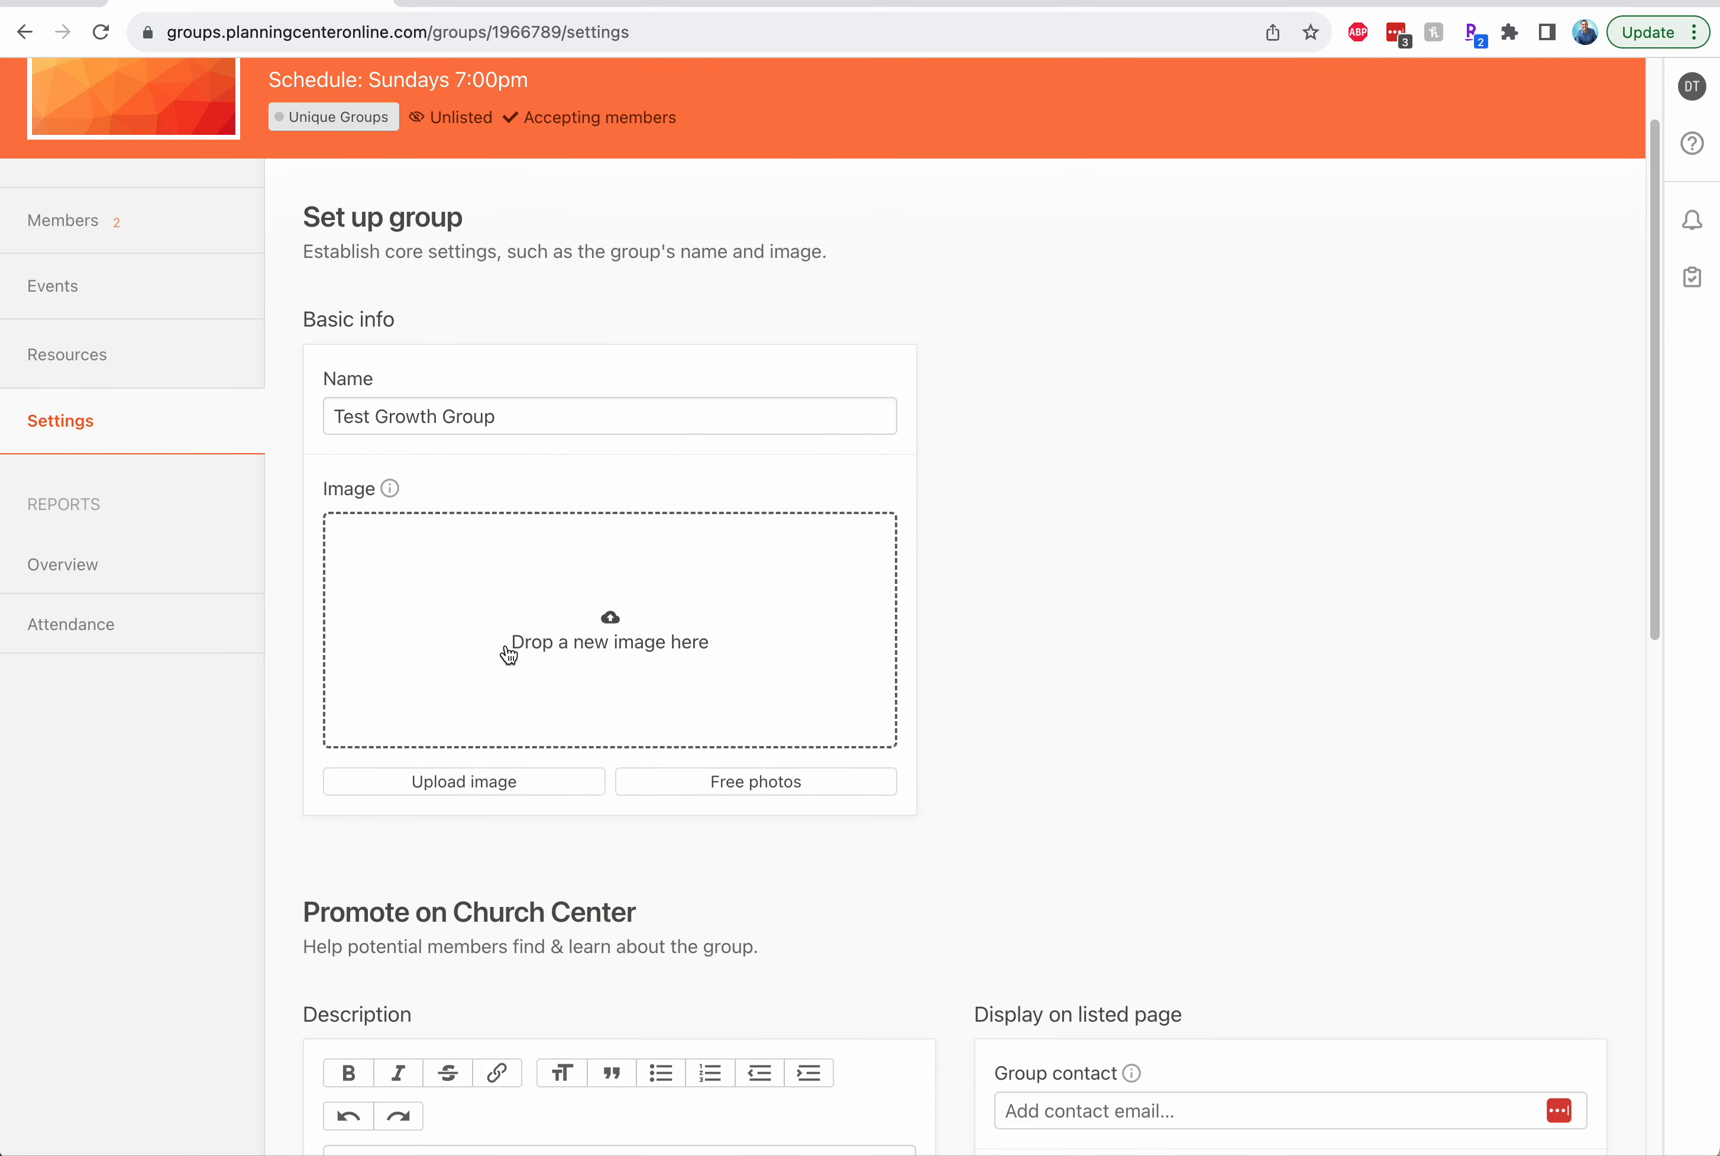
pyautogui.scroll(-3)
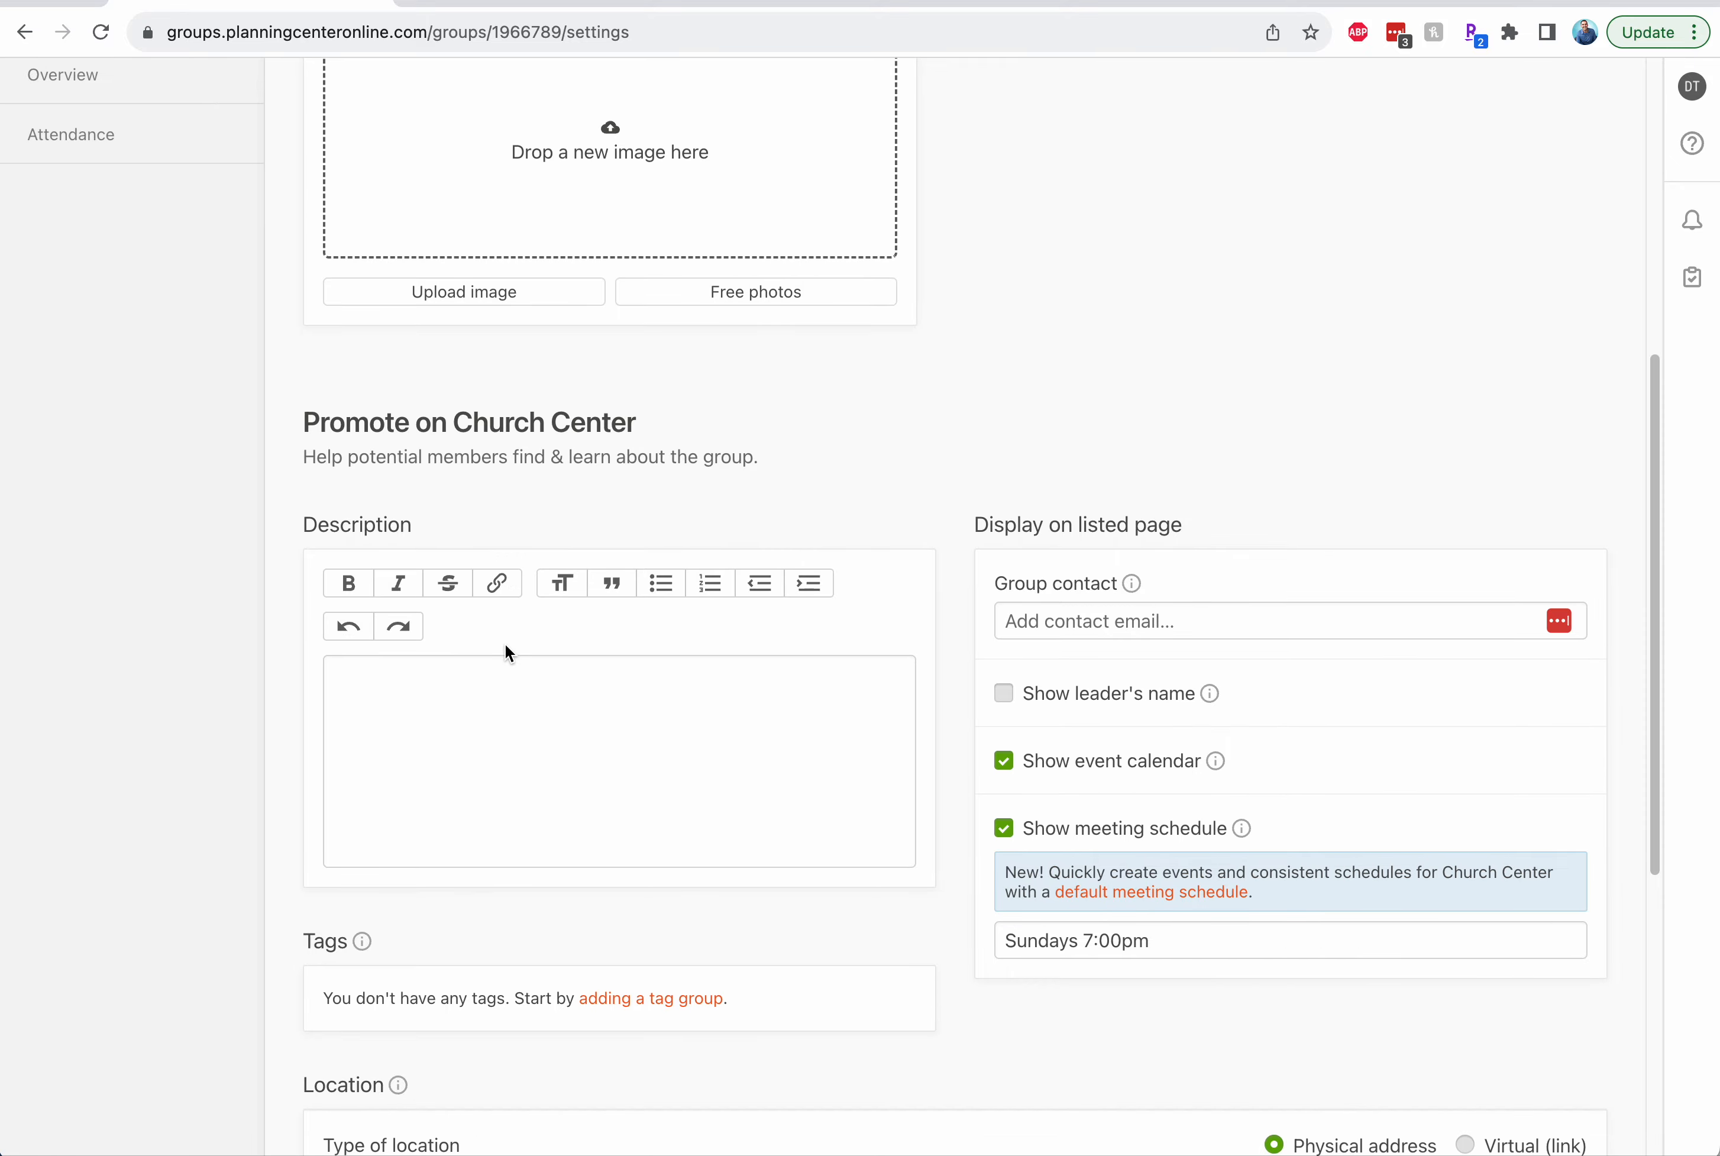
pyautogui.scroll(-3)
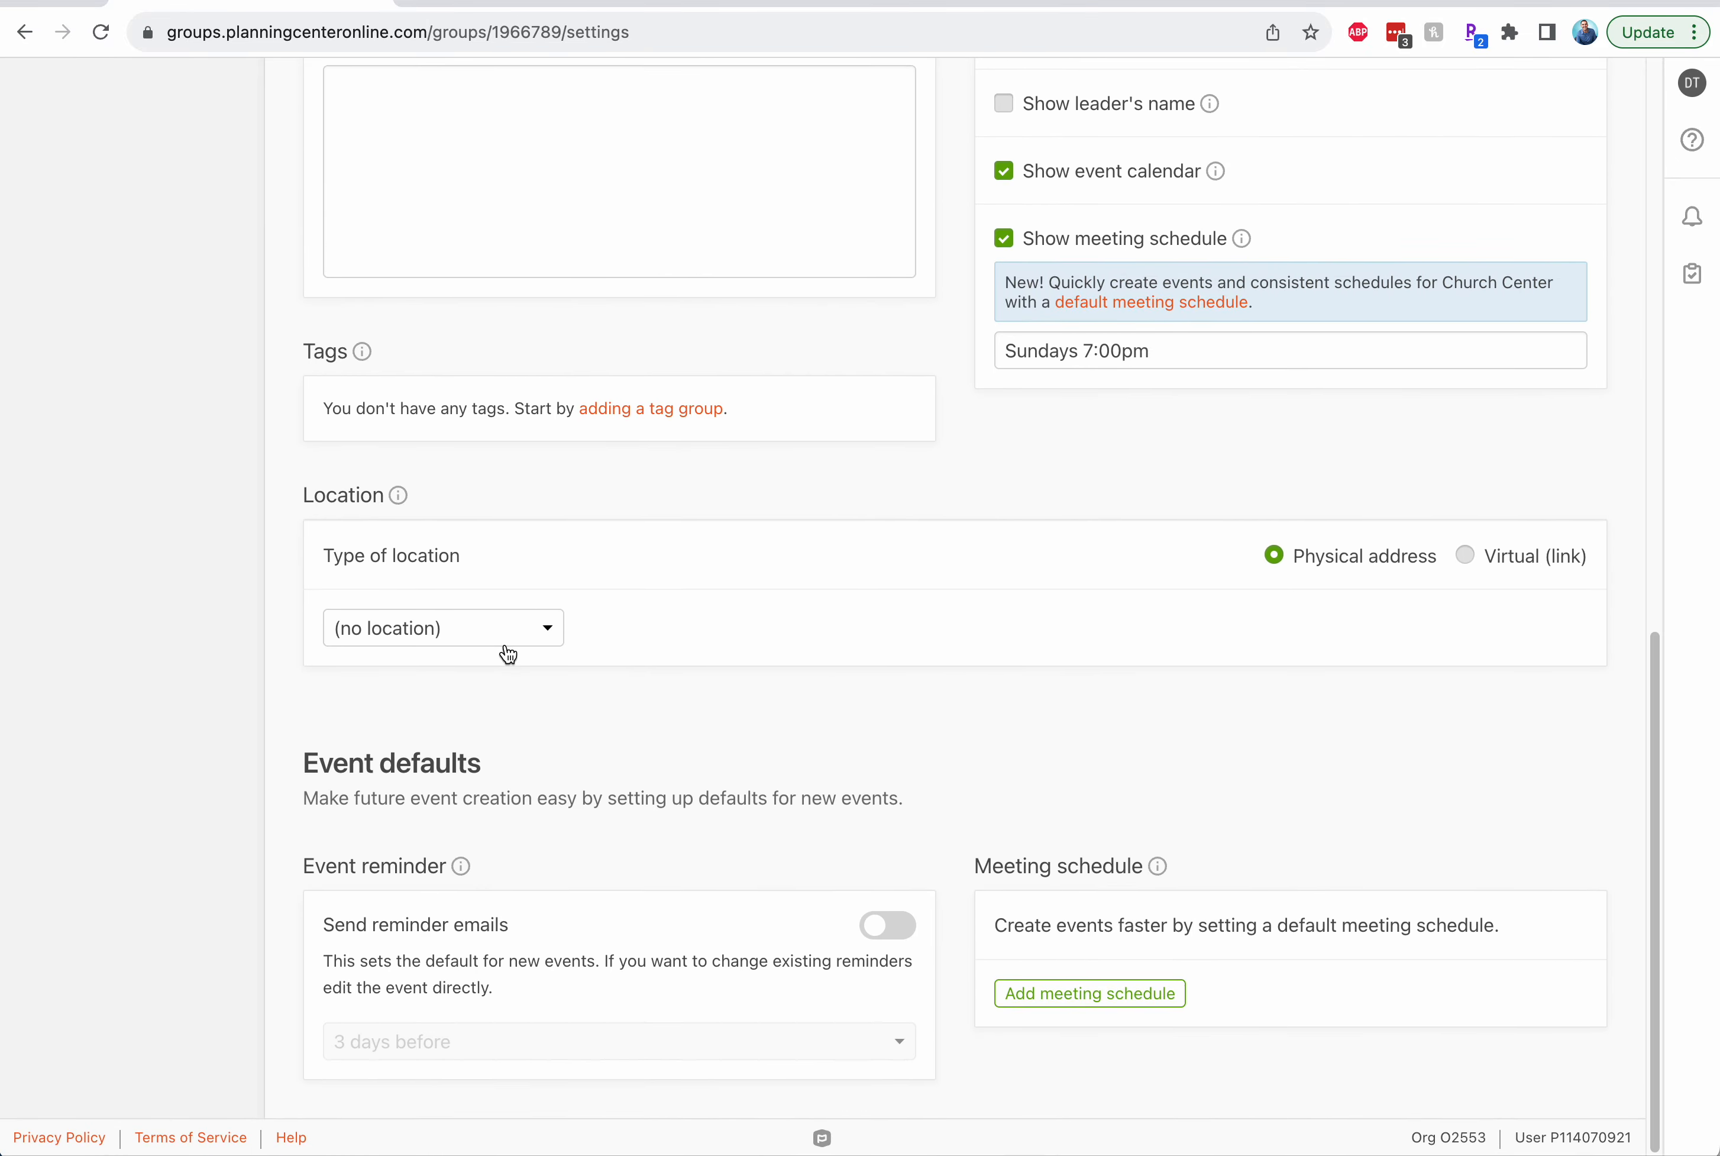
pyautogui.scroll(3)
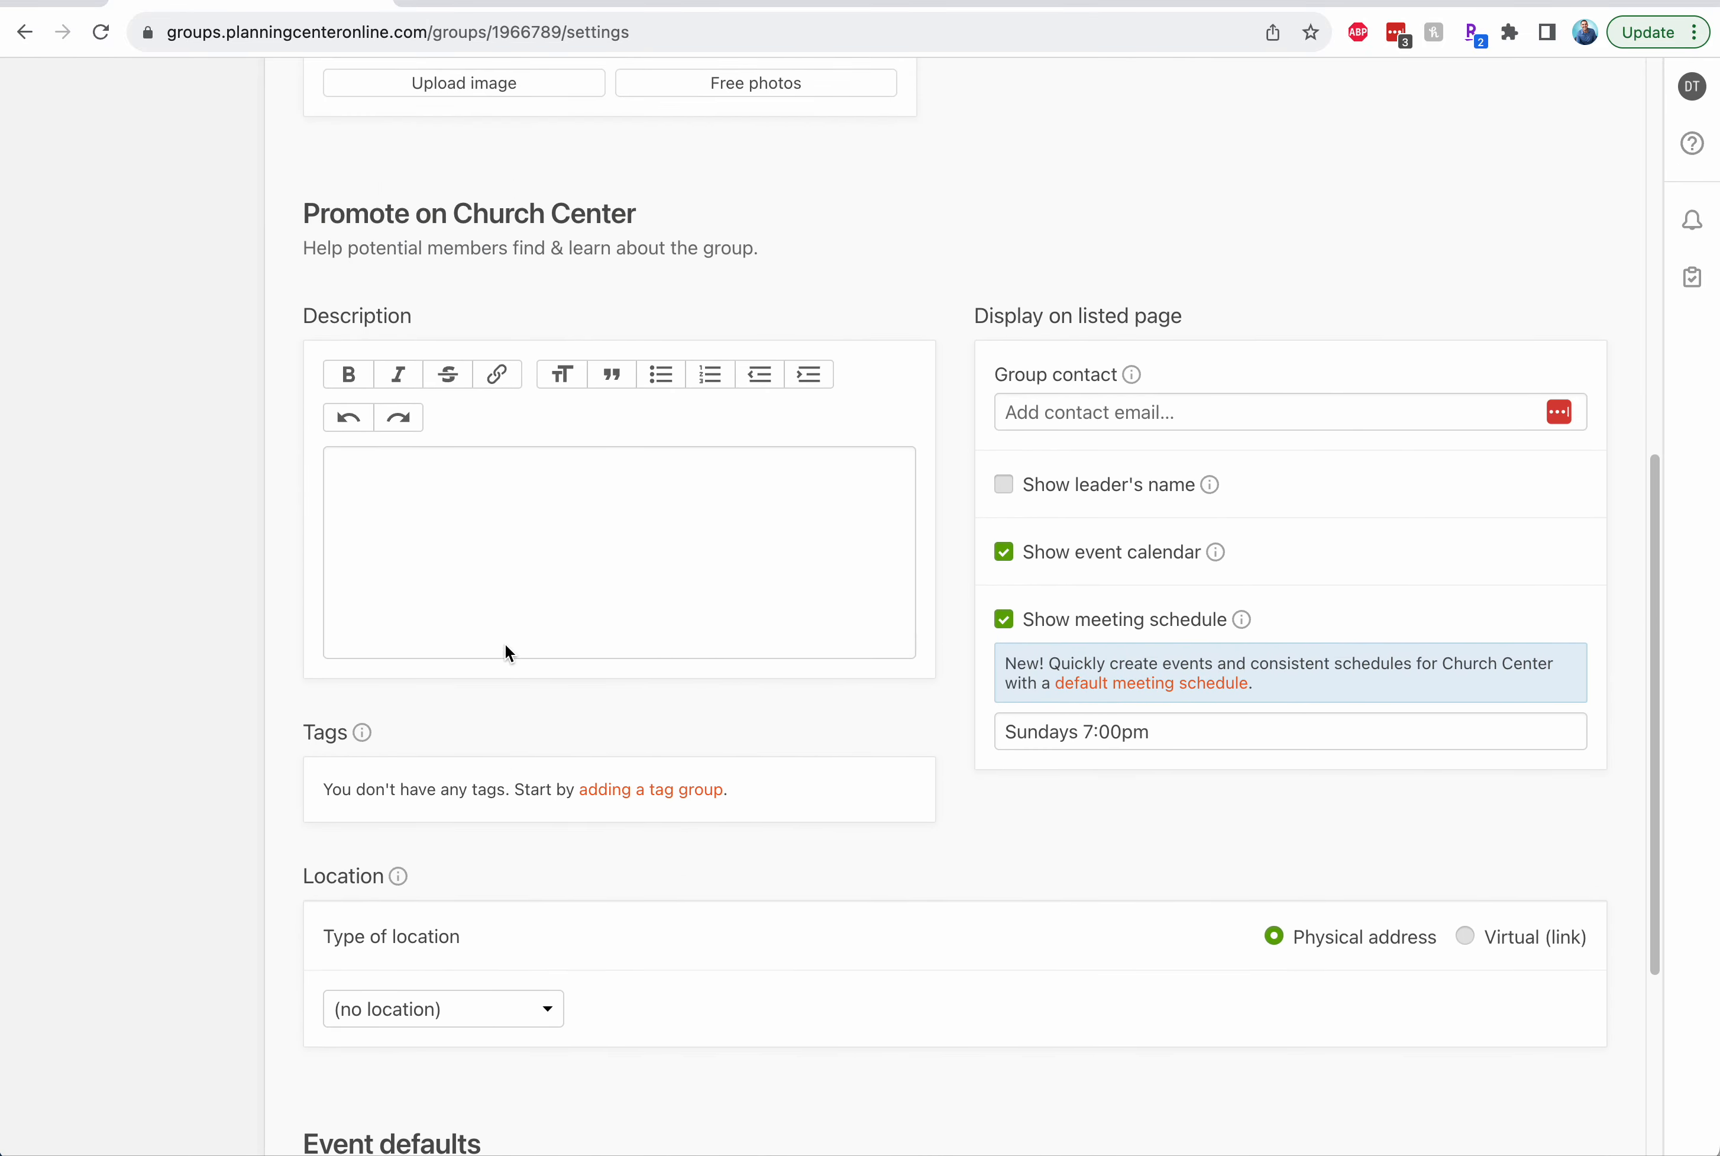